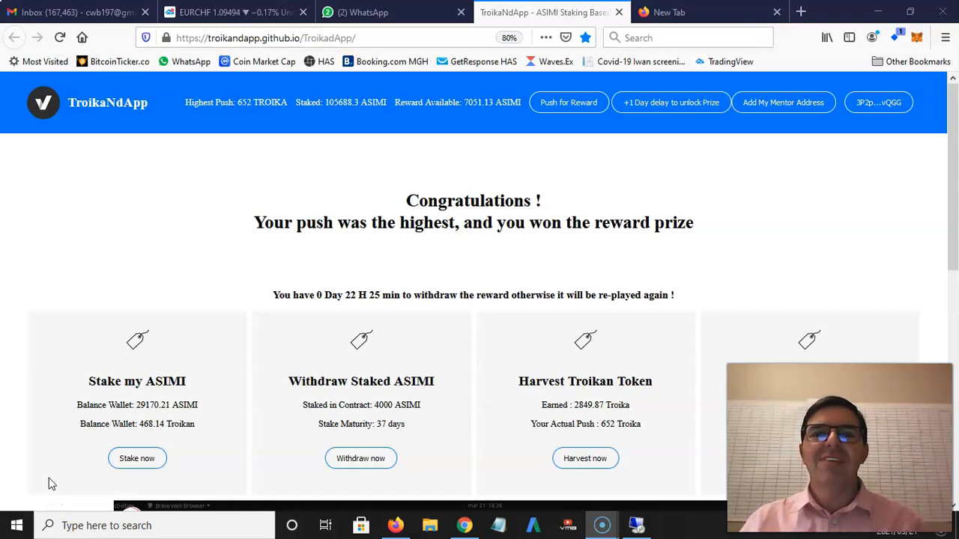
mouse_move(435, 155)
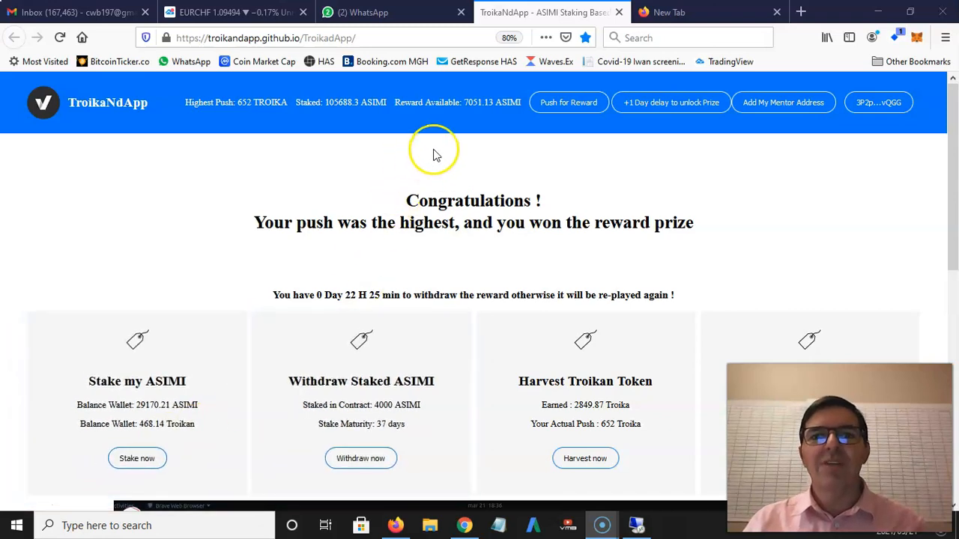
mouse_move(483, 112)
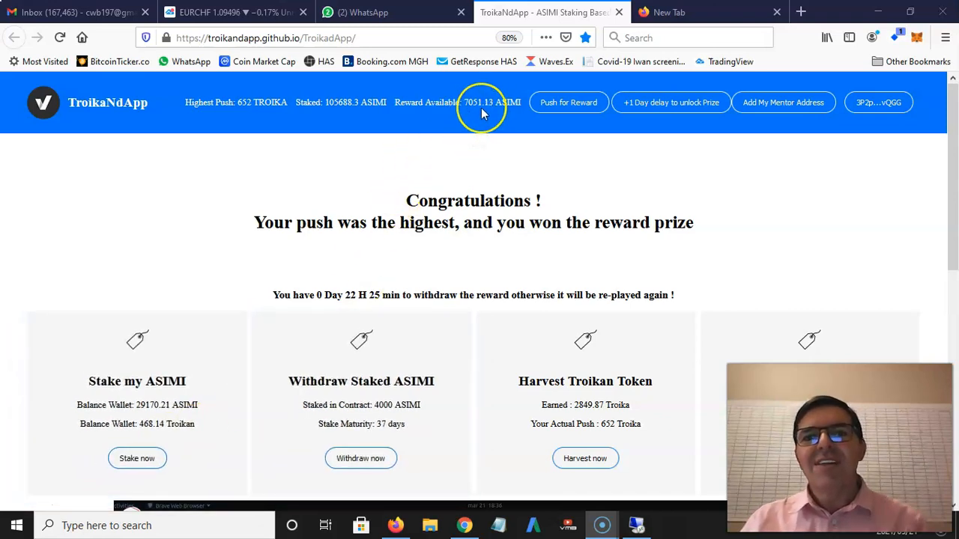
mouse_move(513, 111)
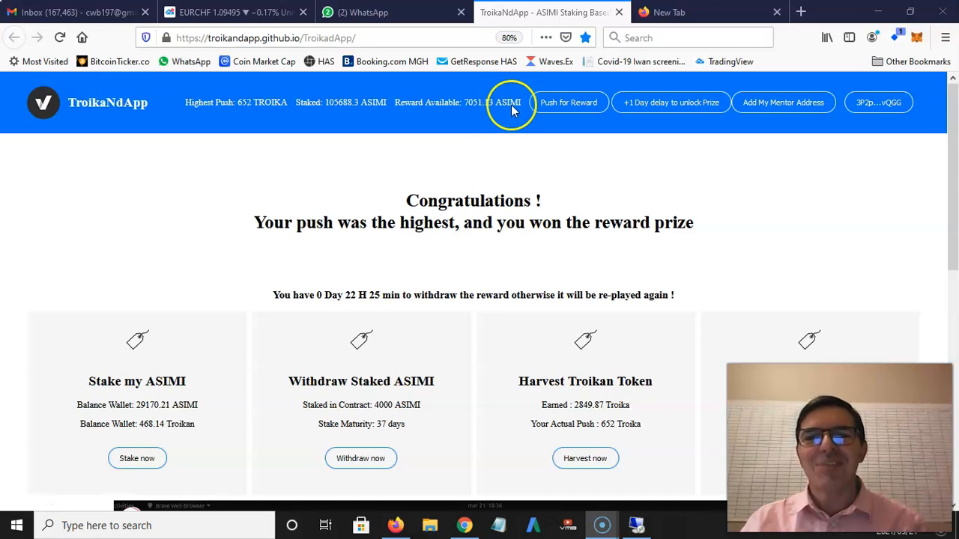
mouse_move(513, 222)
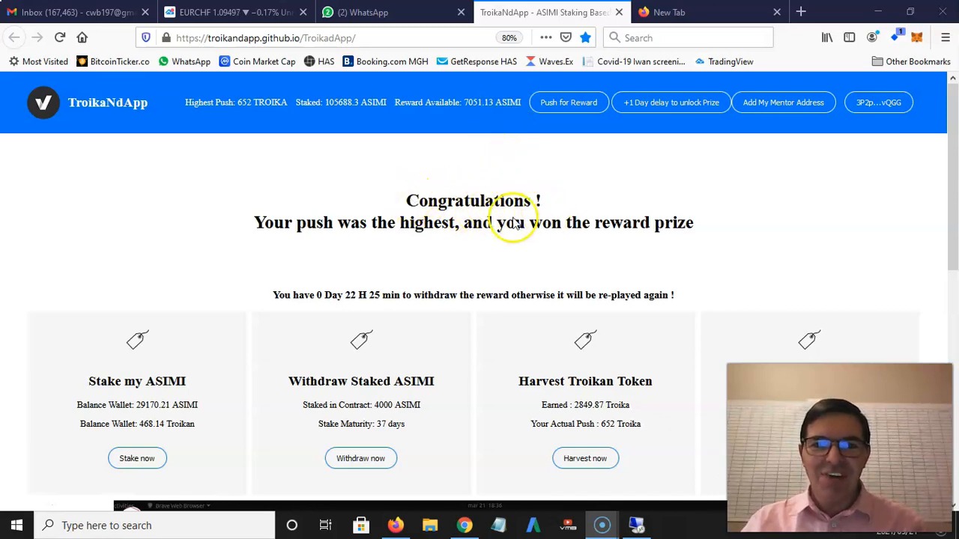
mouse_move(479, 239)
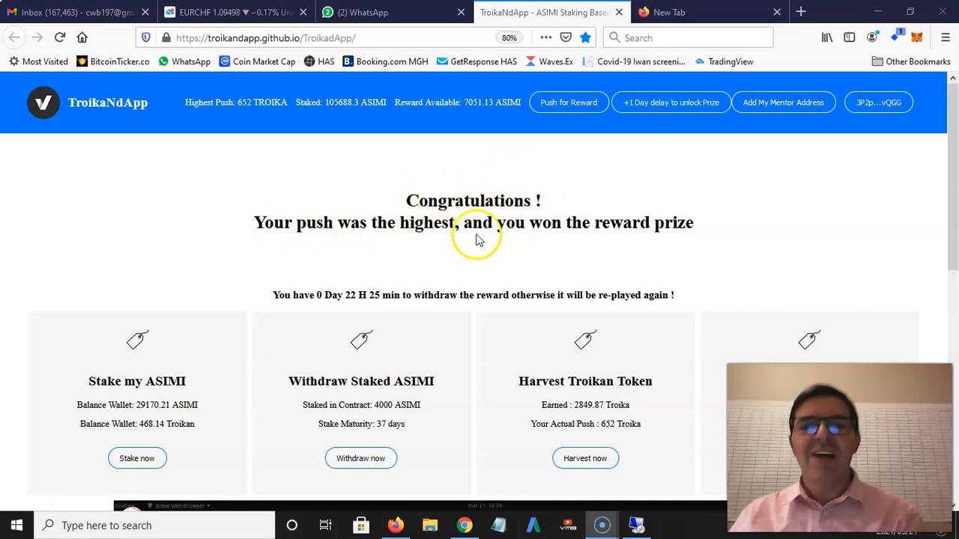
mouse_move(616, 238)
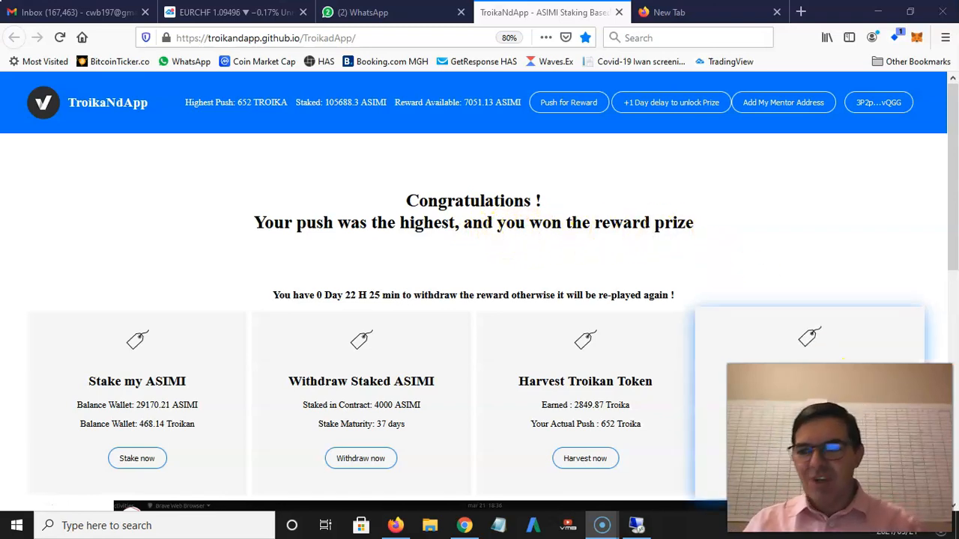
mouse_move(809, 264)
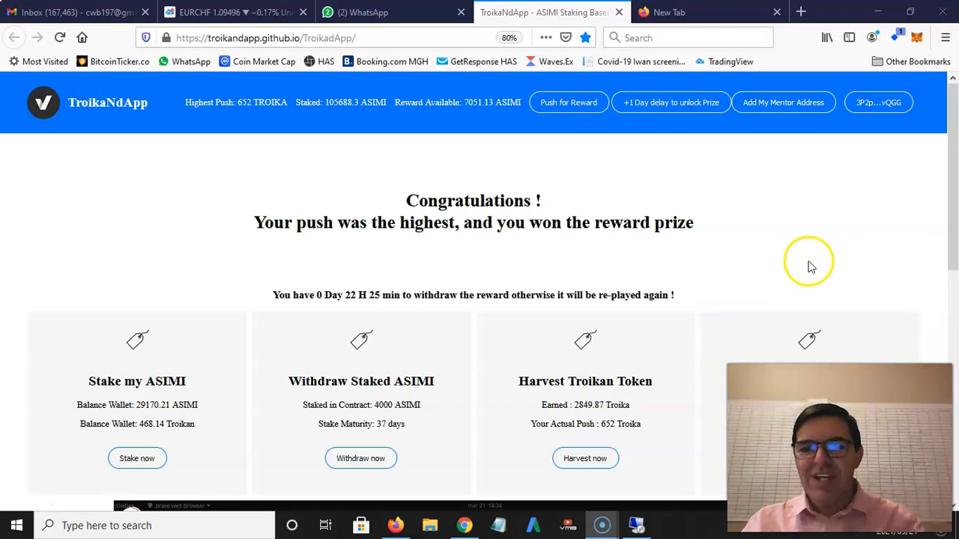
mouse_move(759, 259)
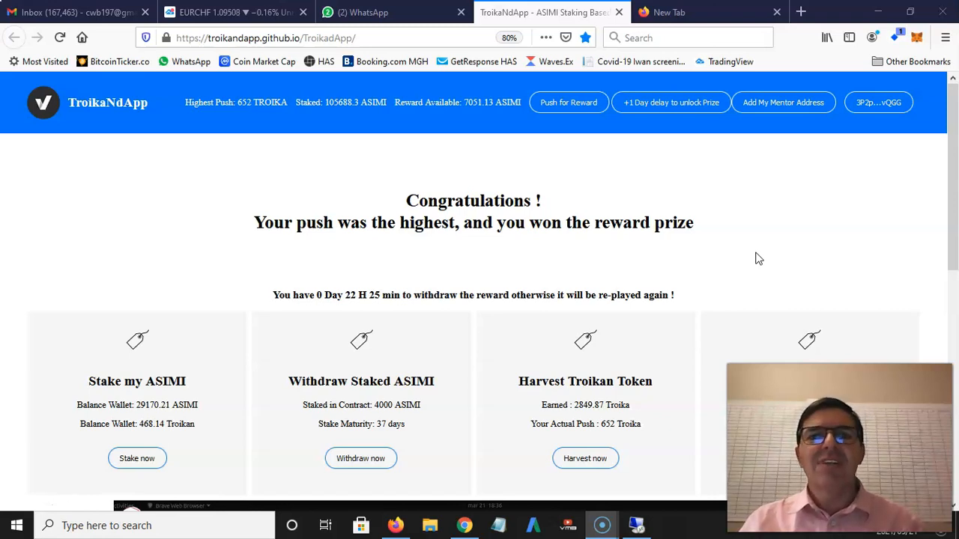
mouse_move(719, 268)
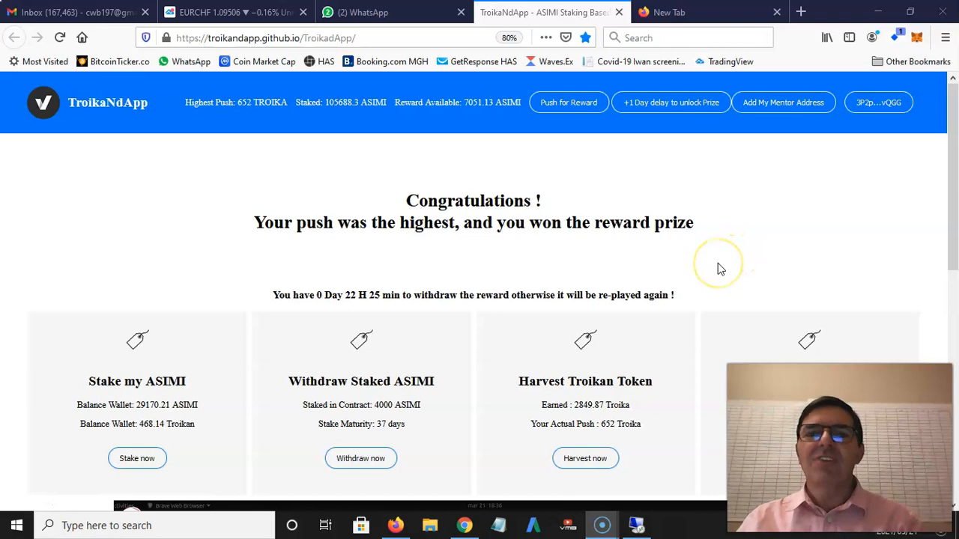
mouse_move(710, 281)
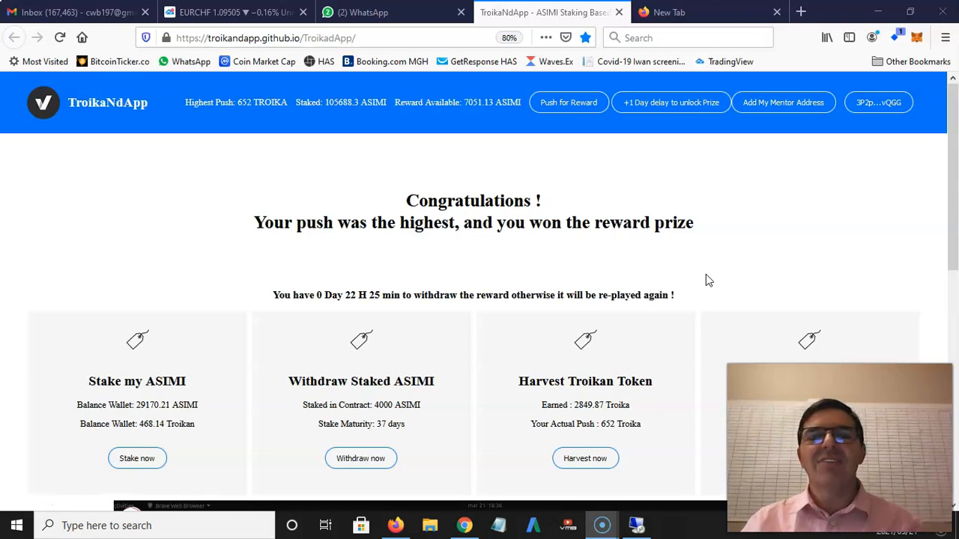
mouse_move(217, 116)
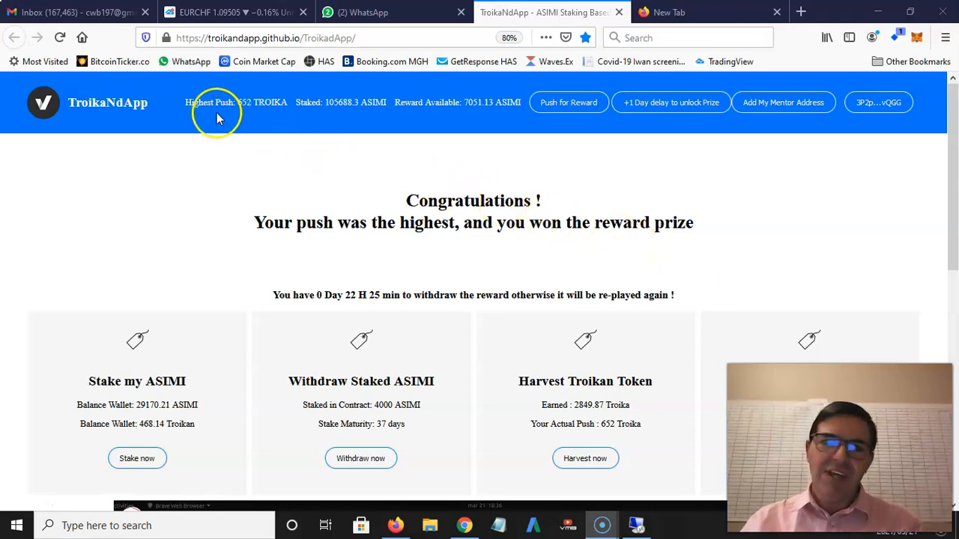
mouse_move(244, 105)
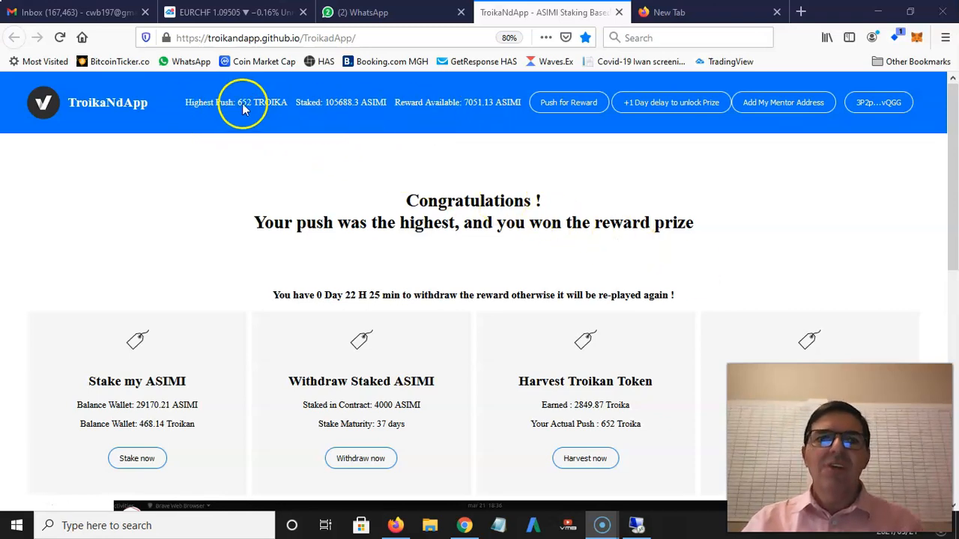
mouse_move(280, 113)
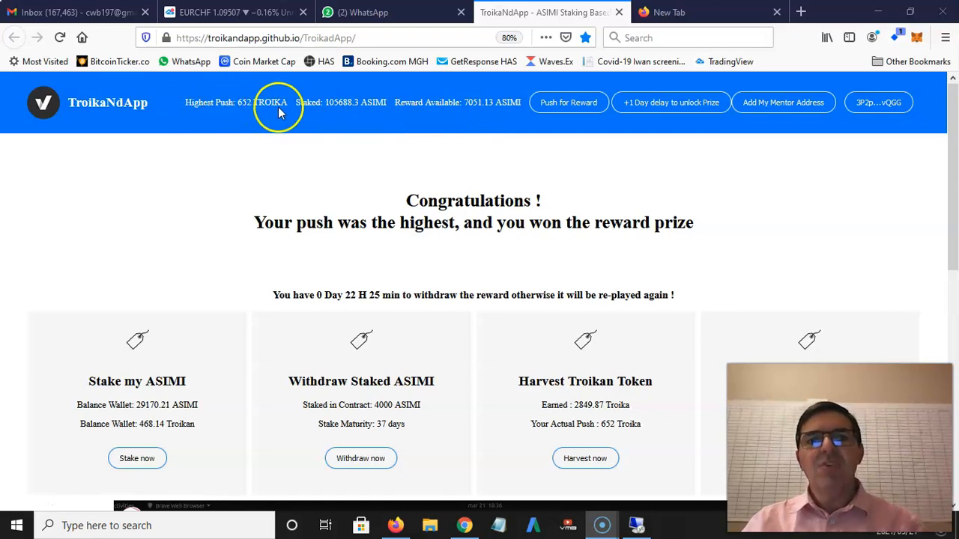
mouse_move(335, 116)
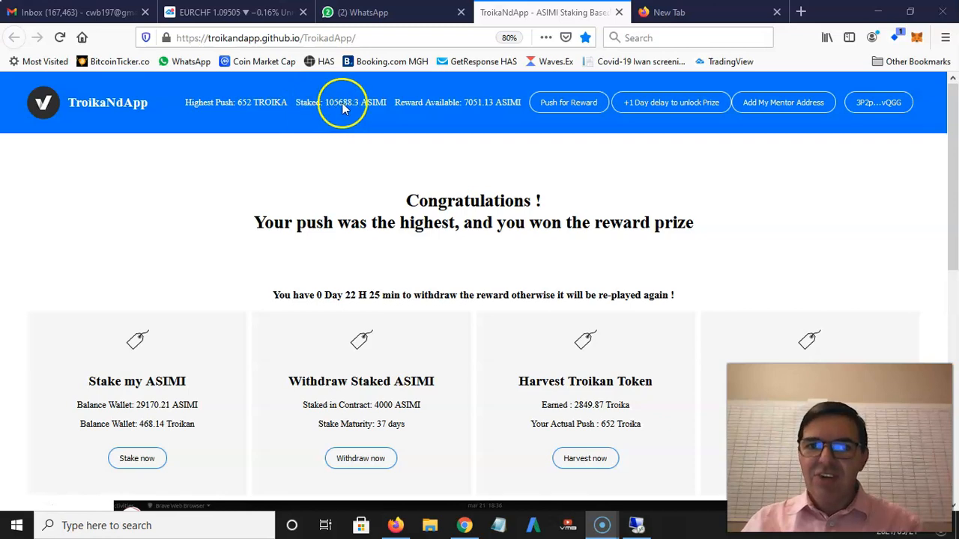
mouse_move(386, 109)
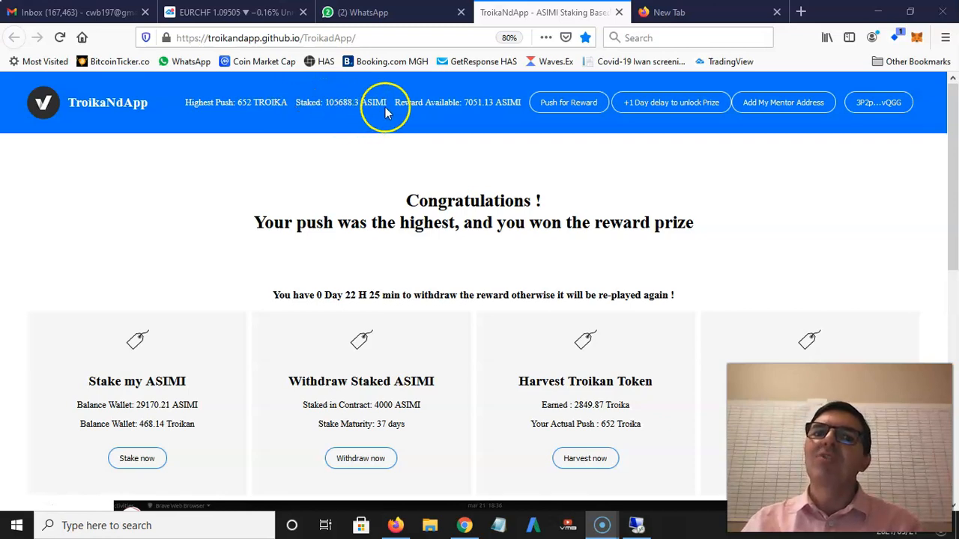
mouse_move(348, 109)
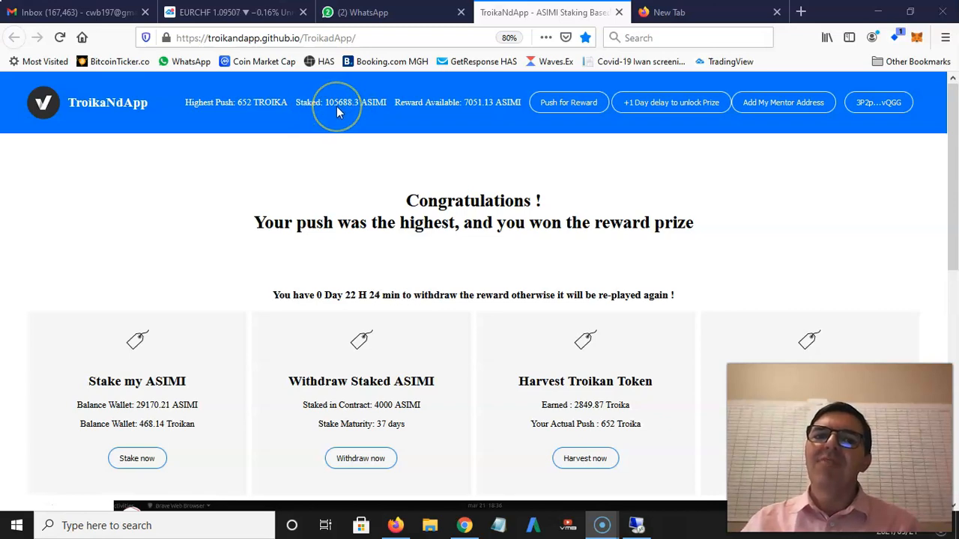
mouse_move(356, 107)
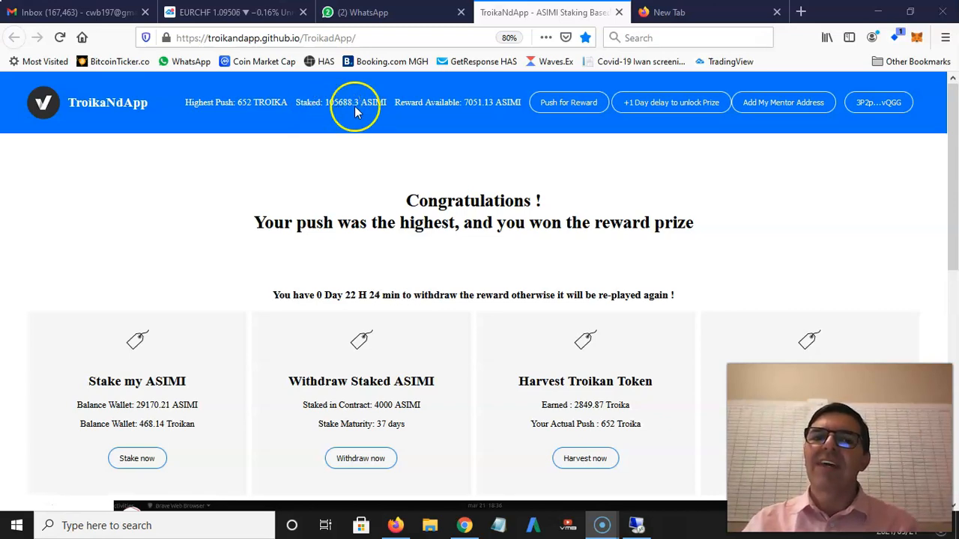
mouse_move(346, 110)
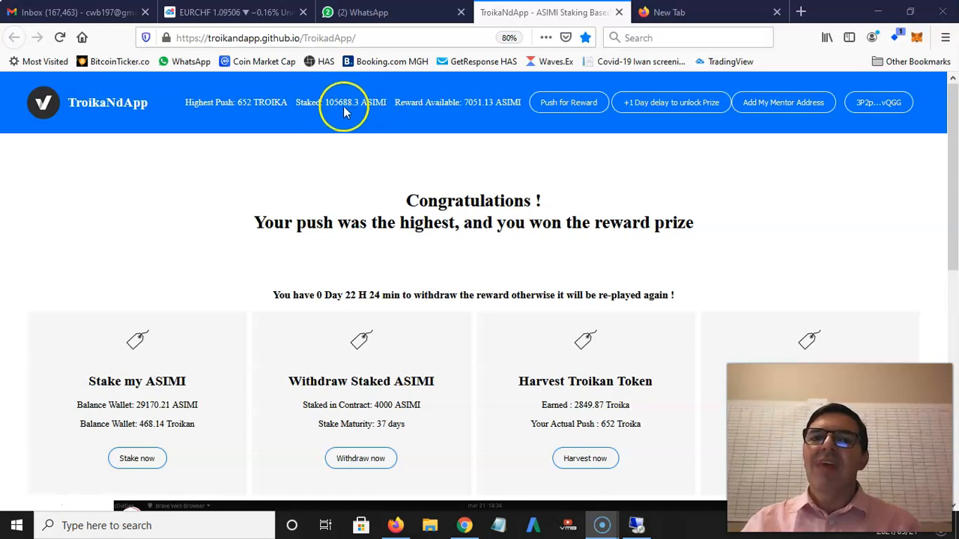
mouse_move(347, 110)
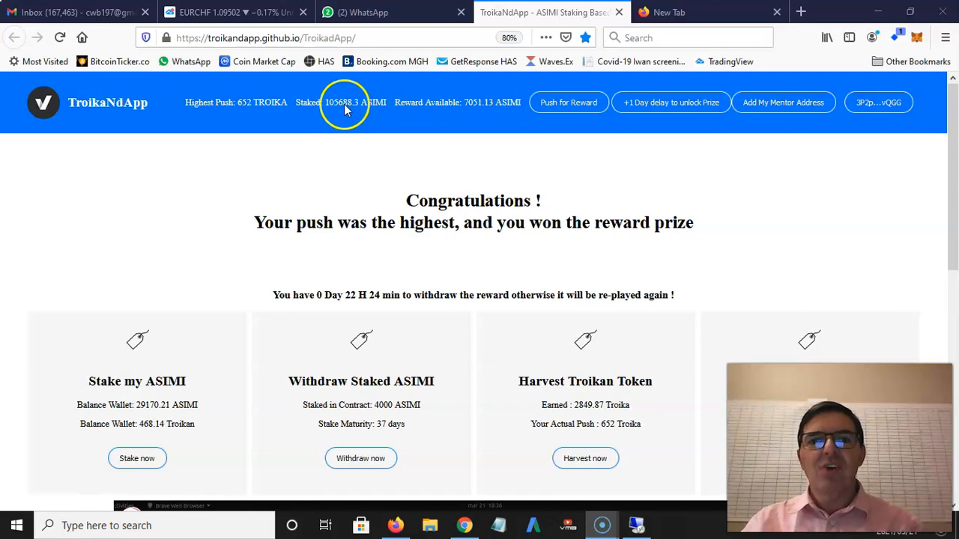
mouse_move(513, 102)
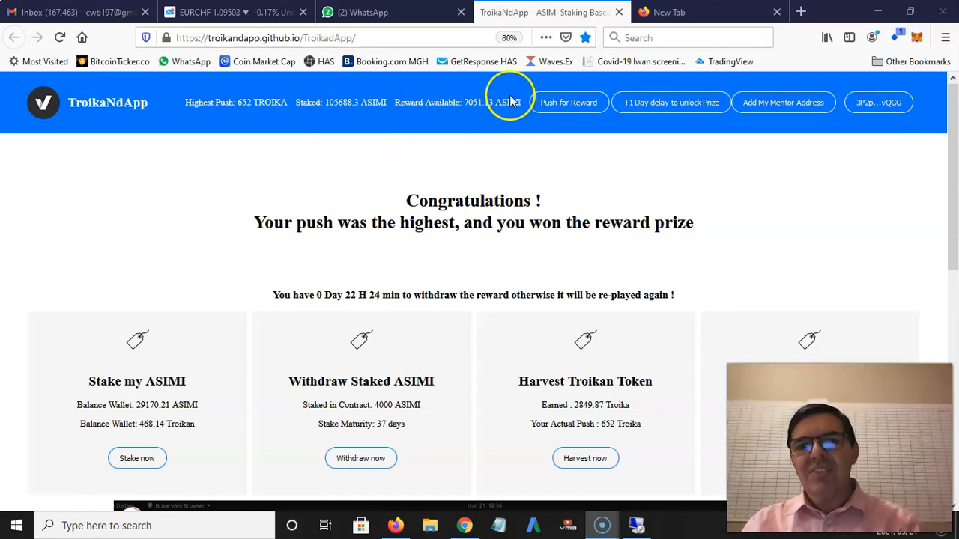
mouse_move(475, 107)
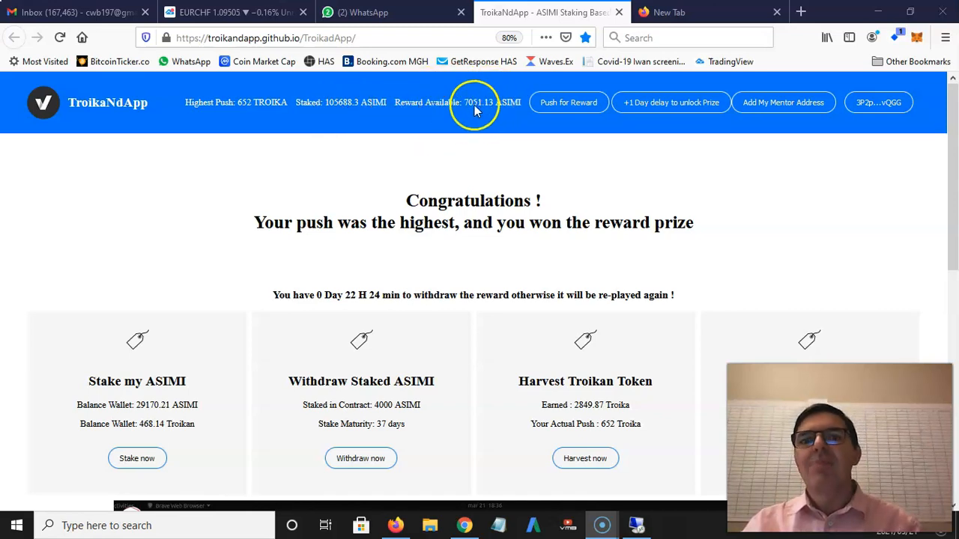
mouse_move(471, 113)
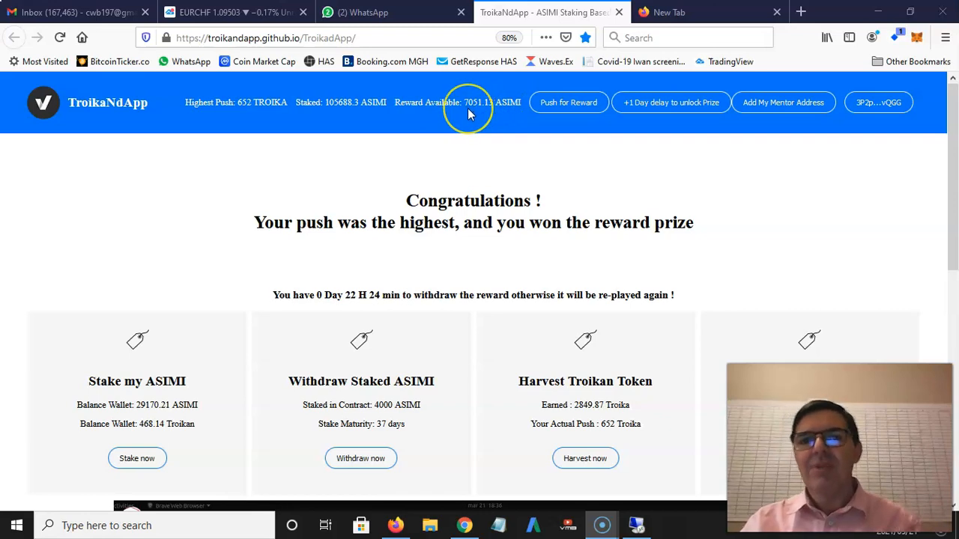
mouse_move(480, 112)
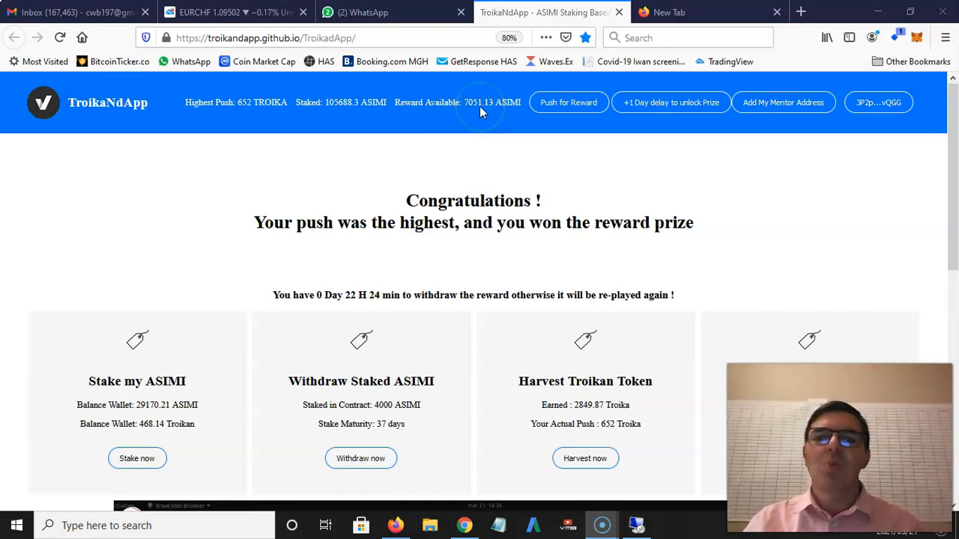
Step: Open and dismiss the Waves Keeper login prompt while preparing the reward claim
scroll(down, 3)
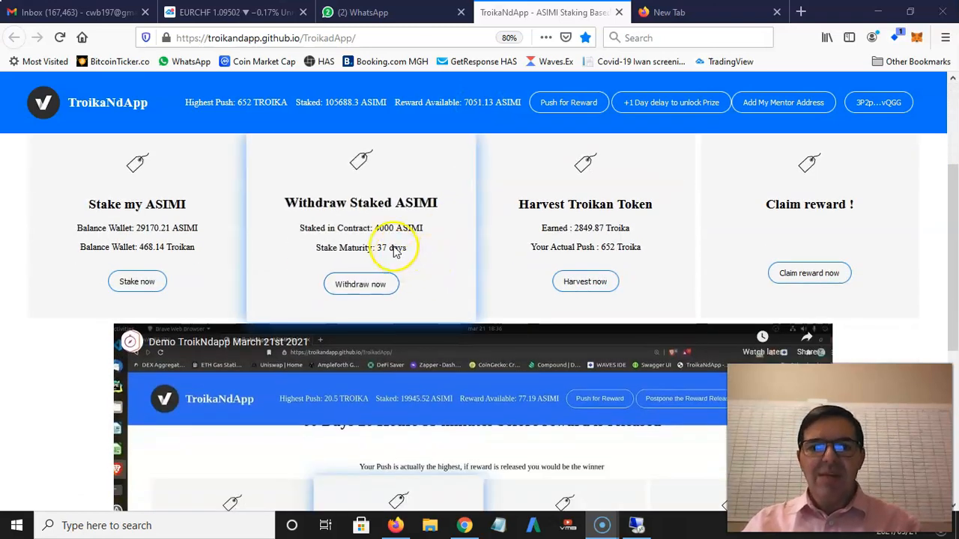
mouse_move(410, 236)
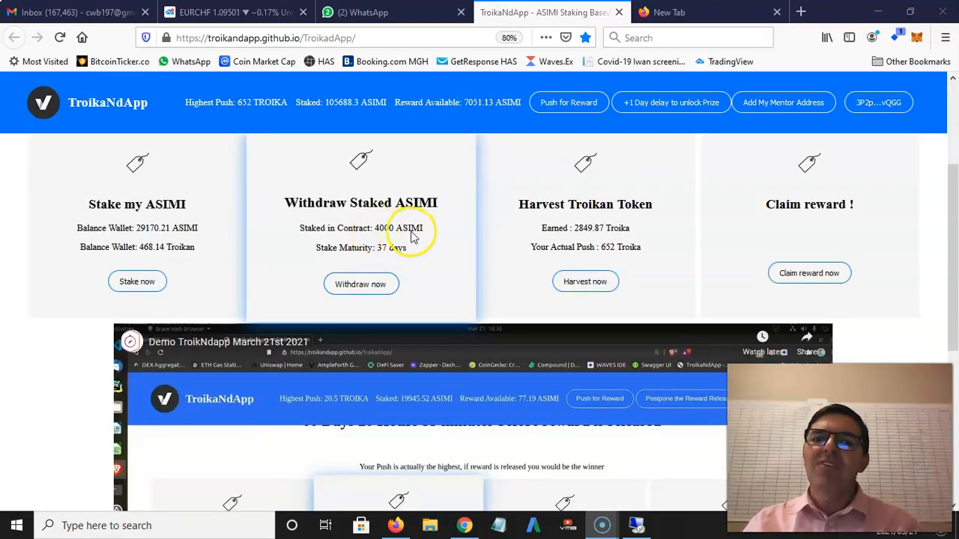
mouse_move(382, 257)
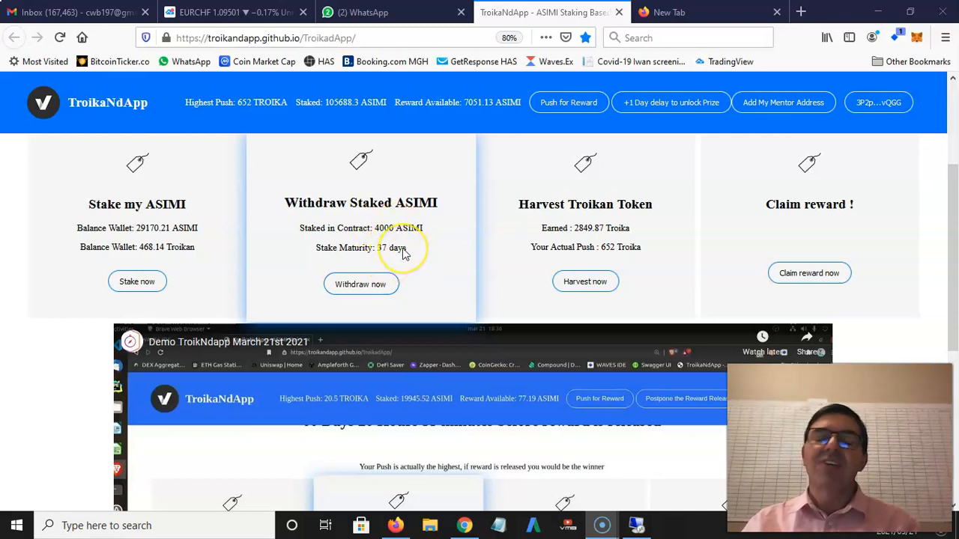
mouse_move(408, 243)
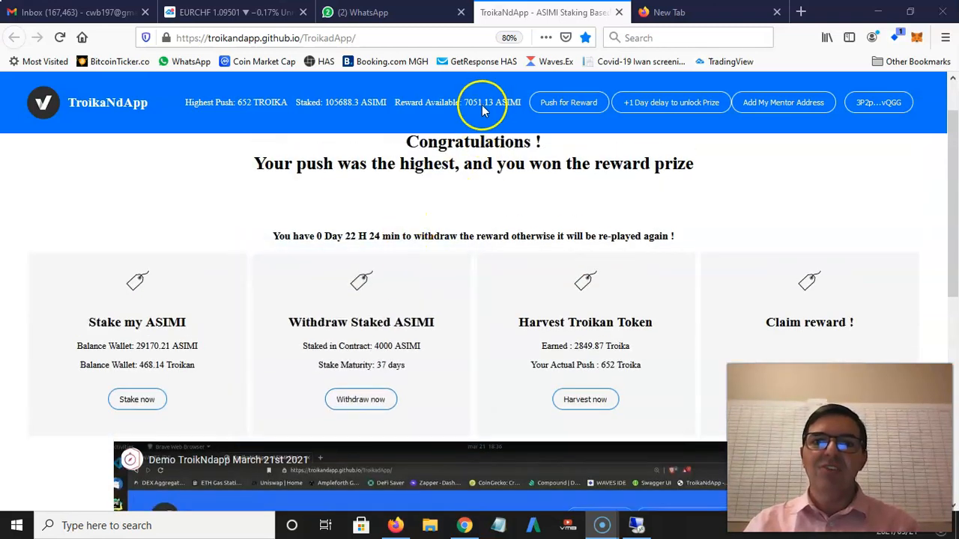
scroll(down, 3)
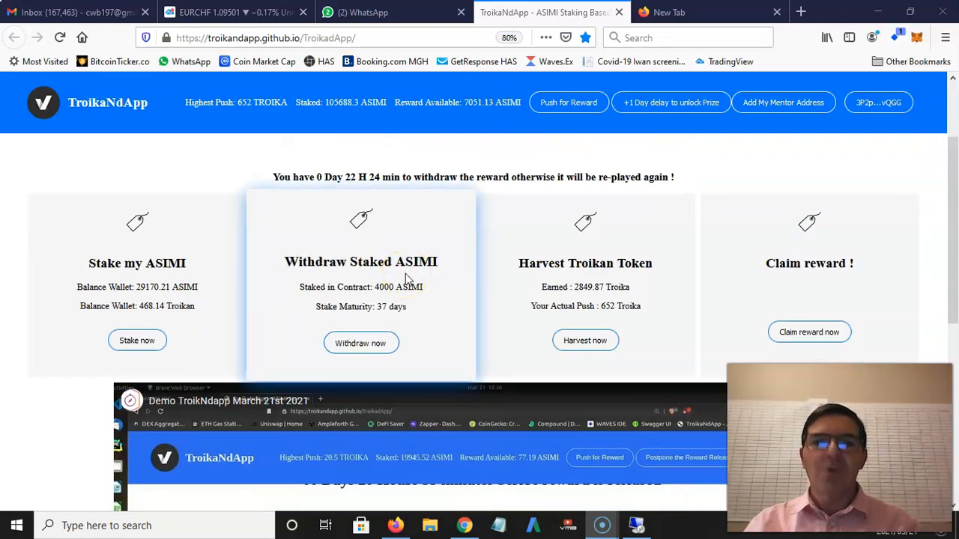
mouse_move(561, 297)
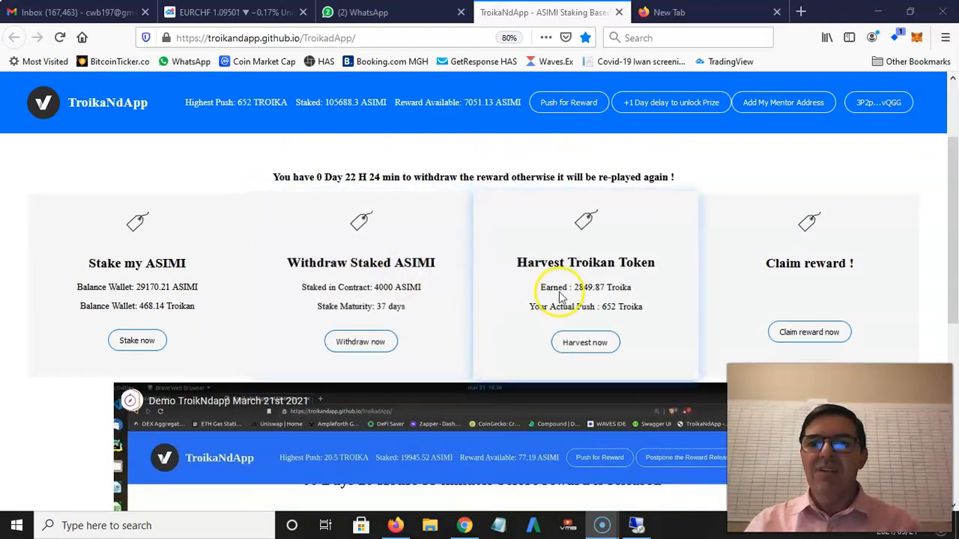
mouse_move(618, 271)
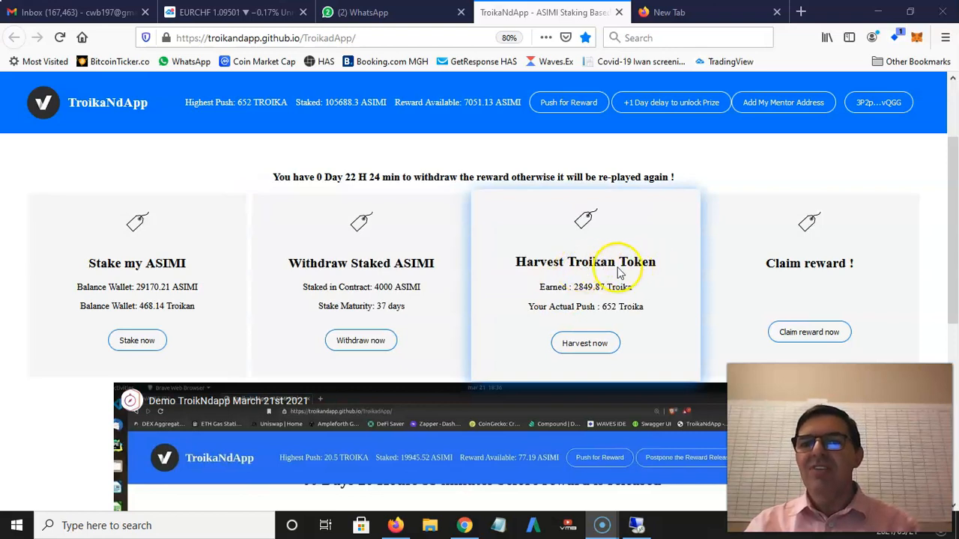
mouse_move(645, 271)
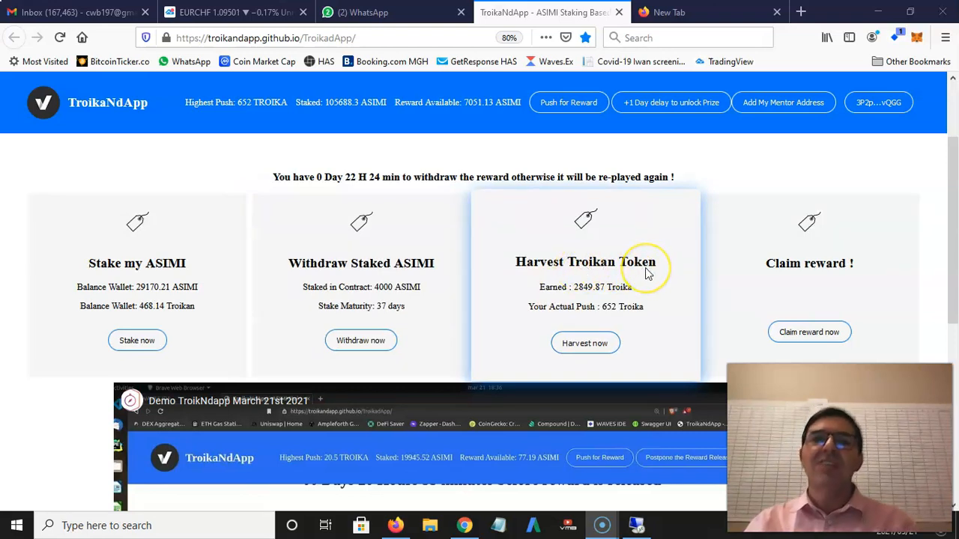
mouse_move(644, 270)
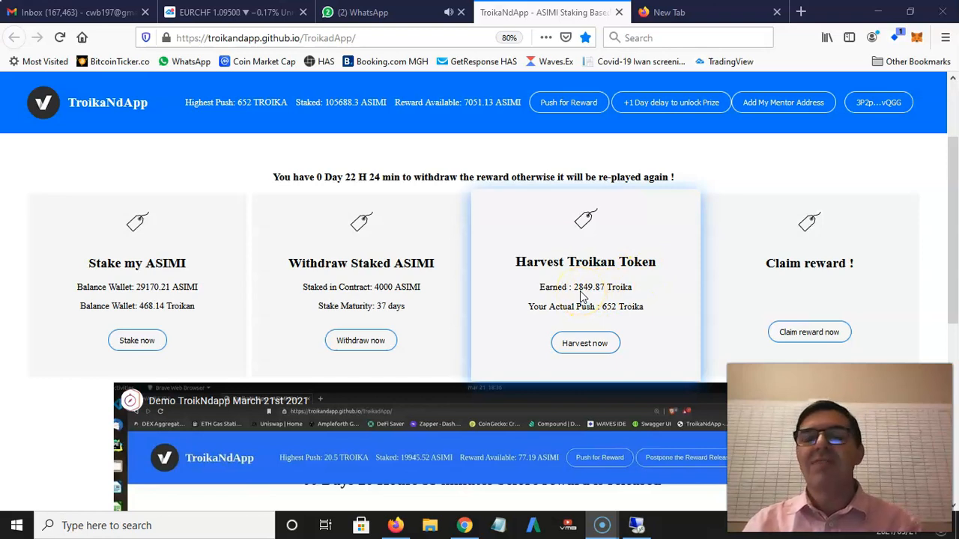
mouse_move(588, 278)
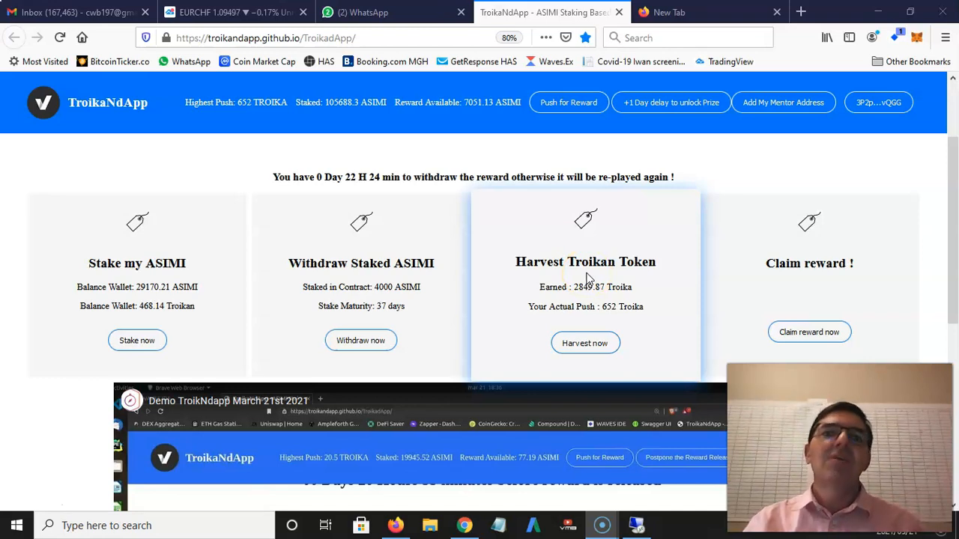
mouse_move(554, 240)
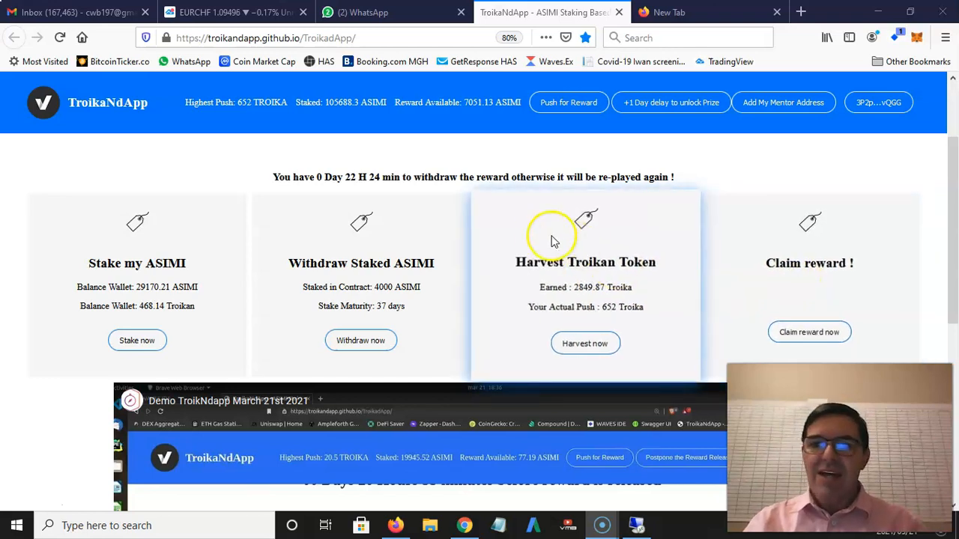
mouse_move(389, 292)
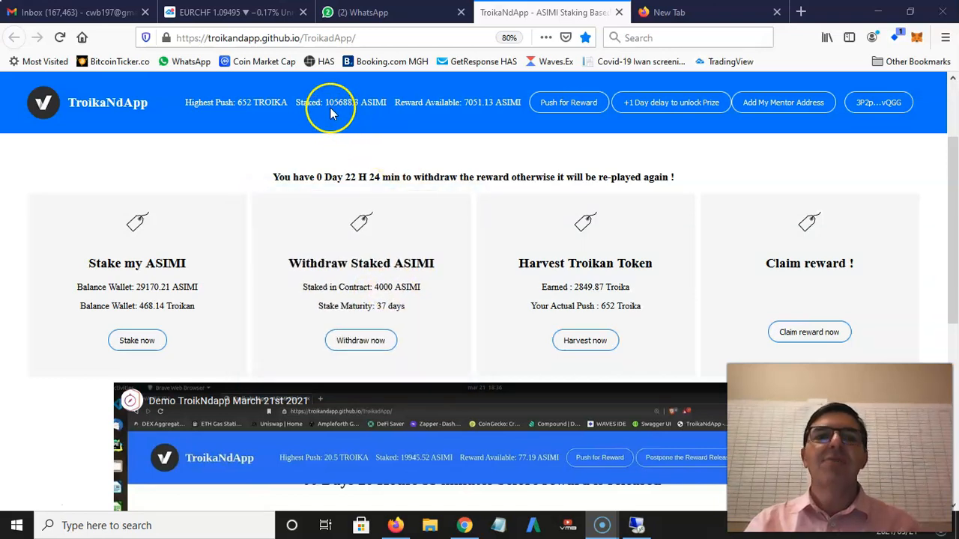
mouse_move(472, 217)
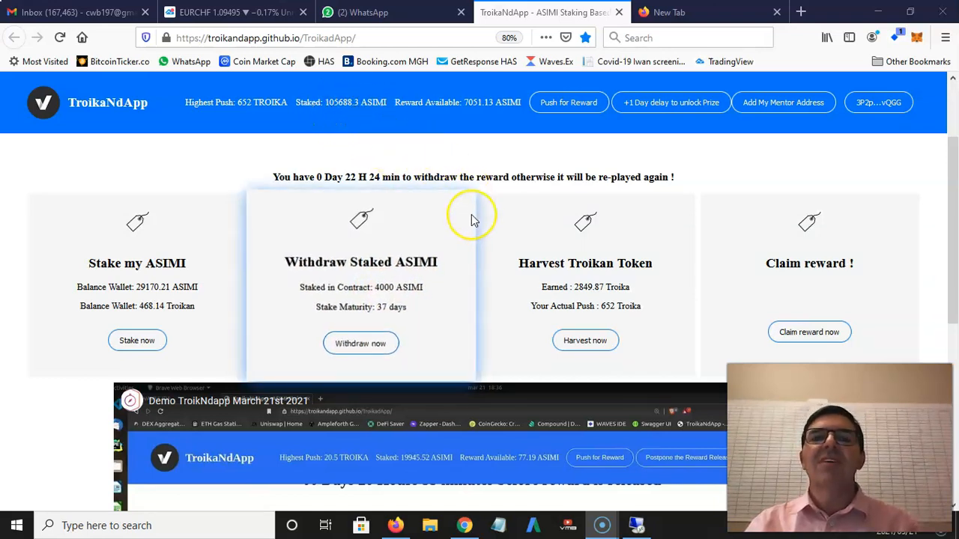
mouse_move(468, 263)
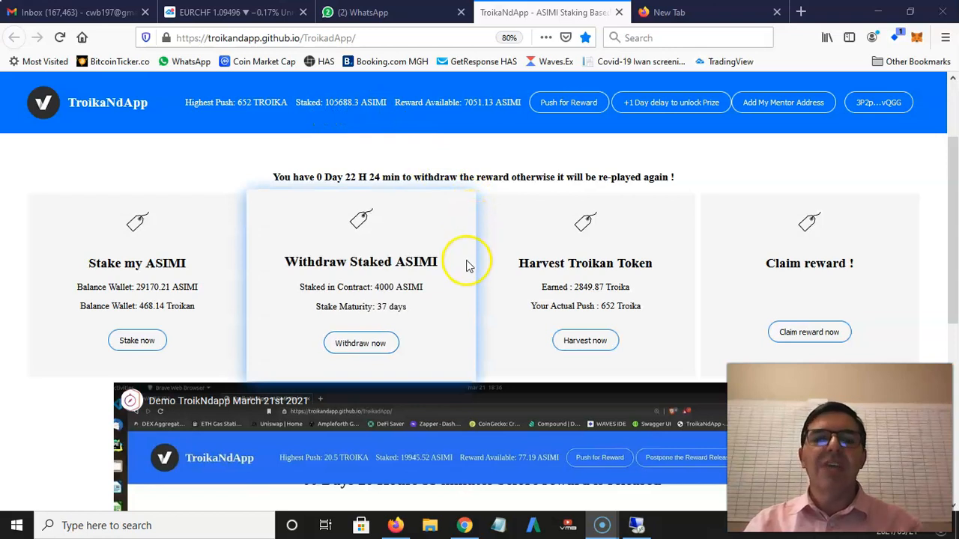
mouse_move(562, 292)
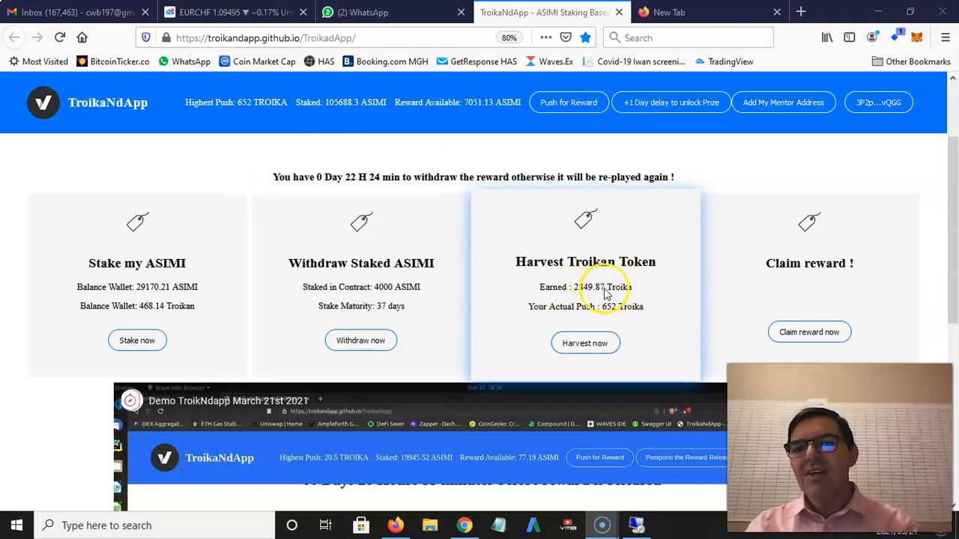
mouse_move(596, 363)
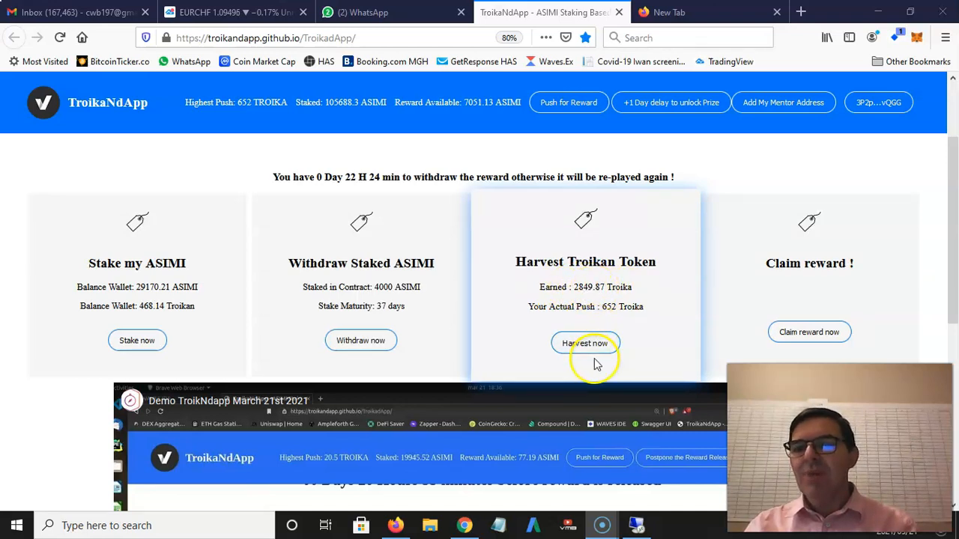
mouse_move(378, 206)
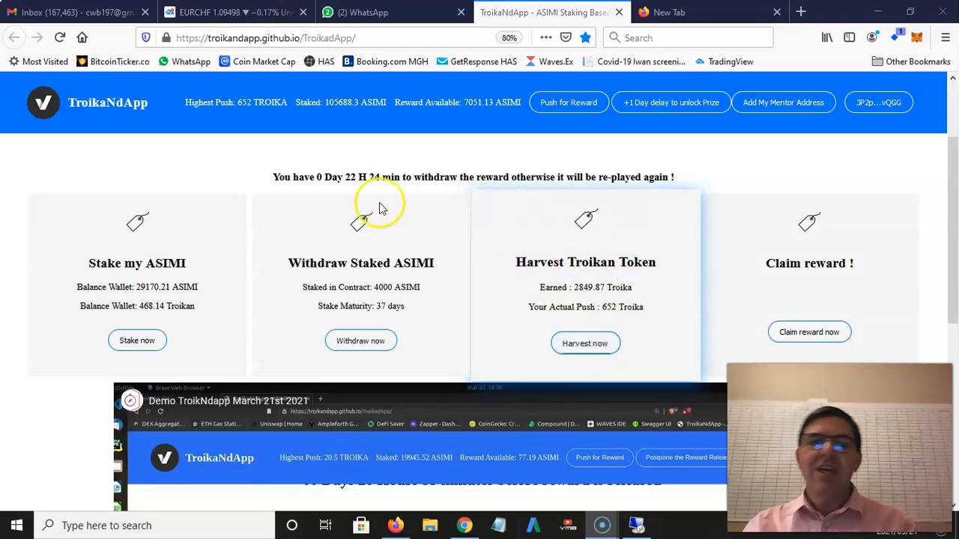
mouse_move(168, 319)
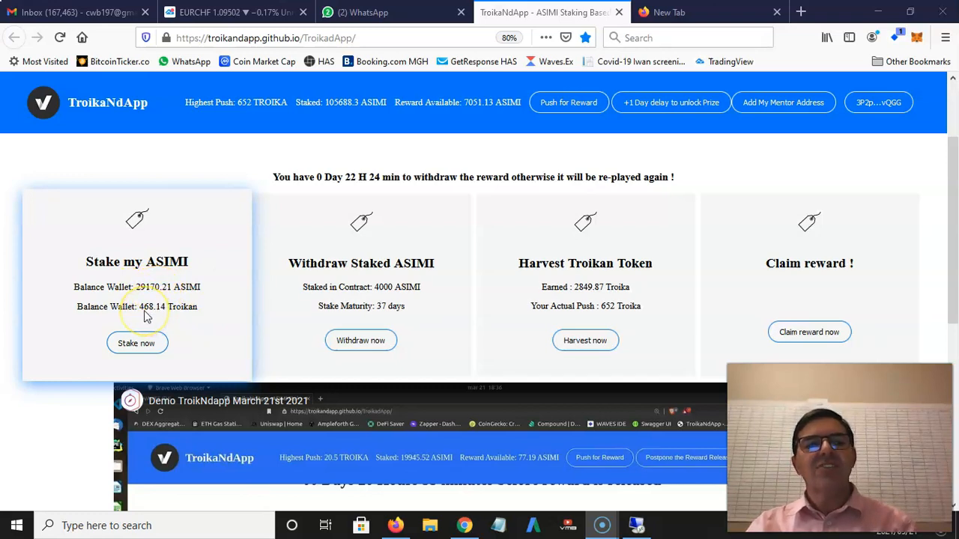
mouse_move(163, 316)
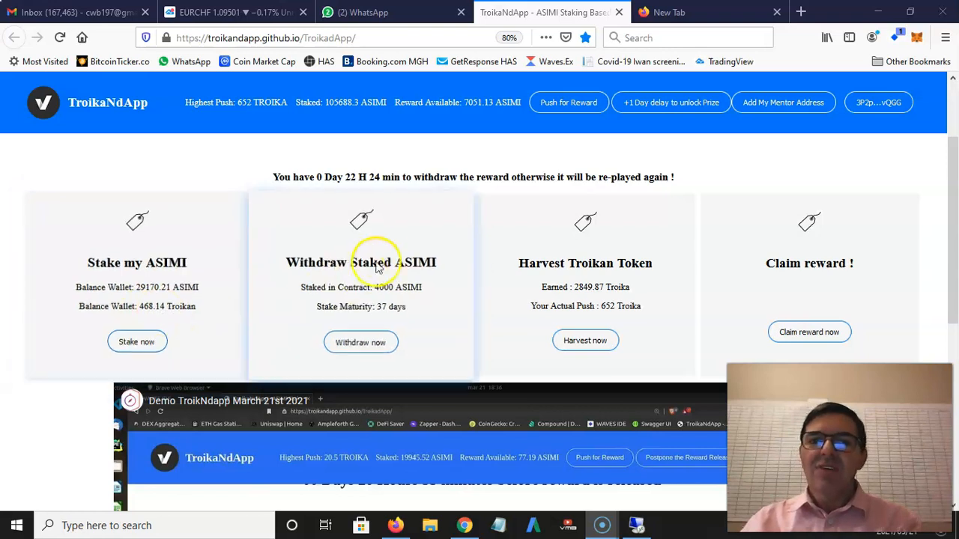
mouse_move(461, 176)
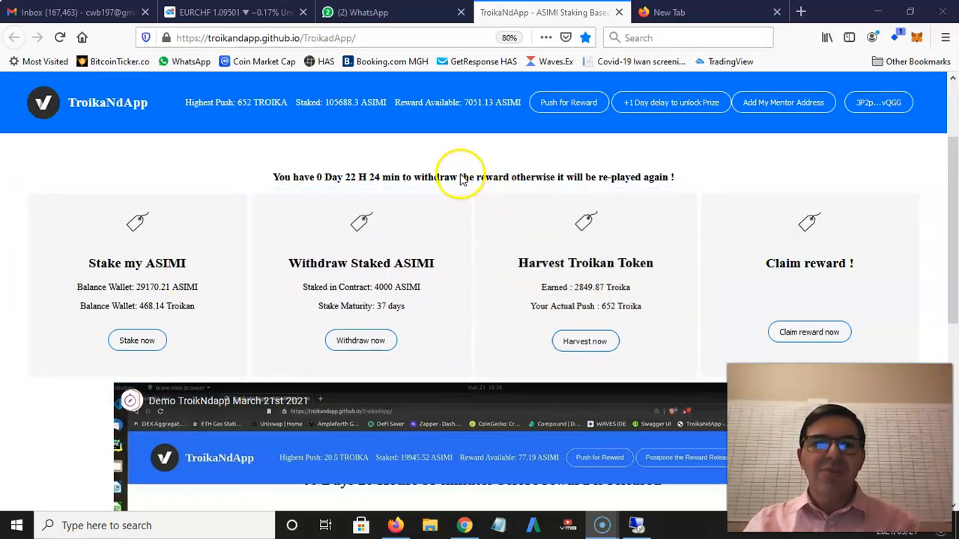
mouse_move(240, 109)
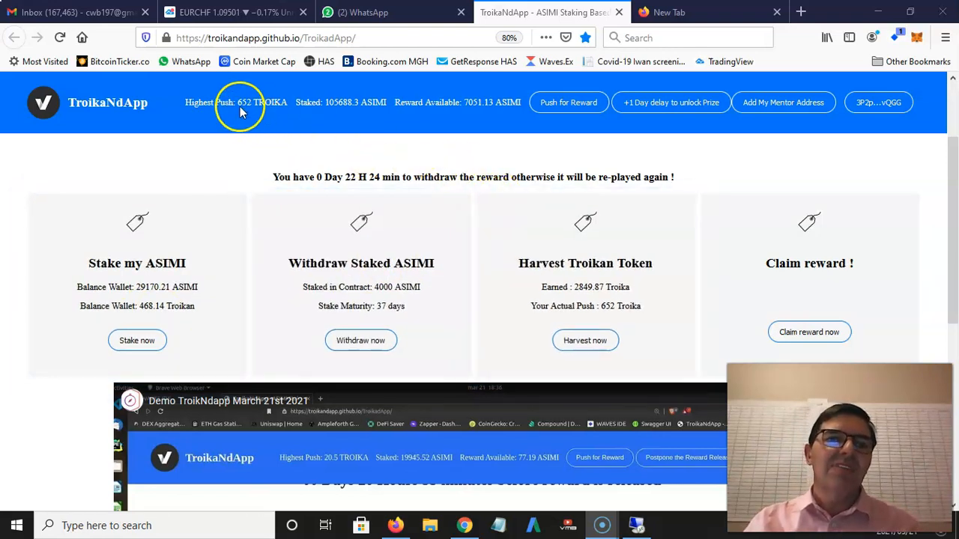
mouse_move(277, 107)
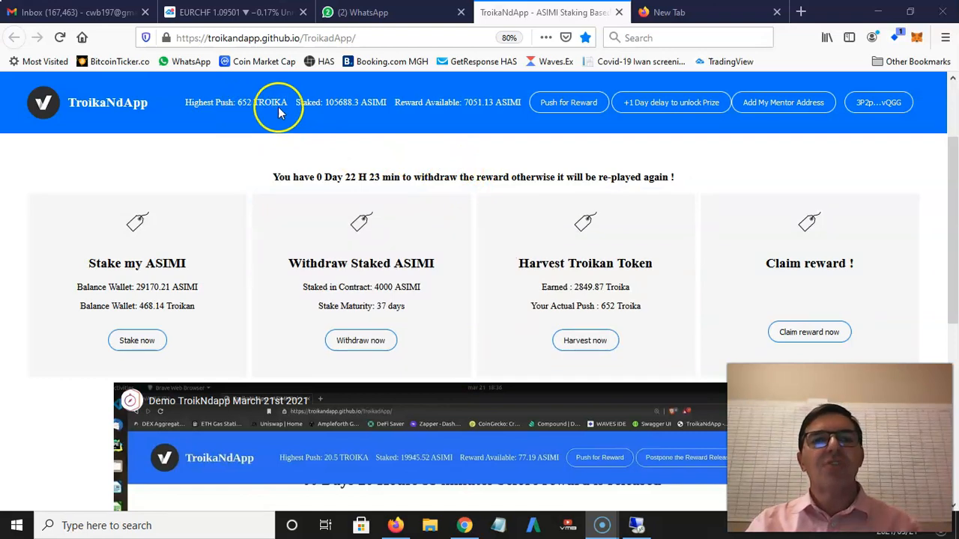
mouse_move(480, 180)
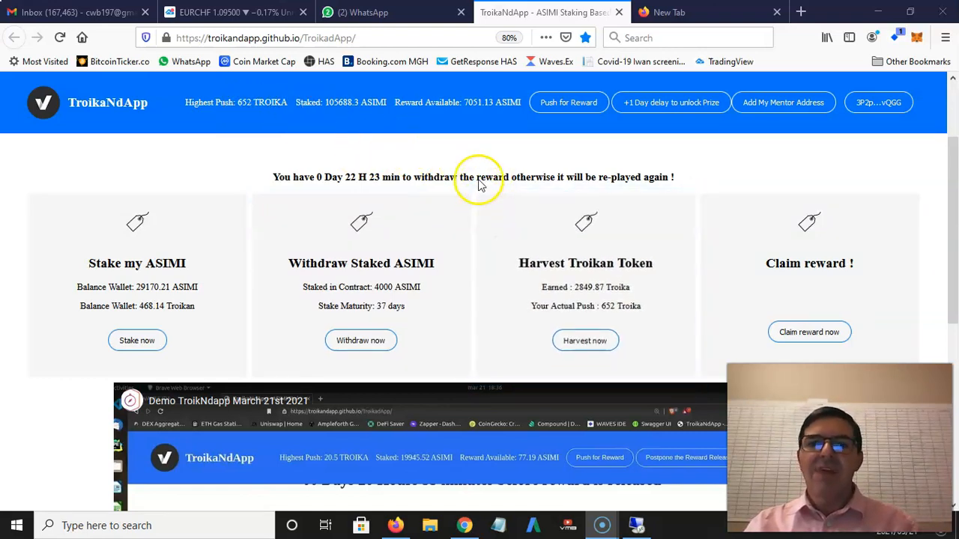
mouse_move(475, 253)
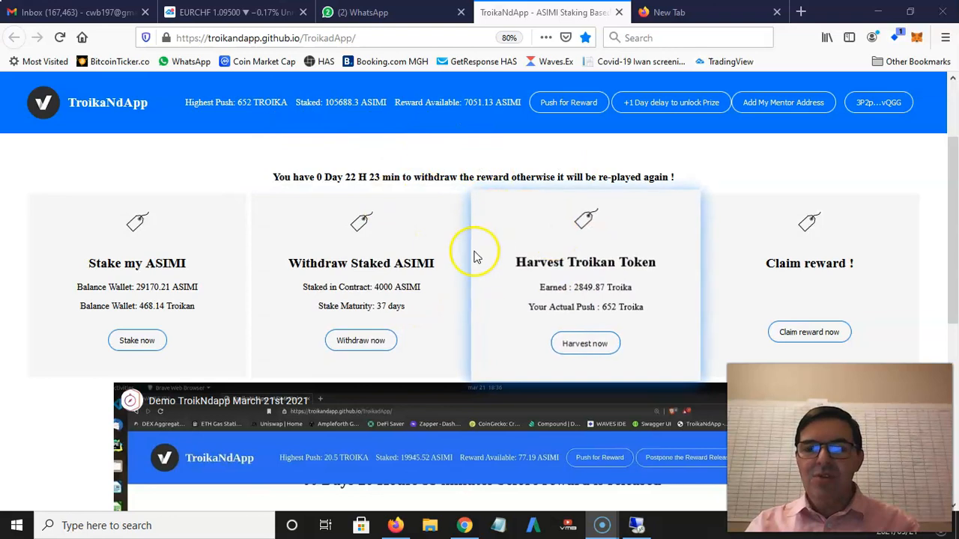
mouse_move(426, 364)
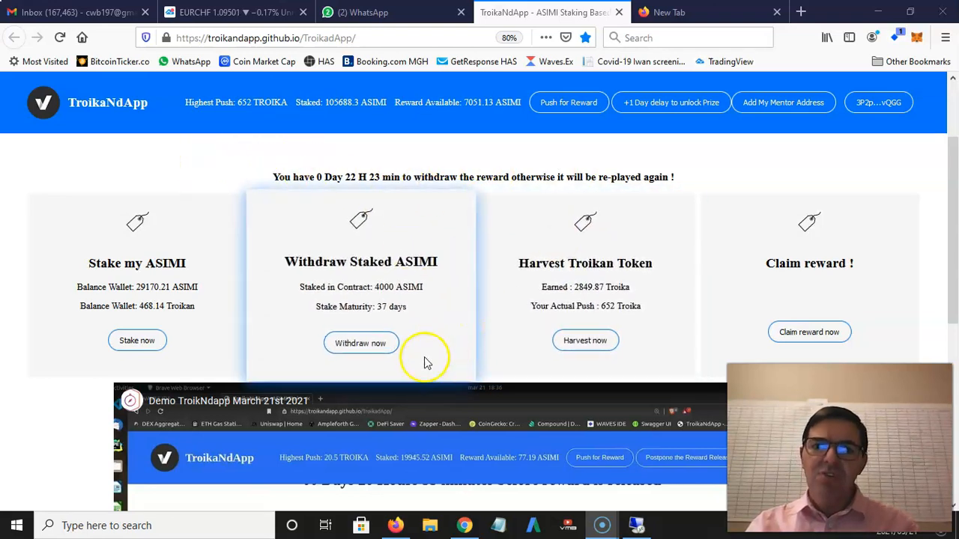
mouse_move(388, 316)
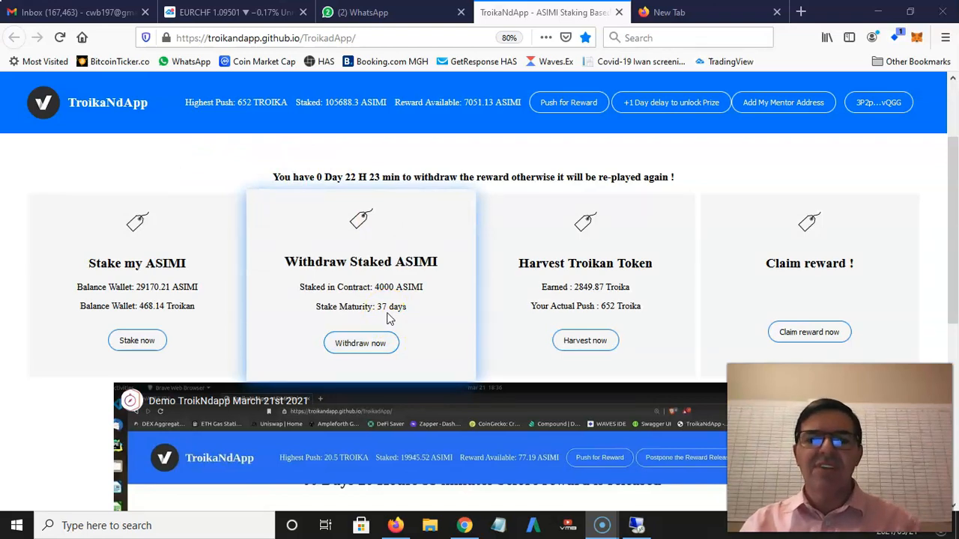
mouse_move(483, 280)
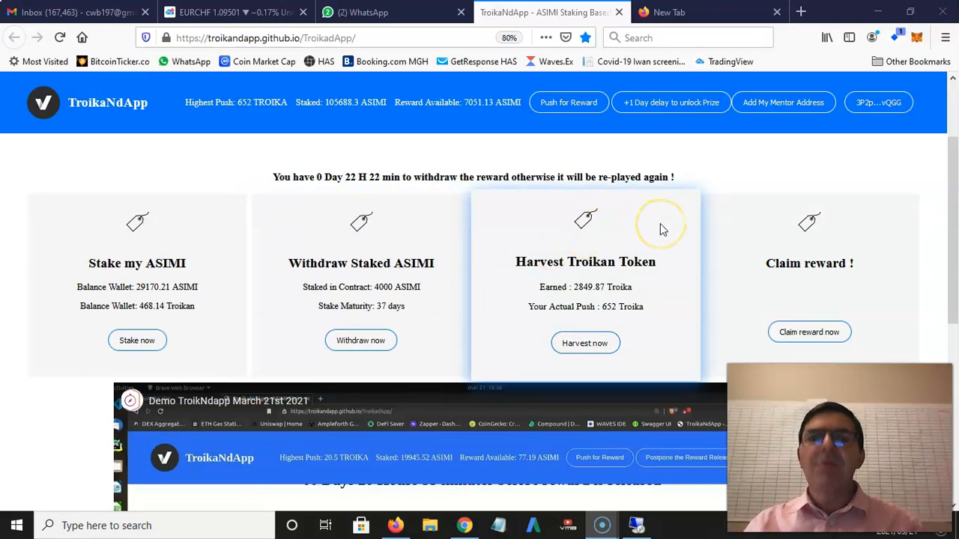
mouse_move(337, 111)
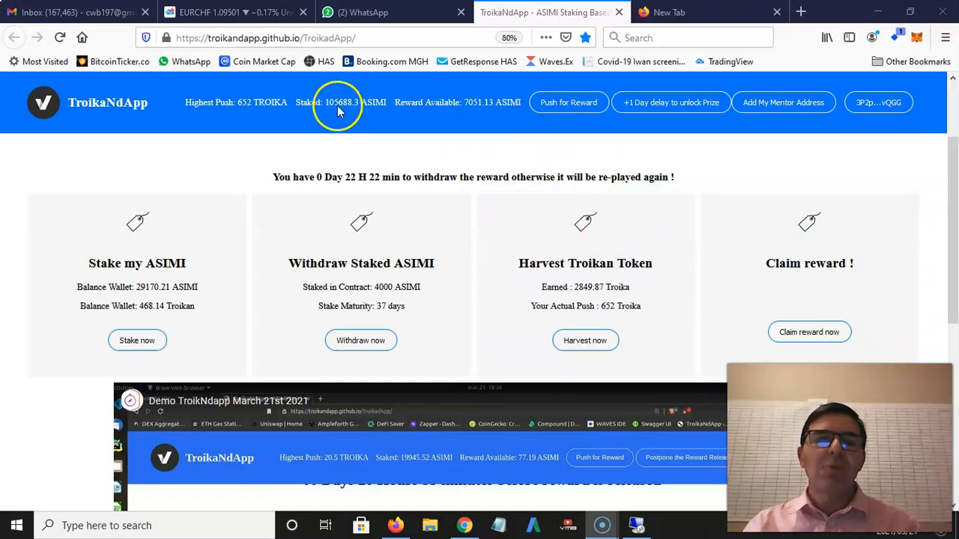
mouse_move(484, 105)
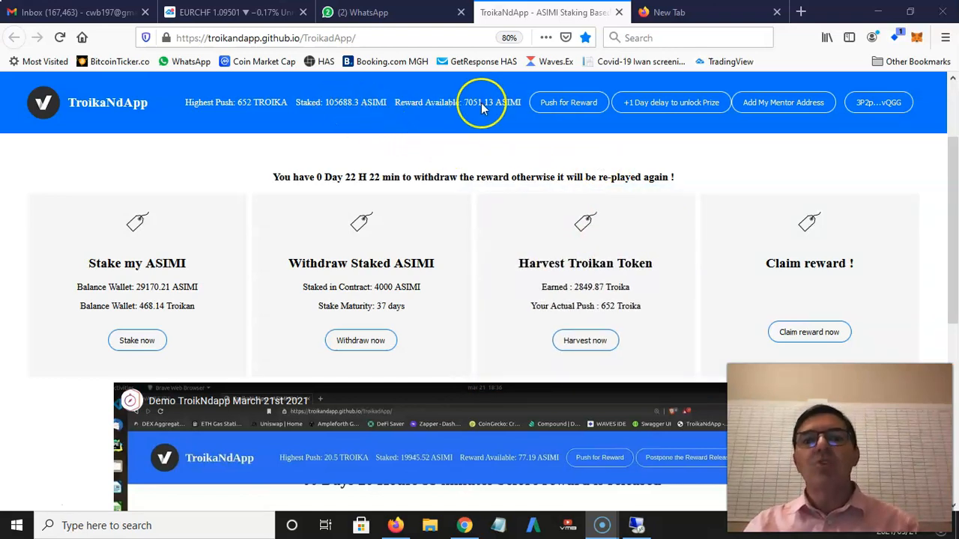
mouse_move(567, 103)
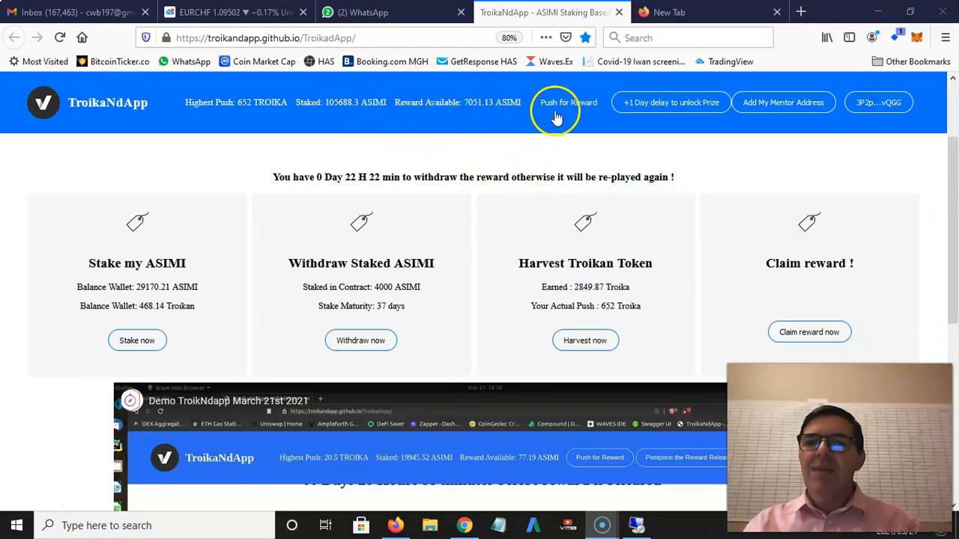
mouse_move(567, 103)
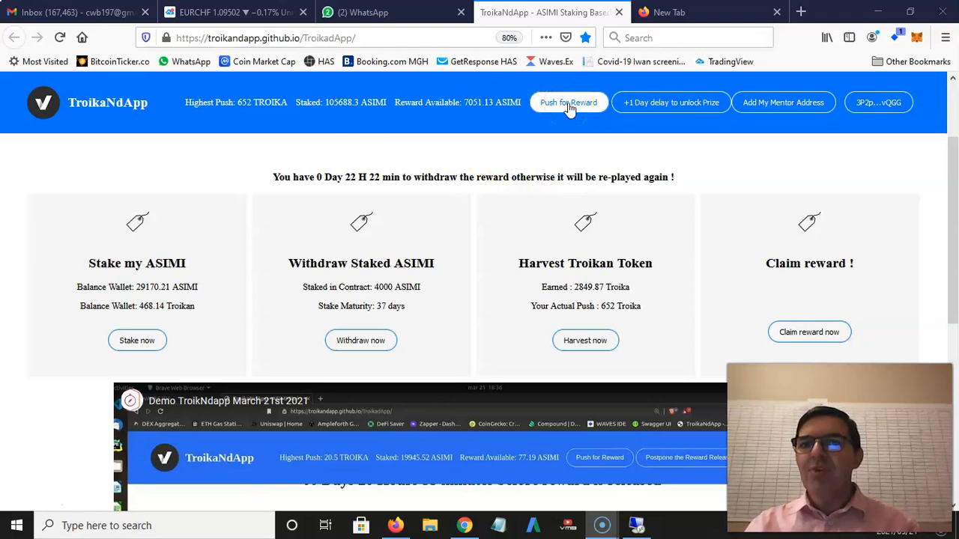
mouse_move(260, 116)
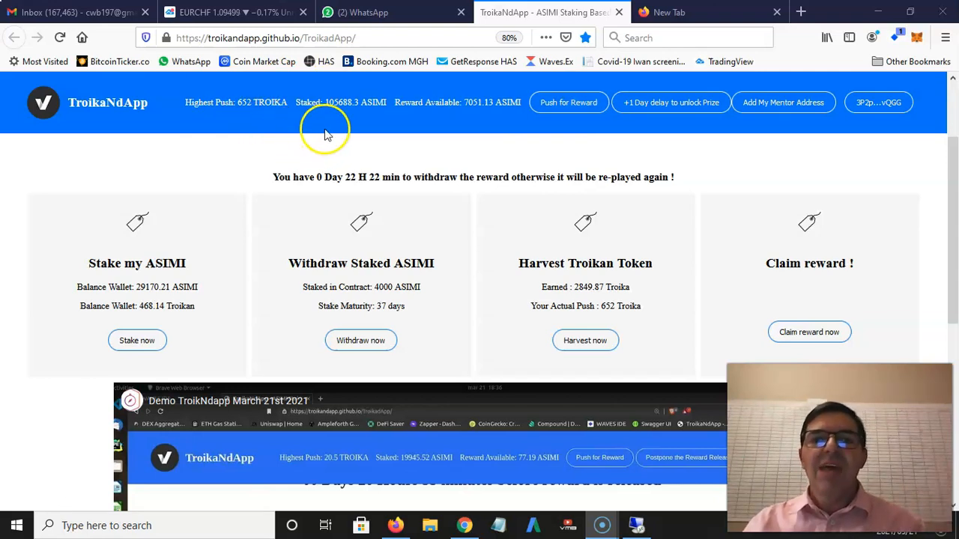
mouse_move(341, 154)
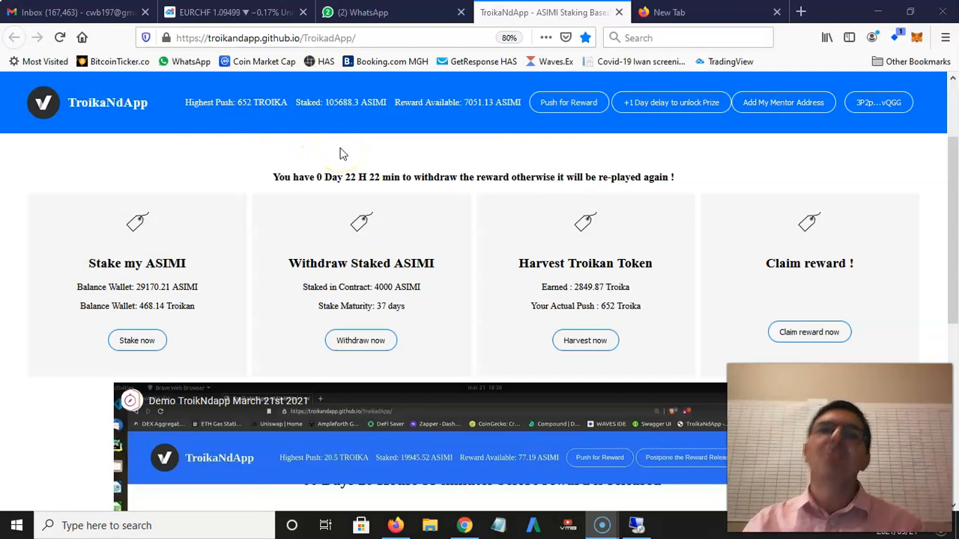
mouse_move(669, 102)
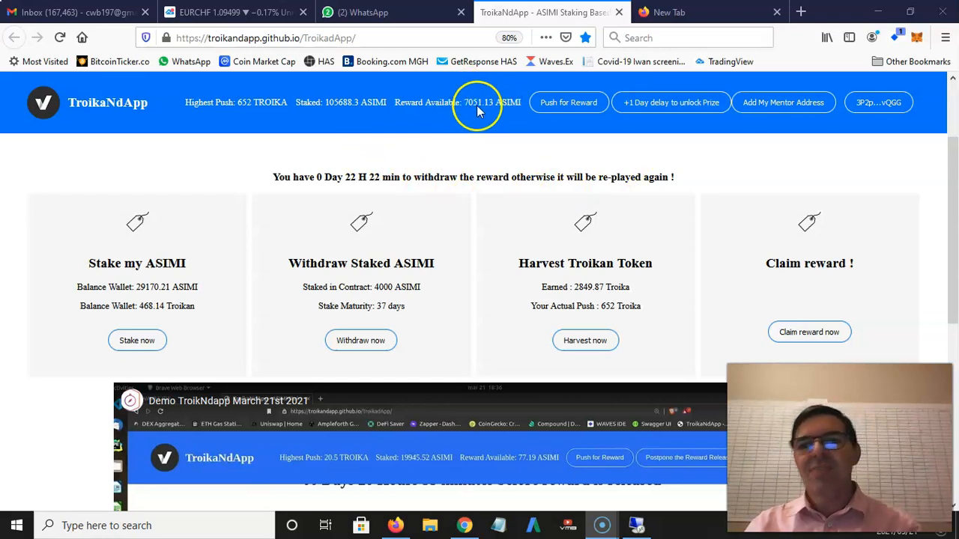
mouse_move(783, 102)
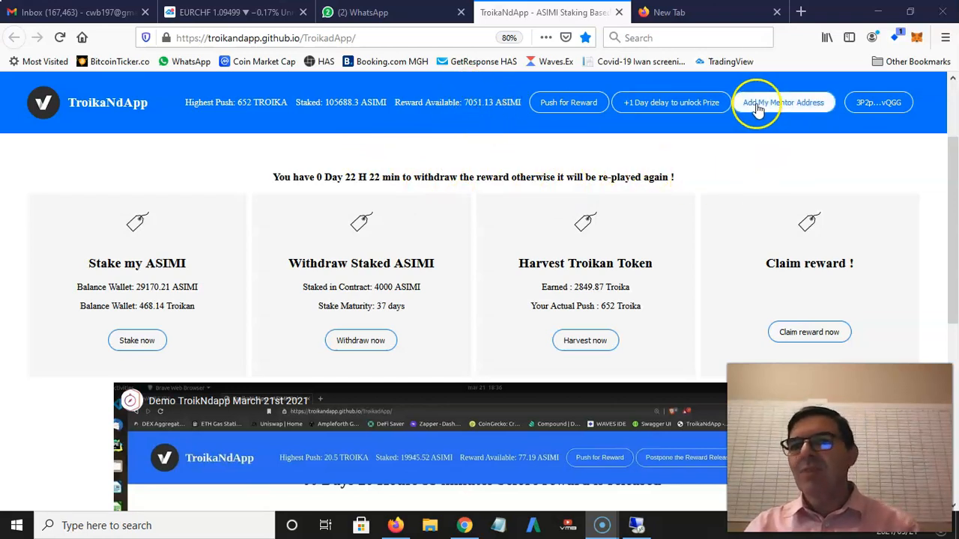
mouse_move(778, 131)
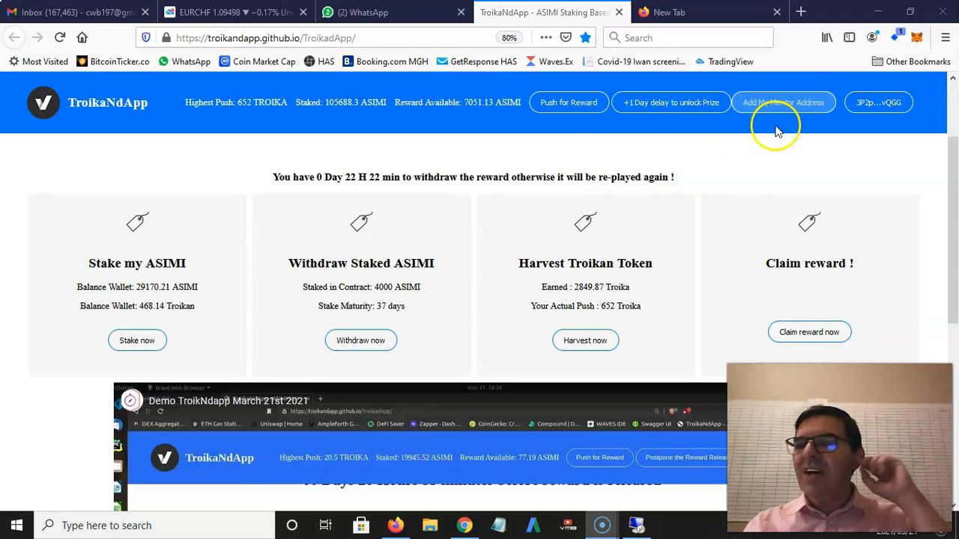
mouse_move(438, 180)
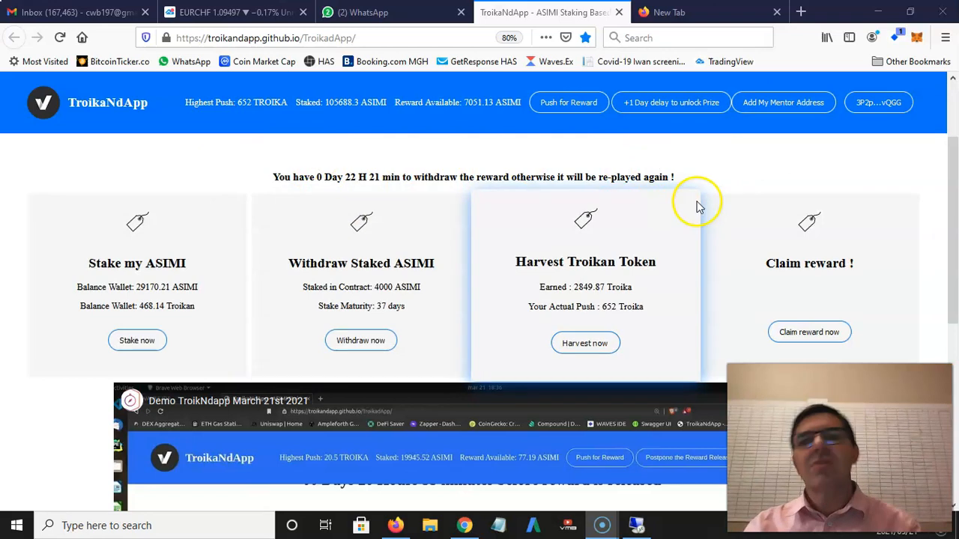
mouse_move(754, 176)
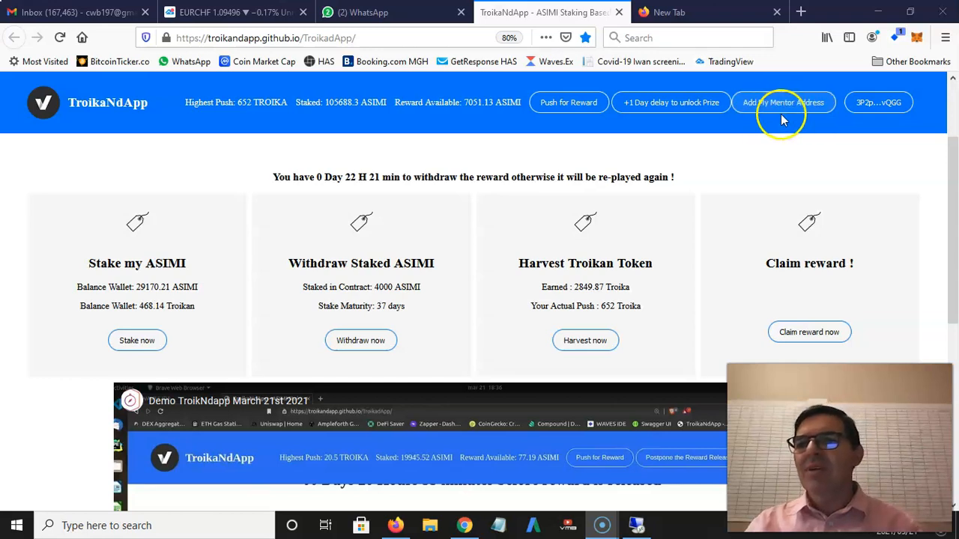
mouse_move(878, 102)
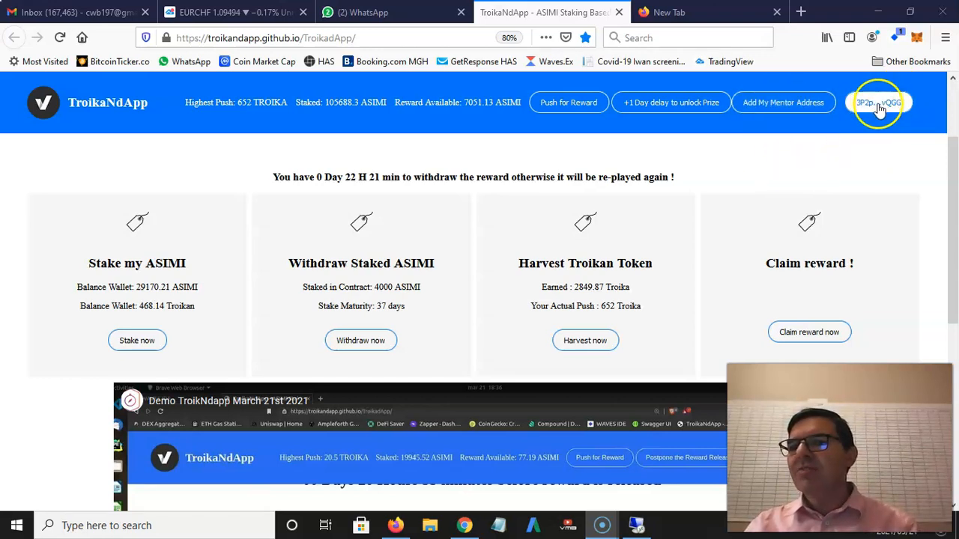
mouse_move(717, 146)
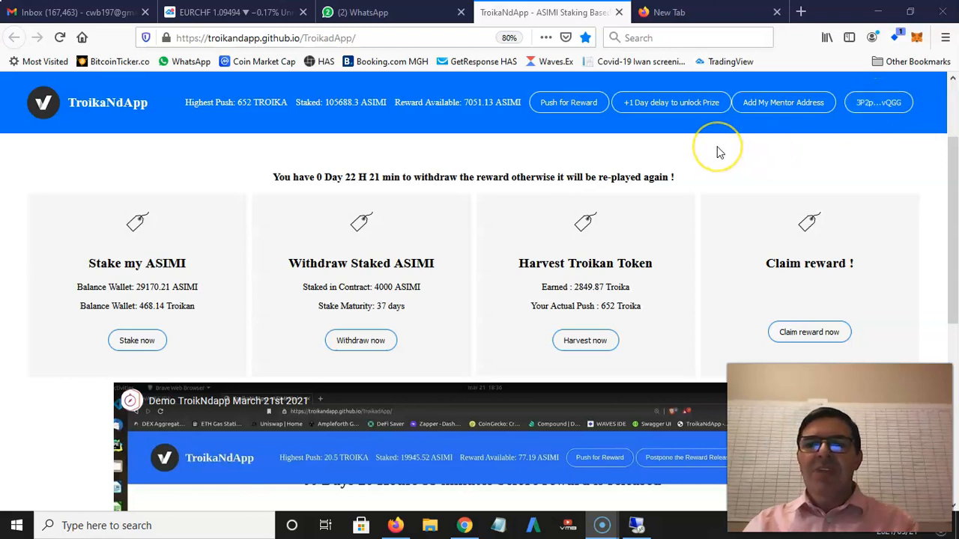
mouse_move(605, 155)
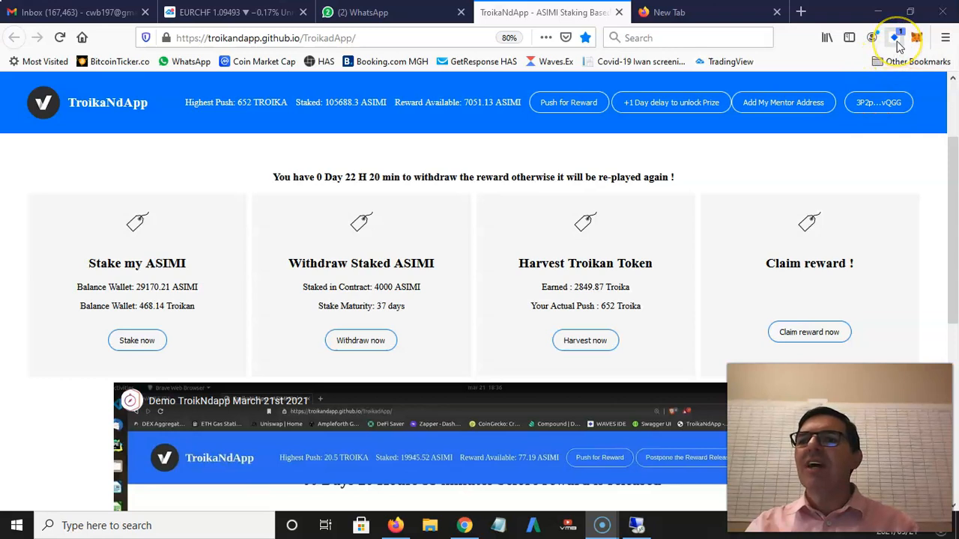
mouse_move(896, 38)
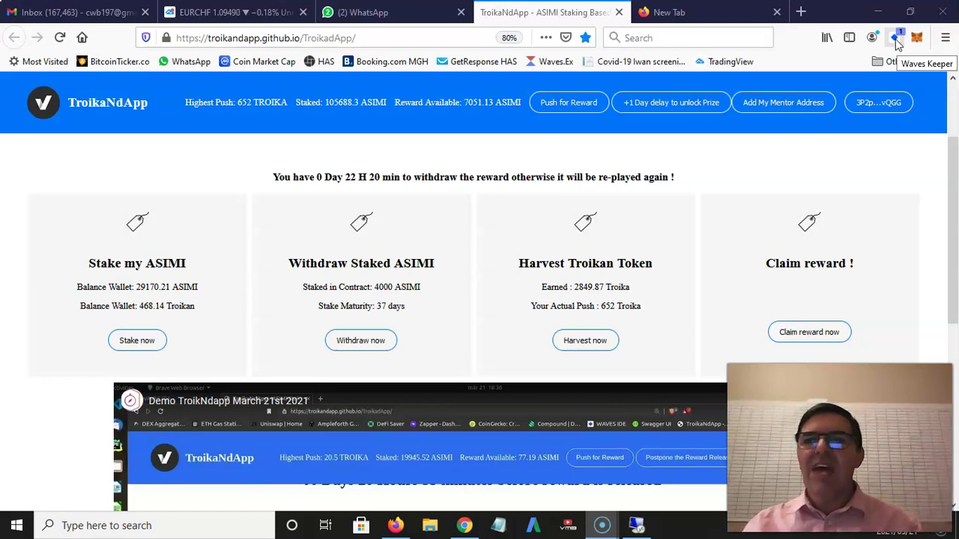
click(896, 37)
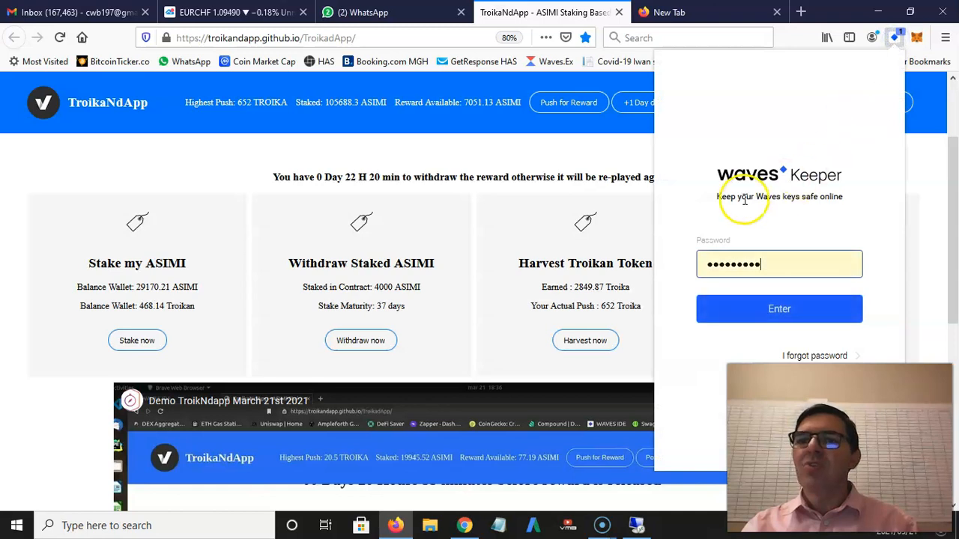
mouse_move(820, 177)
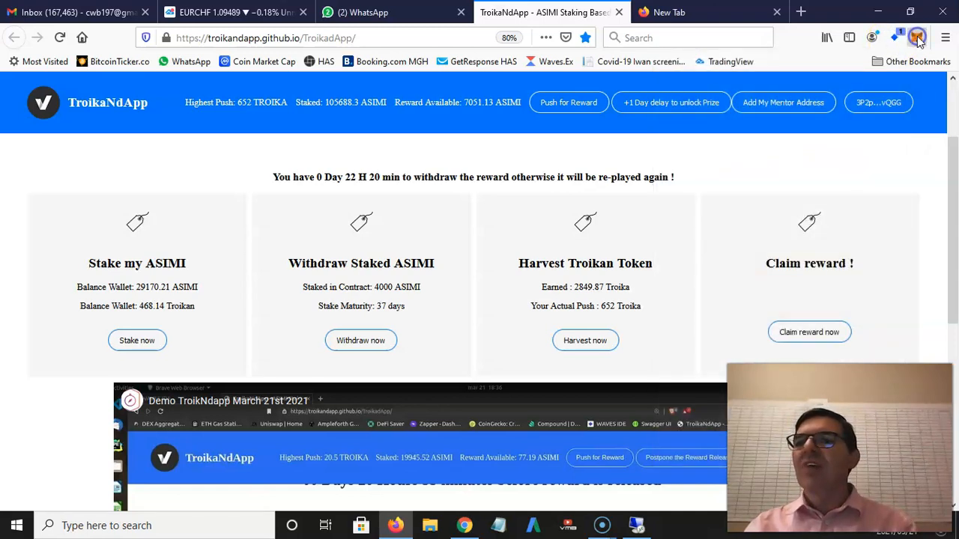
click(917, 37)
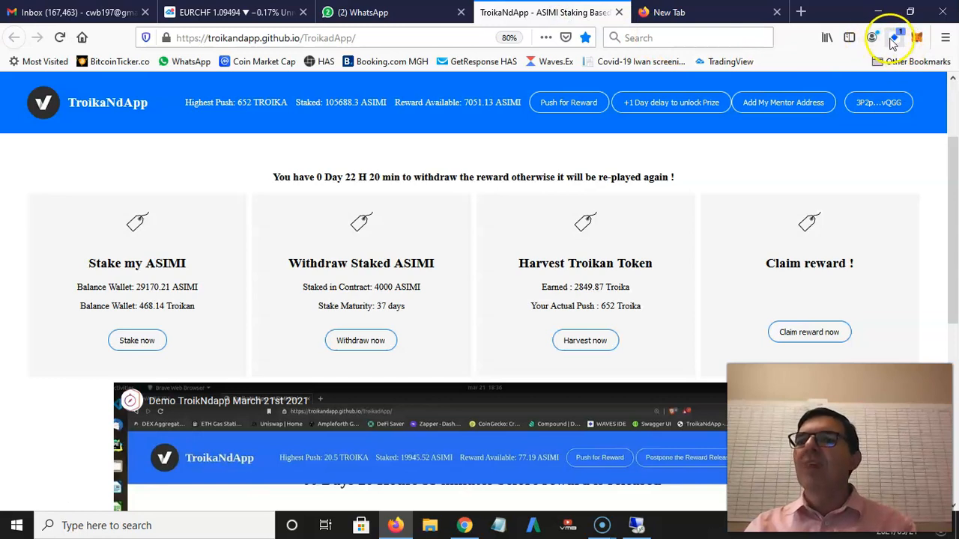
click(892, 38)
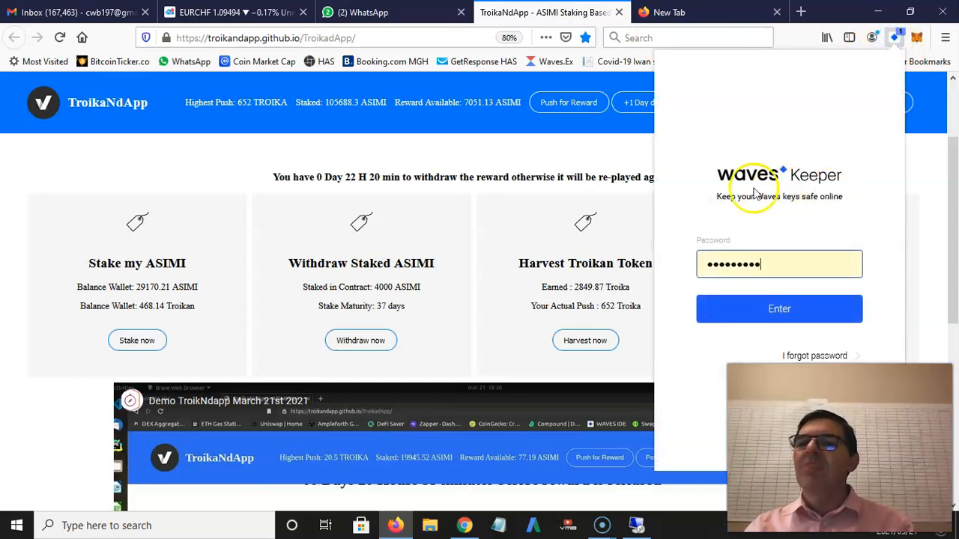
mouse_move(779, 309)
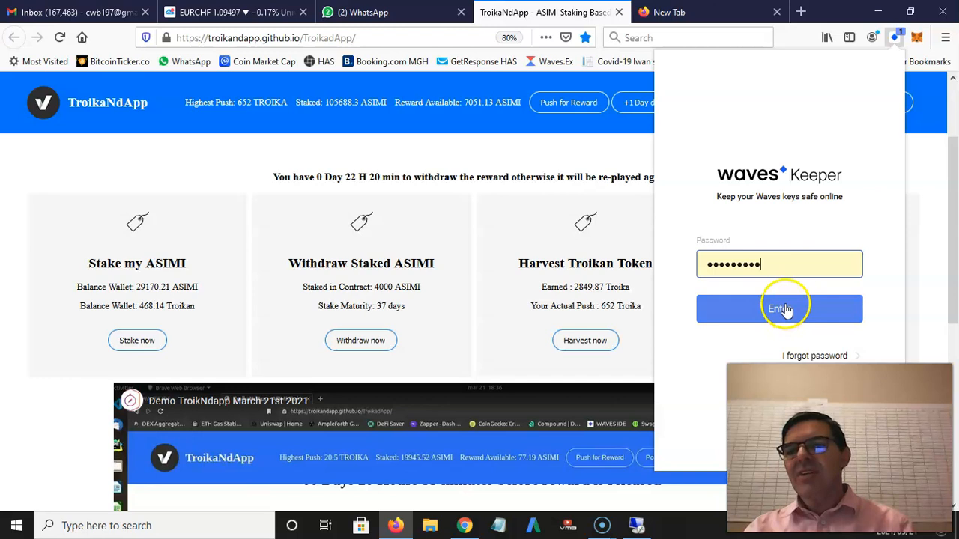
mouse_move(303, 150)
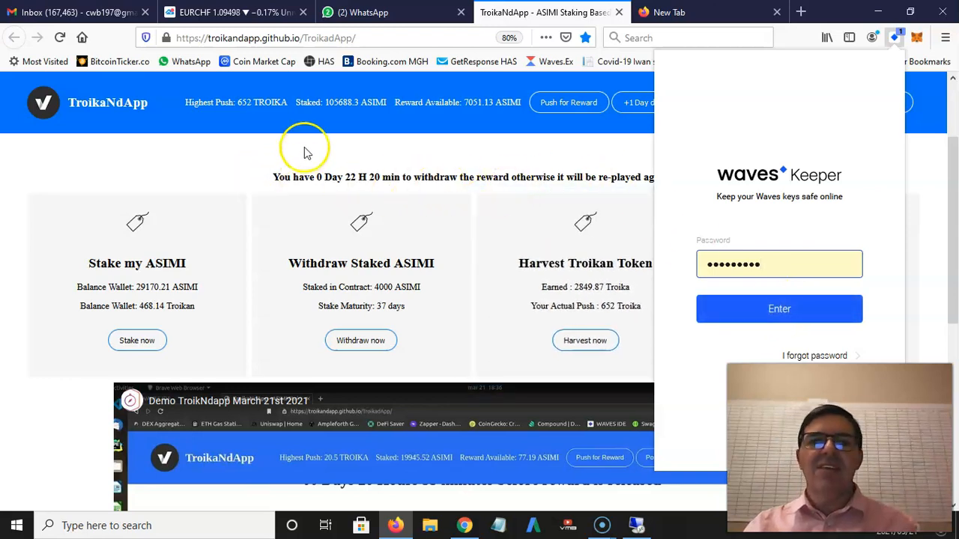
click(779, 308)
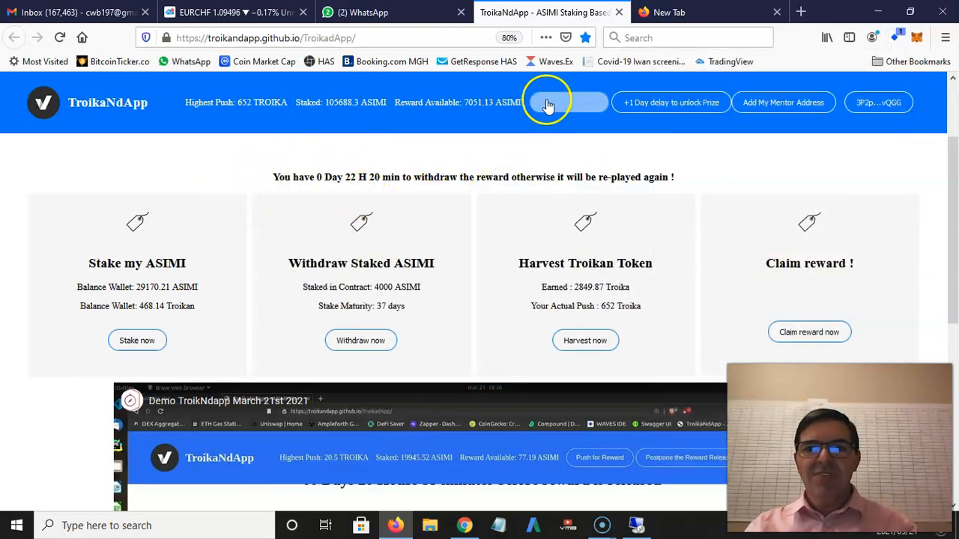
mouse_move(374, 319)
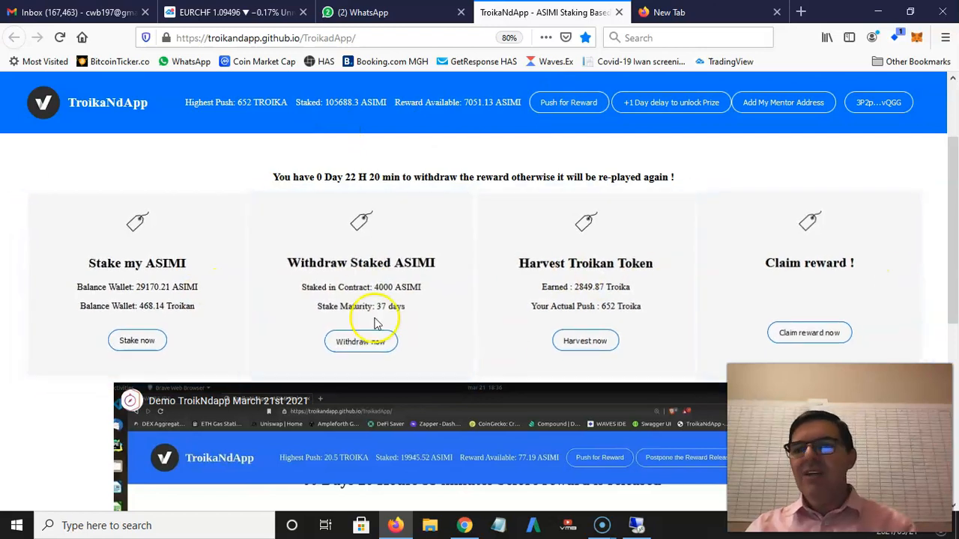
mouse_move(696, 165)
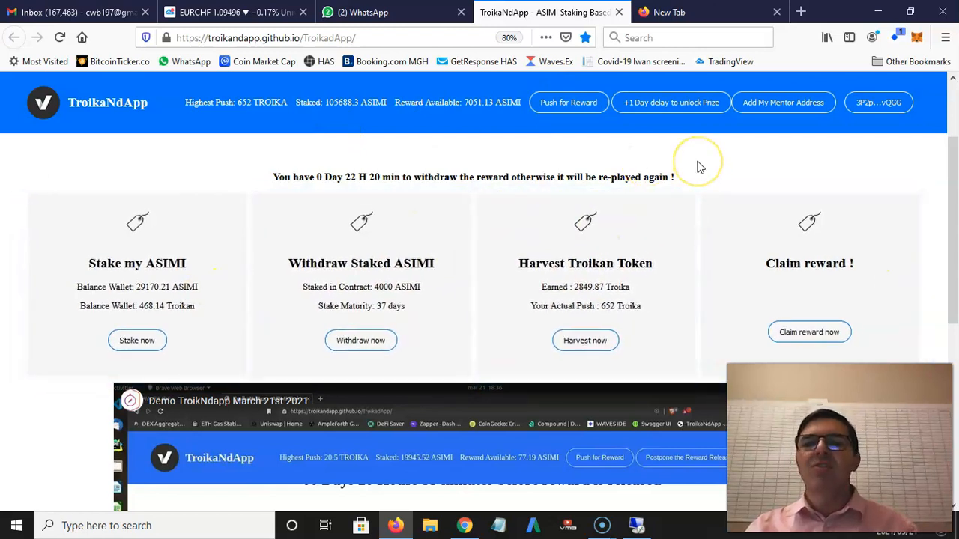
mouse_move(697, 165)
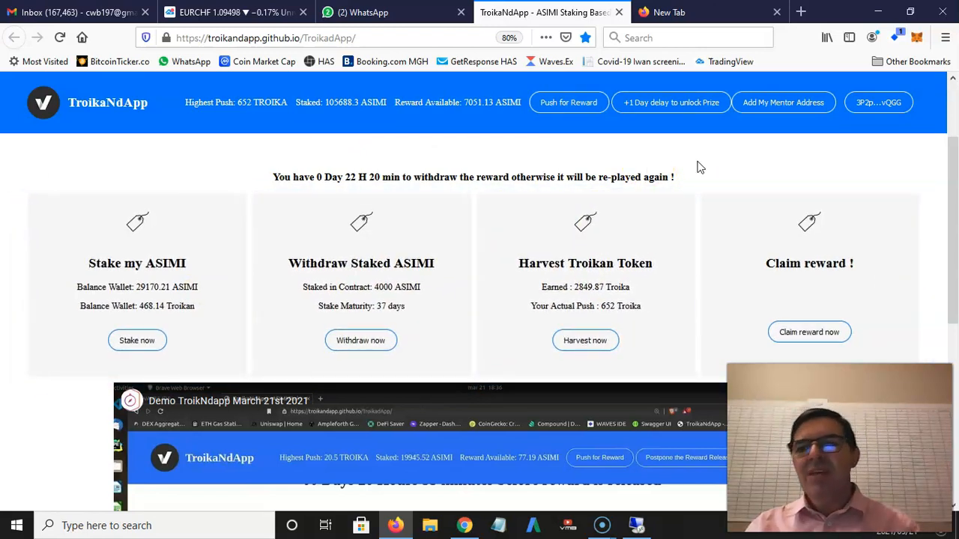
mouse_move(884, 333)
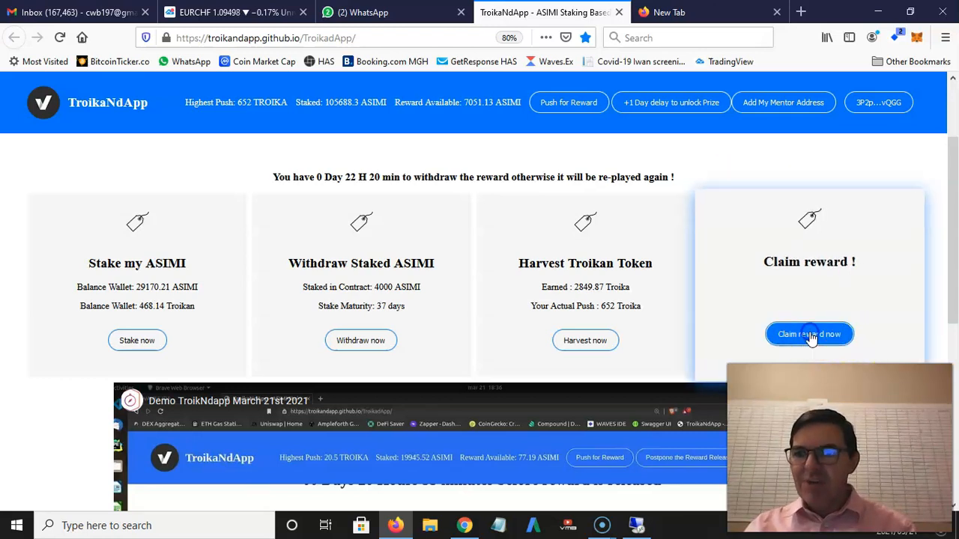
Step: Claim the reward, unlock Waves Keeper and approve the ClaimPrize transaction
click(808, 334)
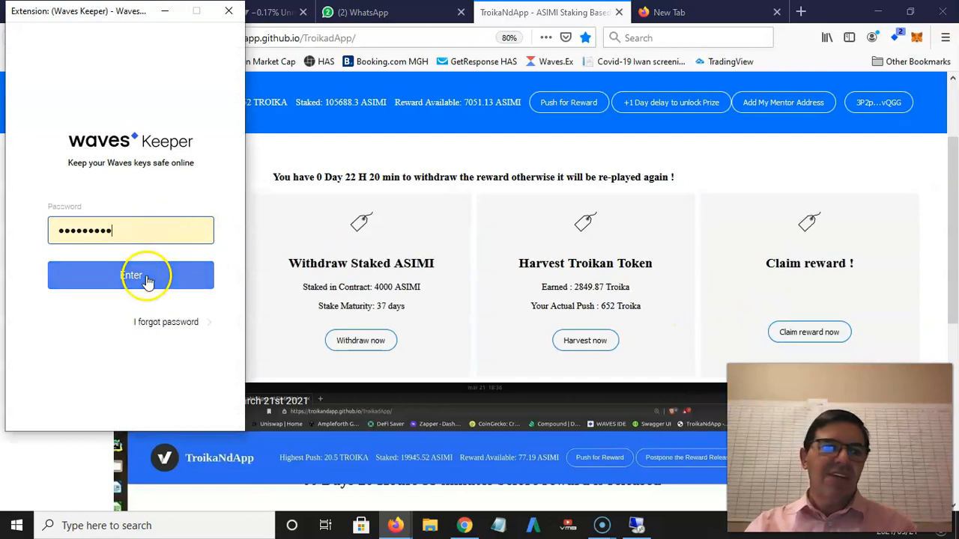
click(131, 275)
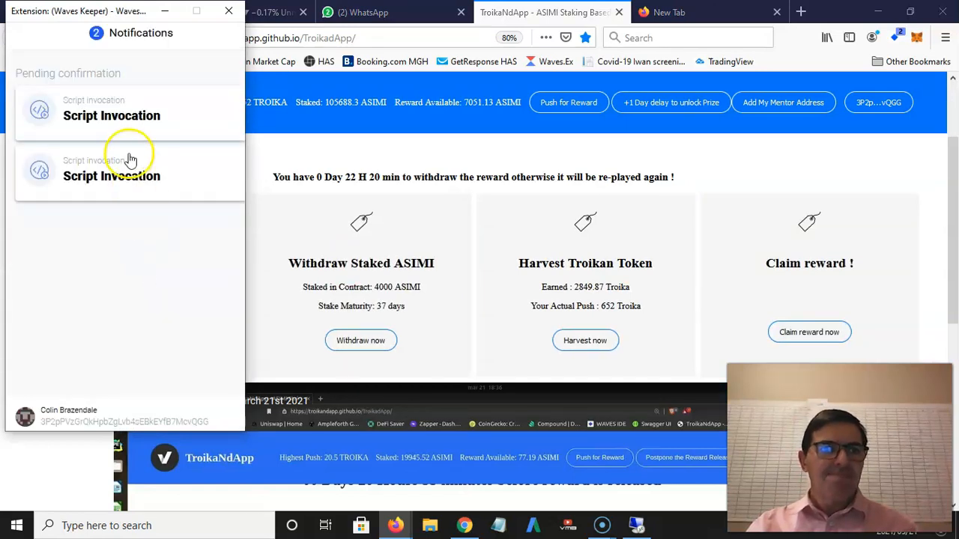
mouse_move(131, 145)
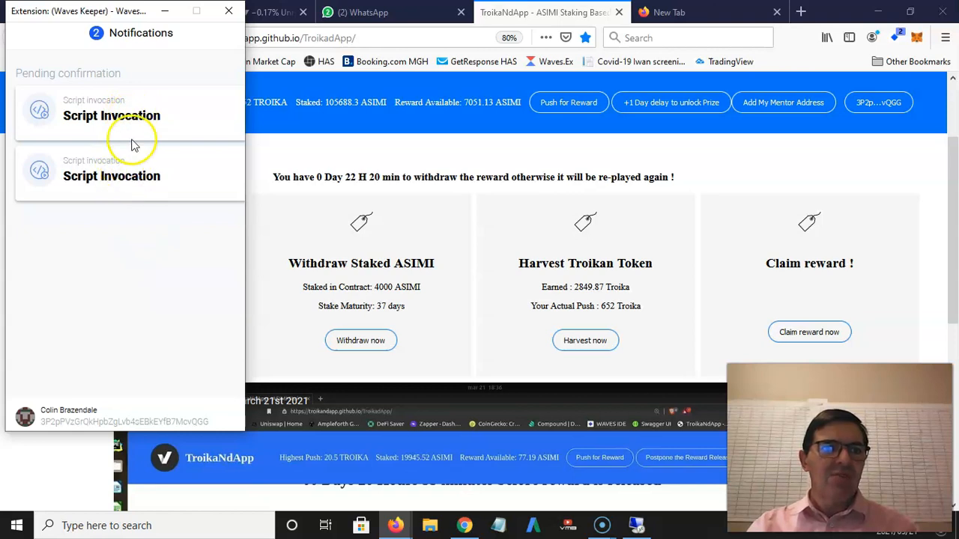
click(111, 115)
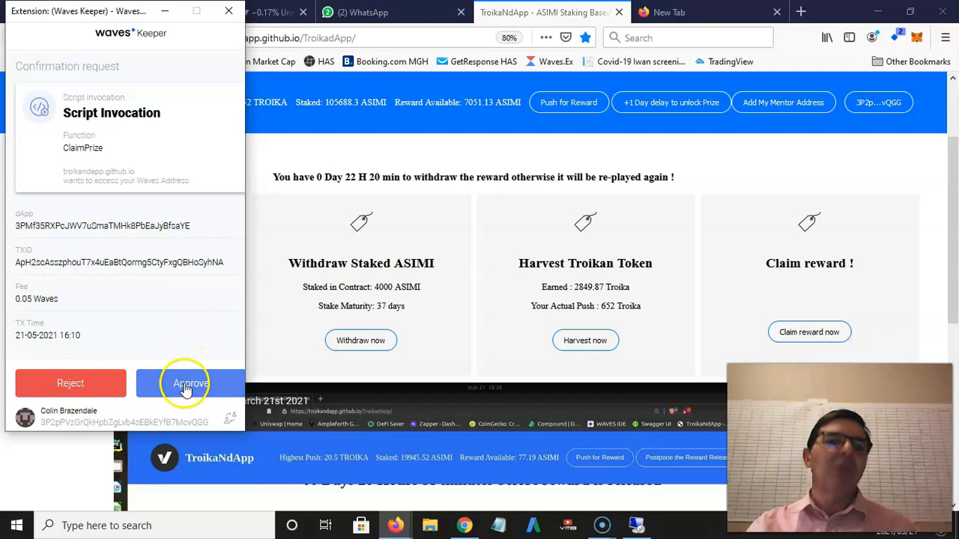
click(190, 383)
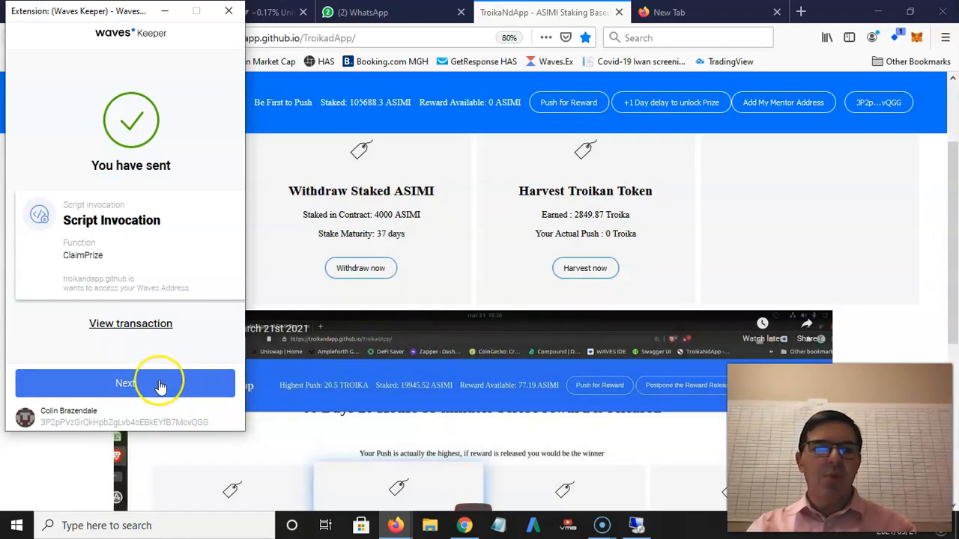
click(130, 383)
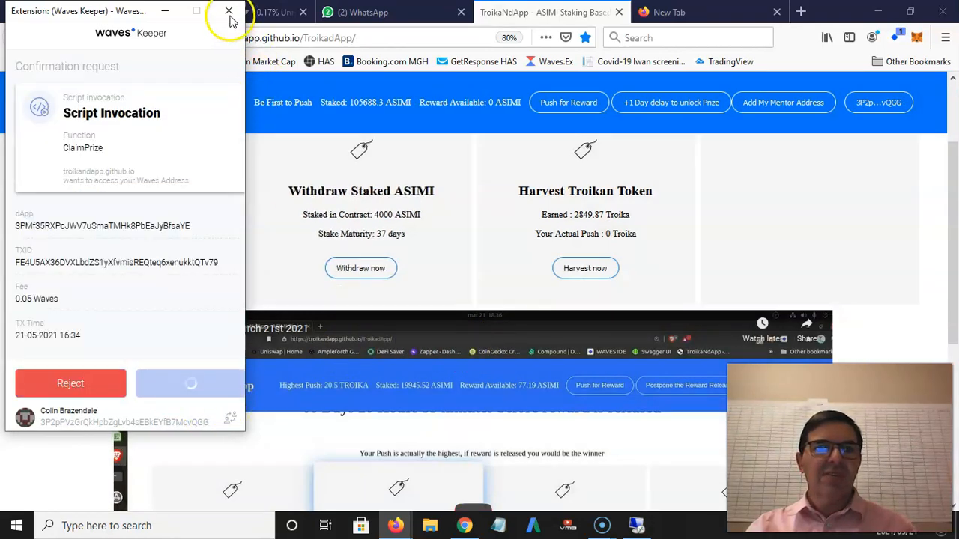
Step: Close Waves Keeper to show 36221.35 ASIMI and 478.14 Troikan in the wallet
click(228, 12)
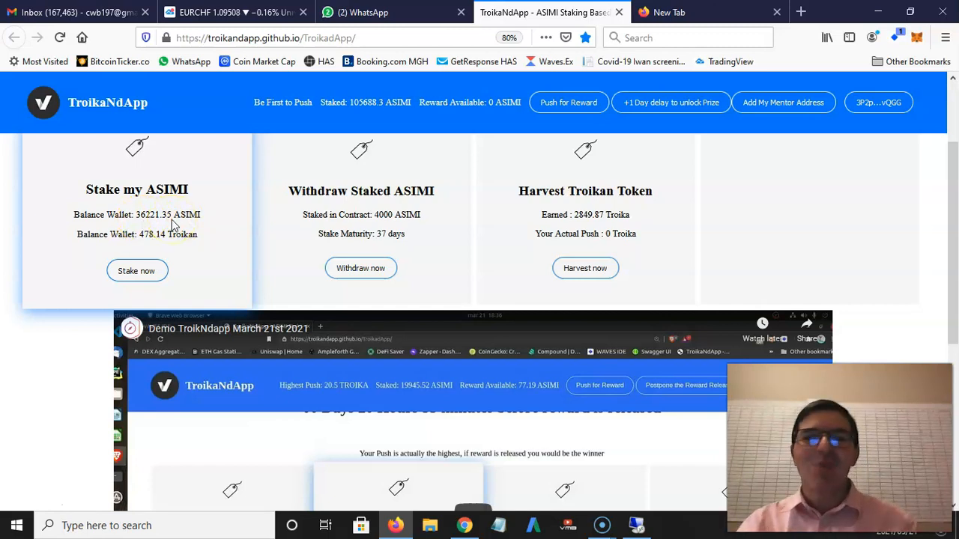
mouse_move(364, 214)
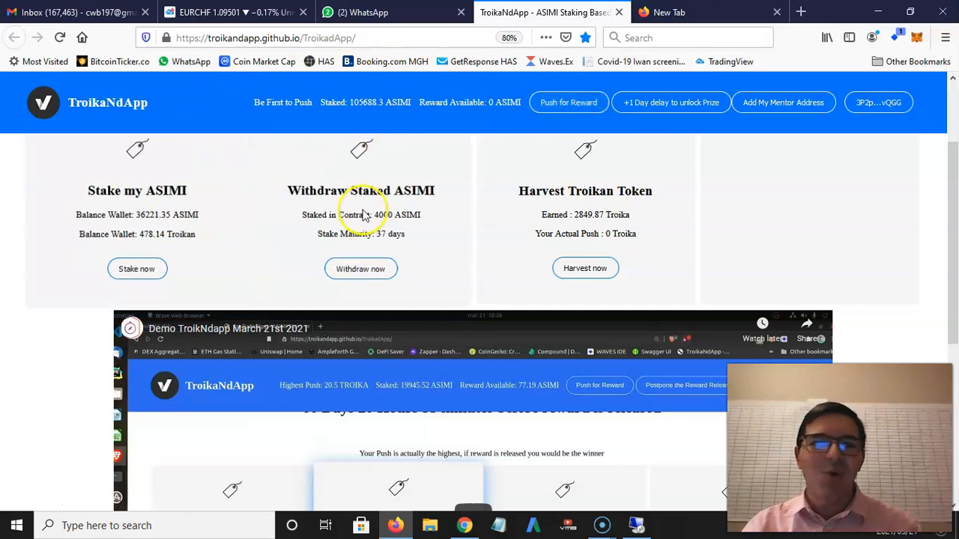
mouse_move(329, 116)
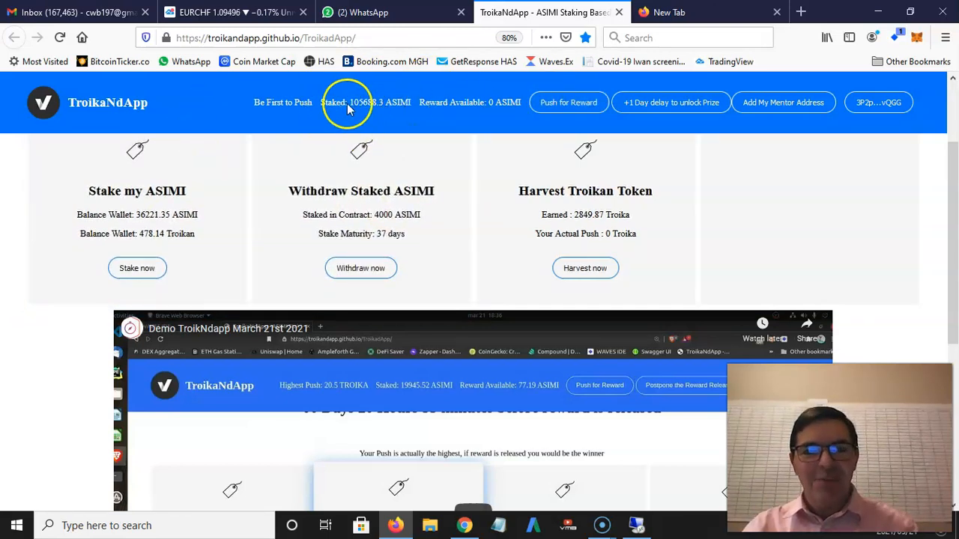
mouse_move(388, 107)
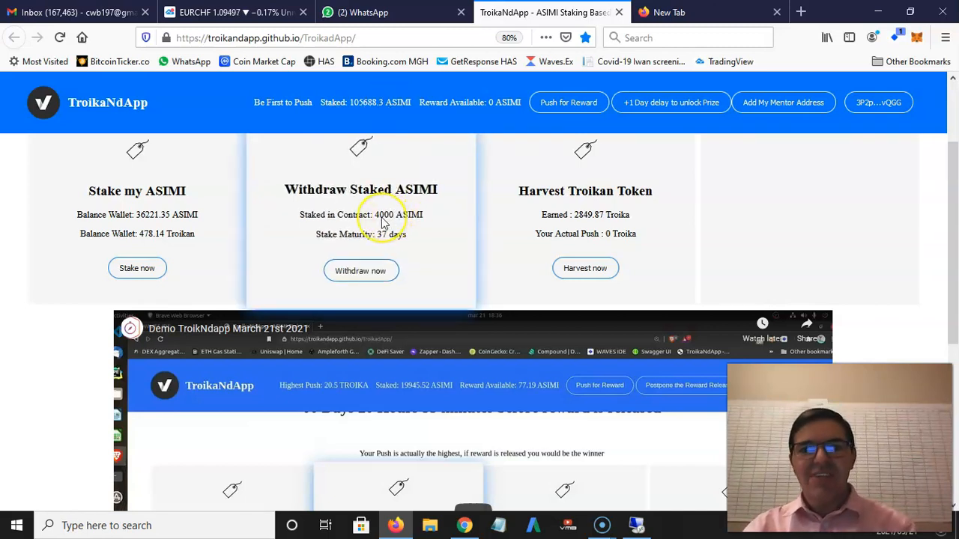
mouse_move(487, 105)
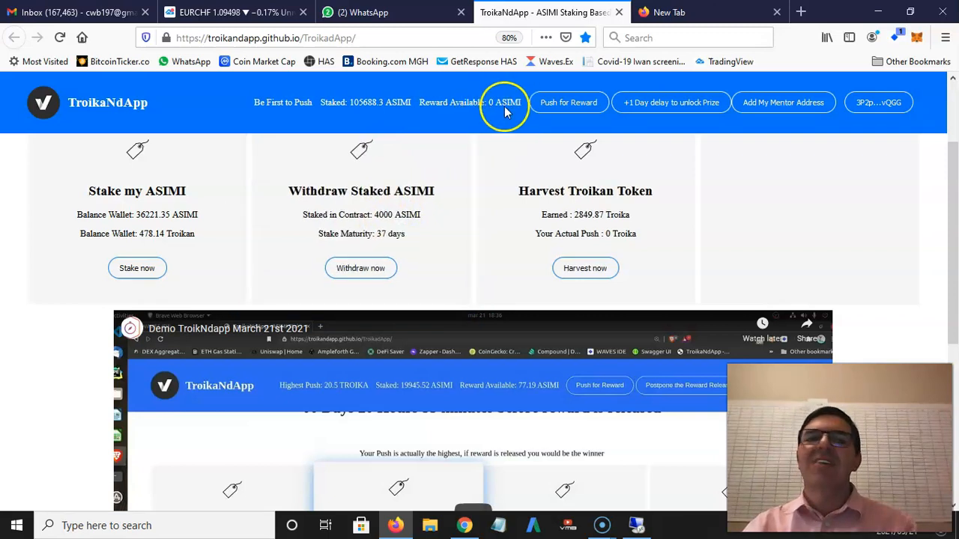
mouse_move(441, 157)
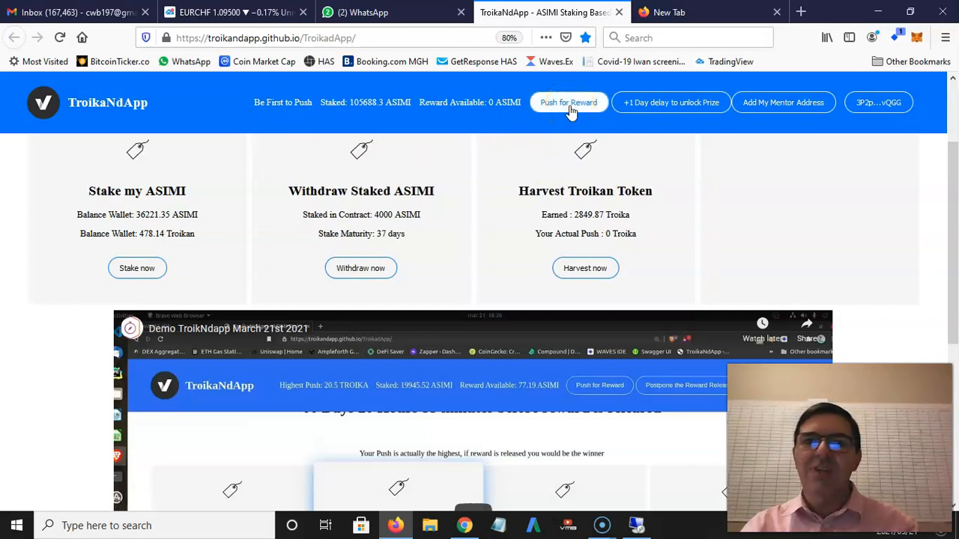
mouse_move(383, 102)
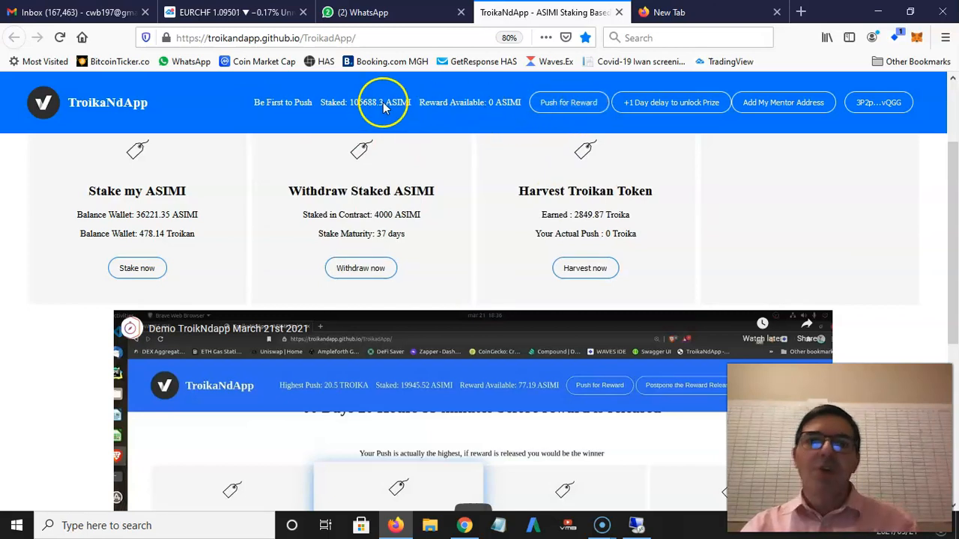
mouse_move(355, 116)
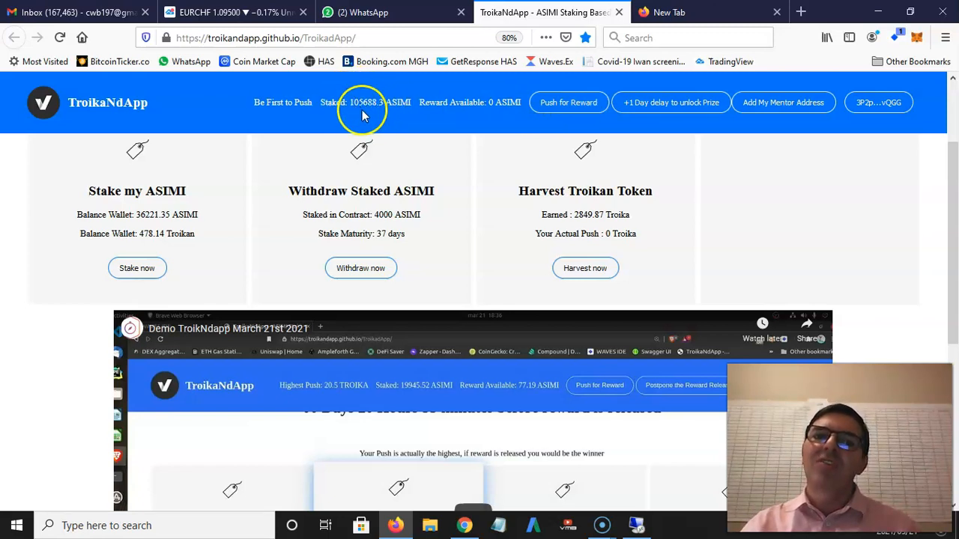
mouse_move(487, 103)
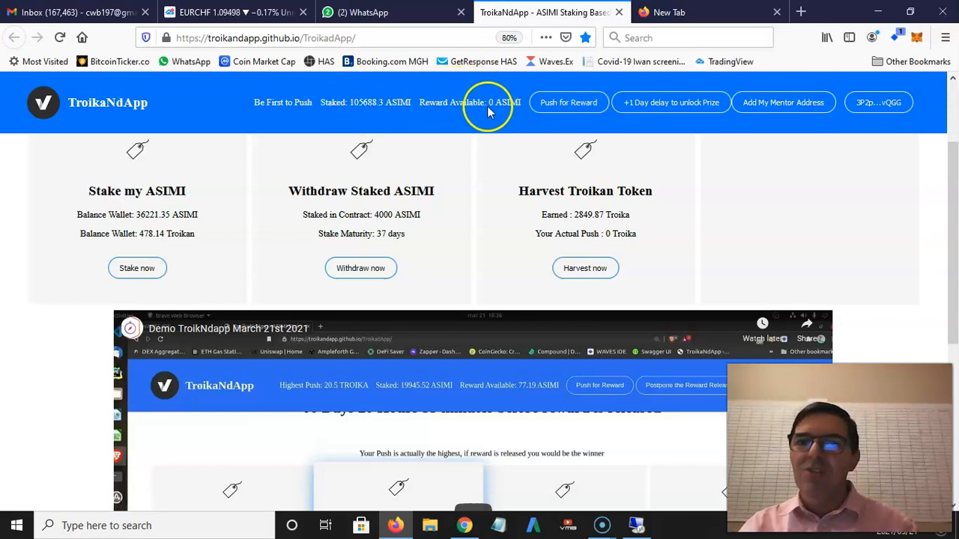
mouse_move(510, 105)
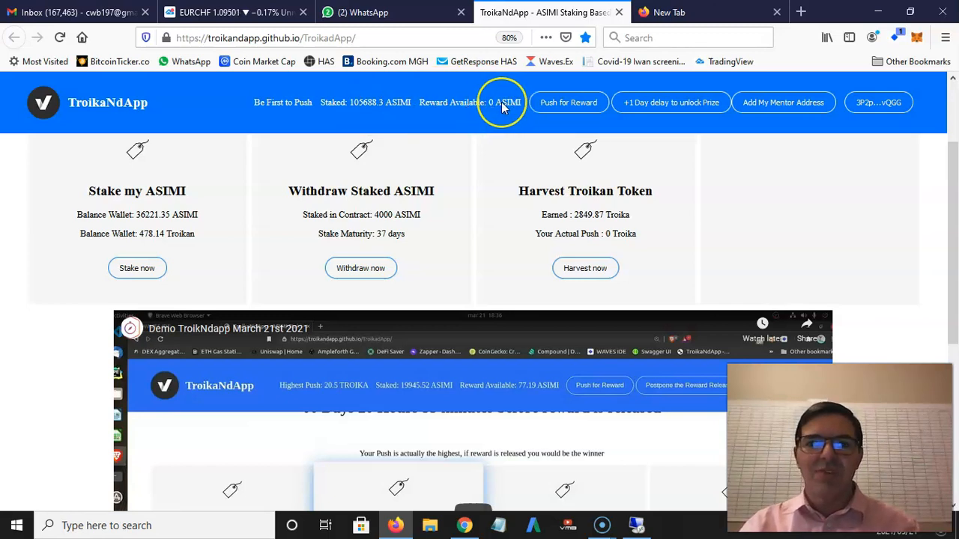
mouse_move(568, 102)
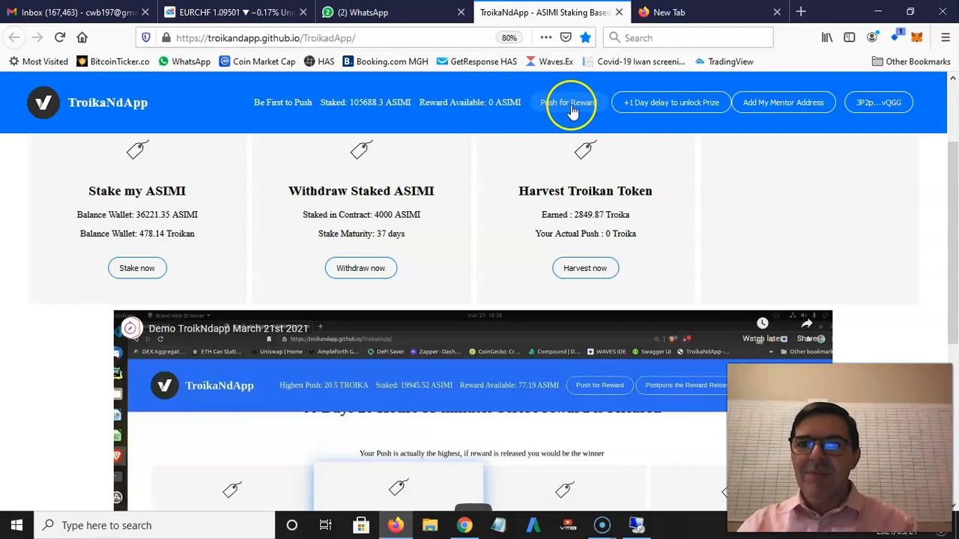
click(568, 102)
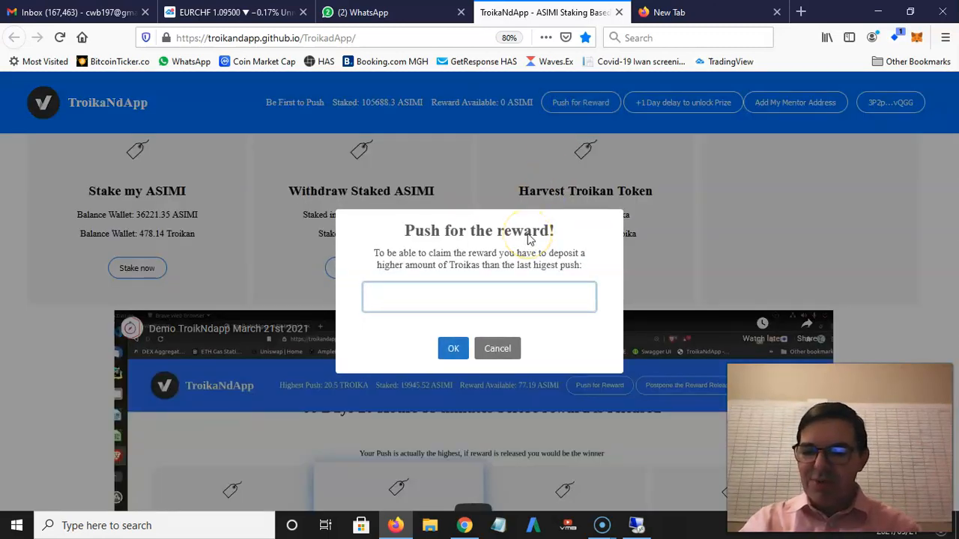
text(25)
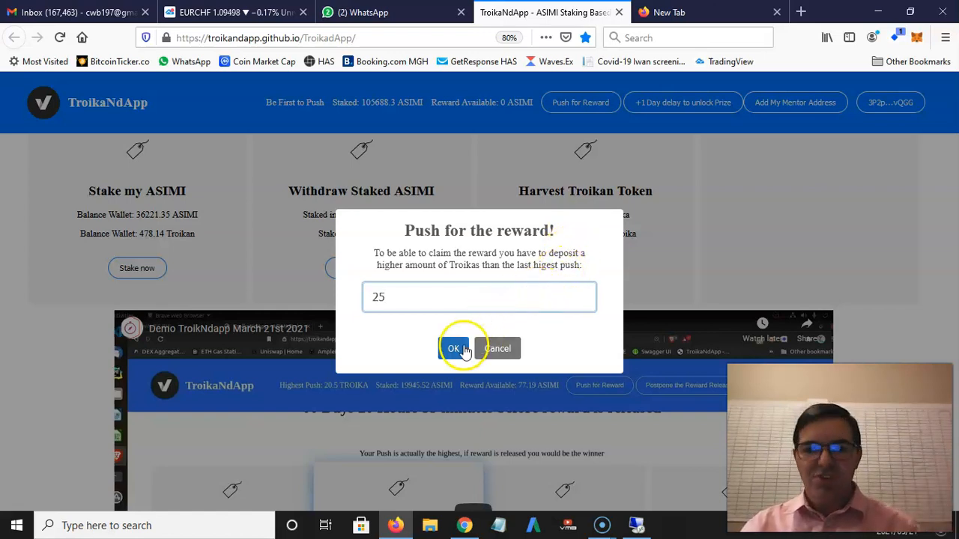
click(454, 348)
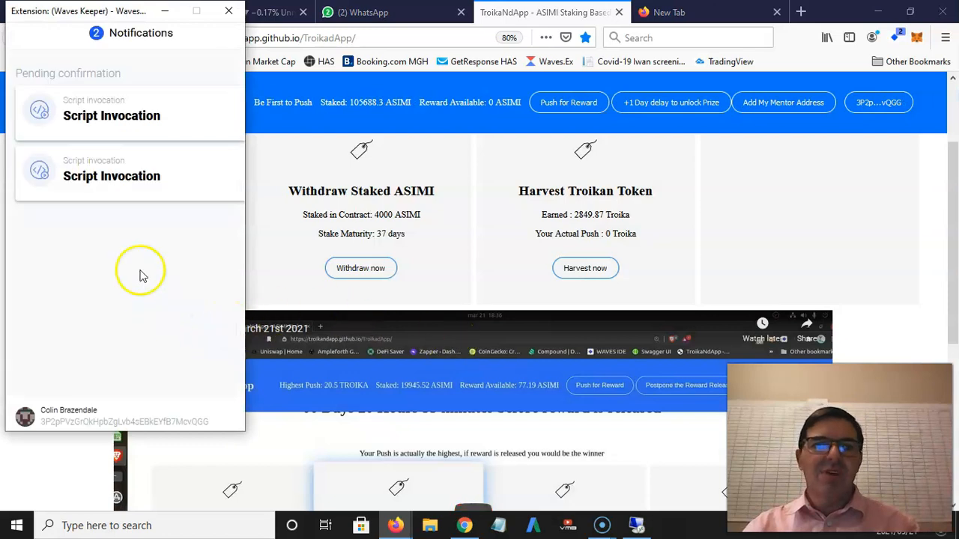
click(112, 116)
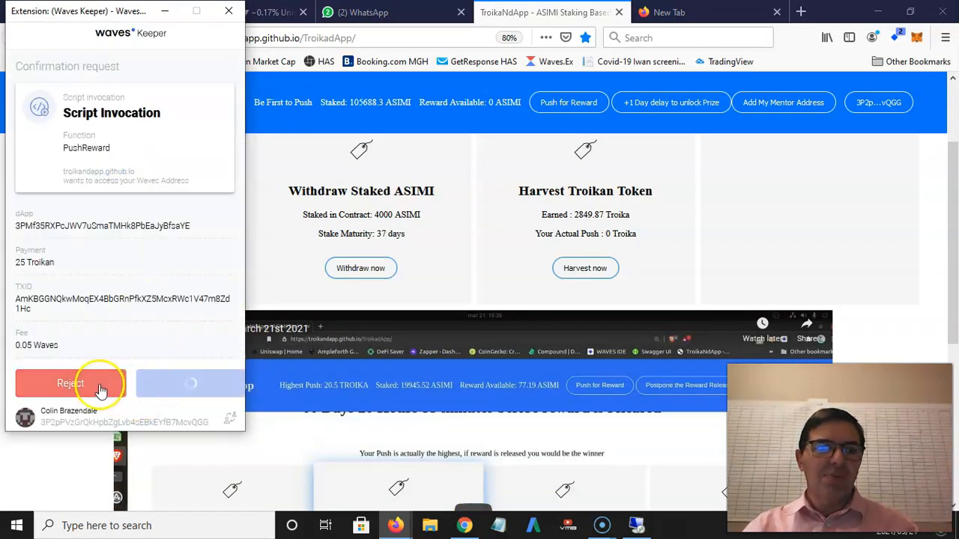
click(71, 383)
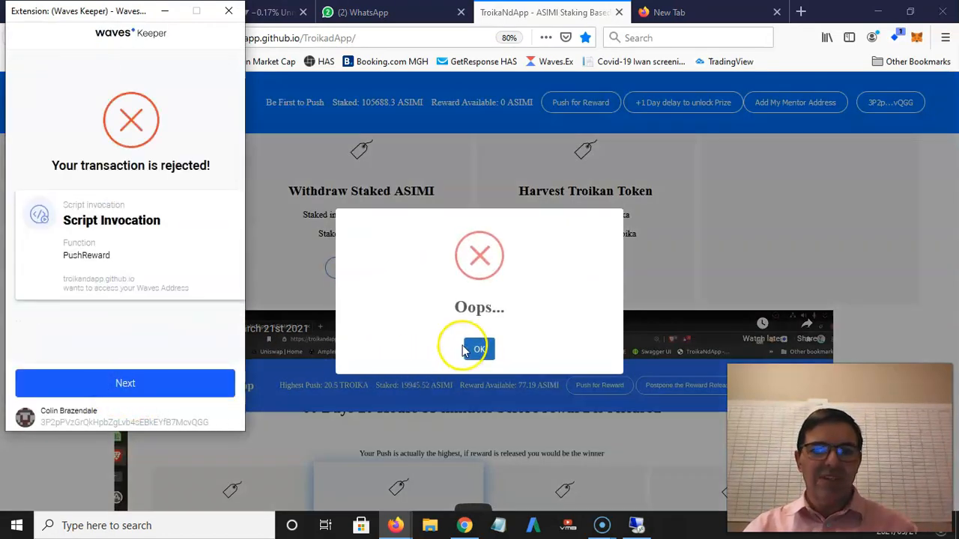
click(478, 349)
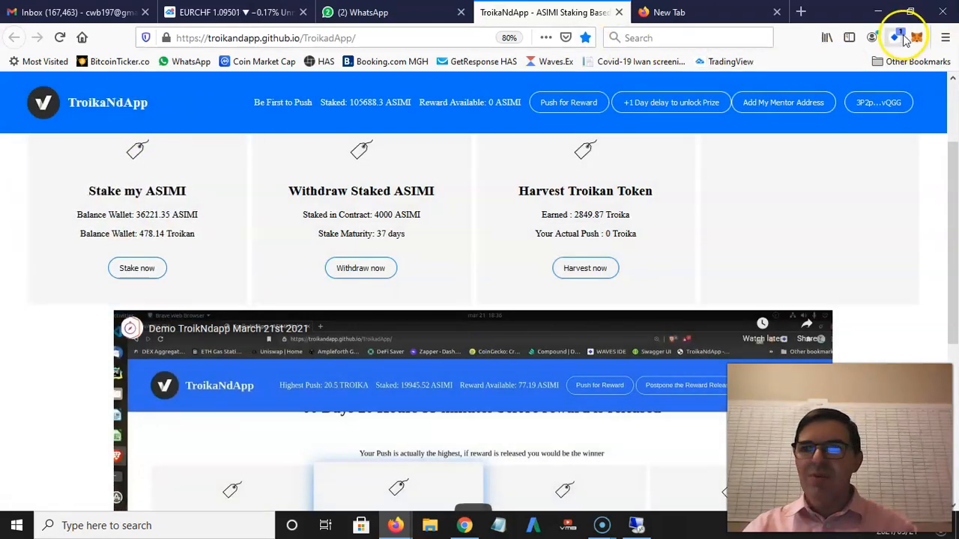
click(897, 37)
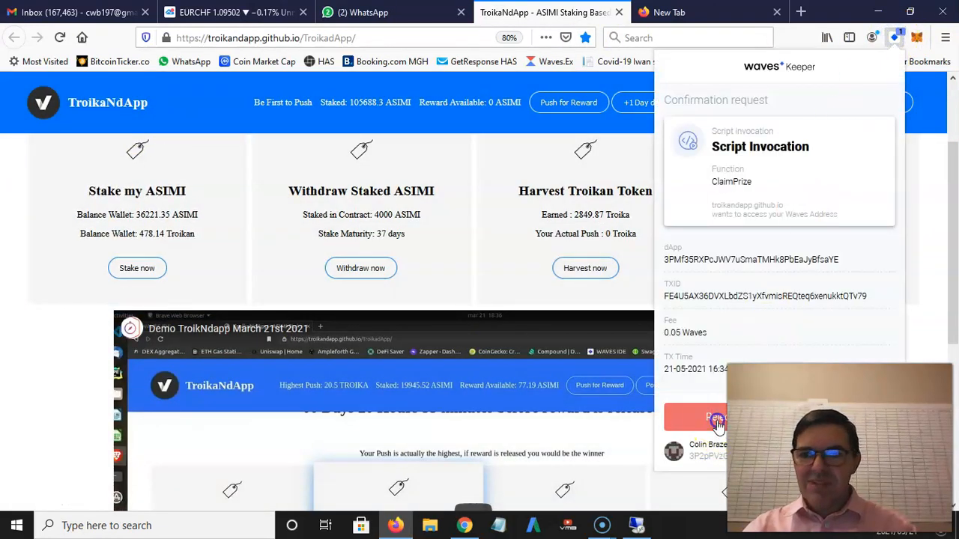
click(715, 417)
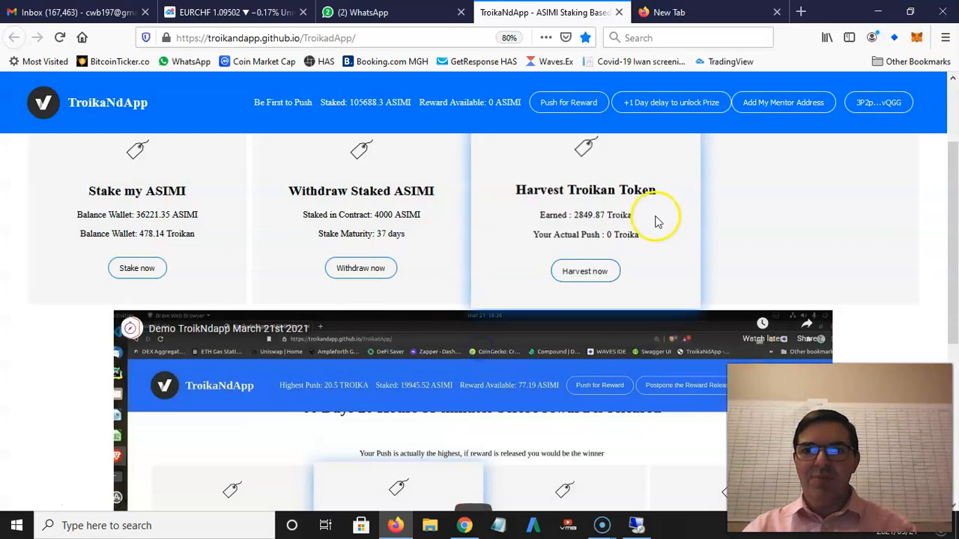
click(568, 102)
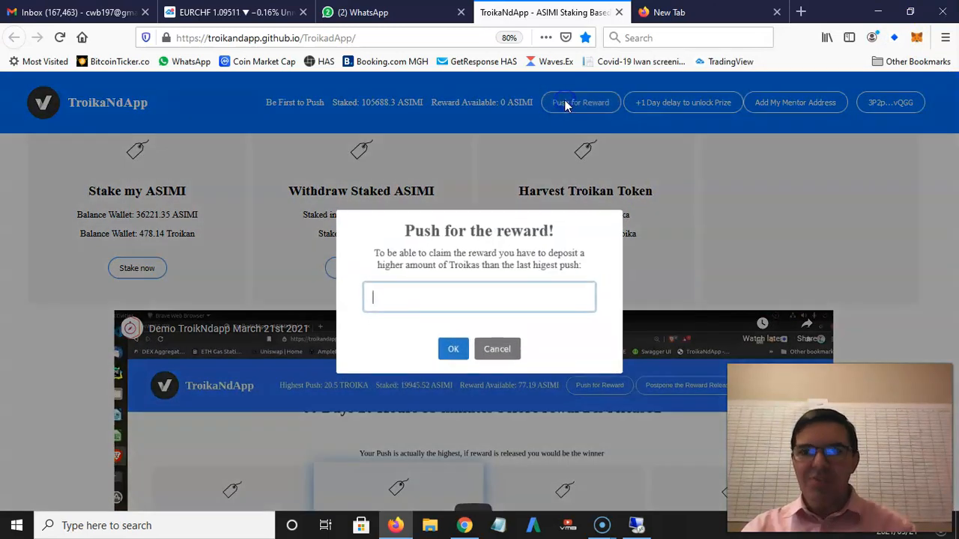
text(25)
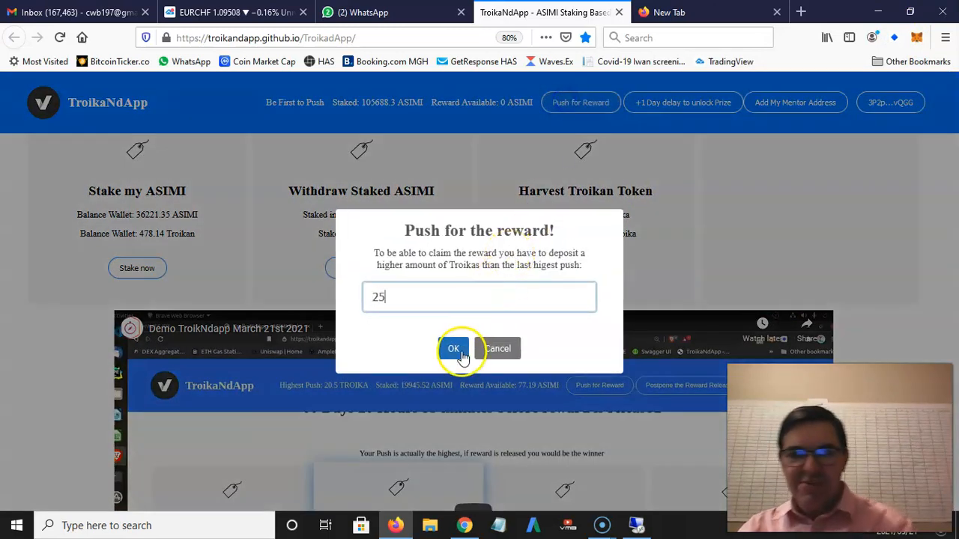
click(453, 348)
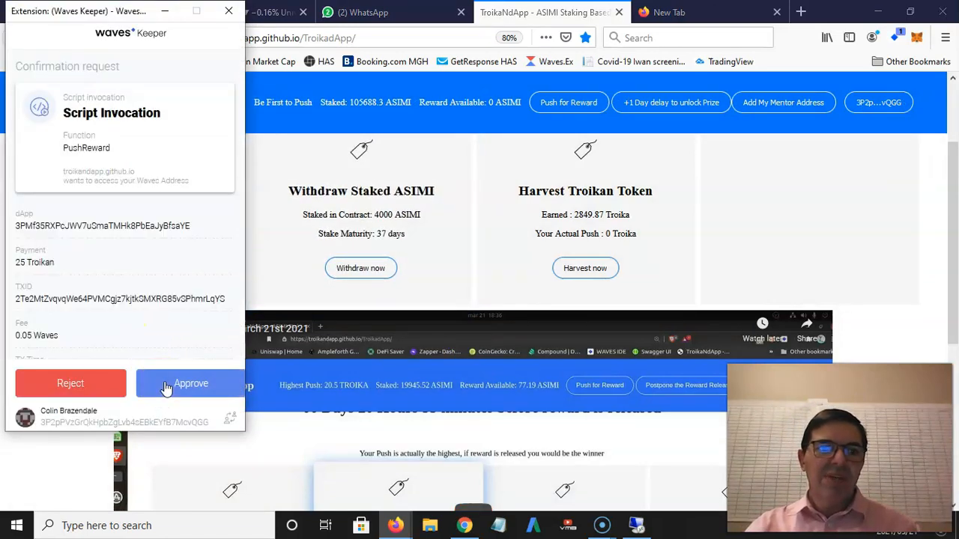
click(190, 383)
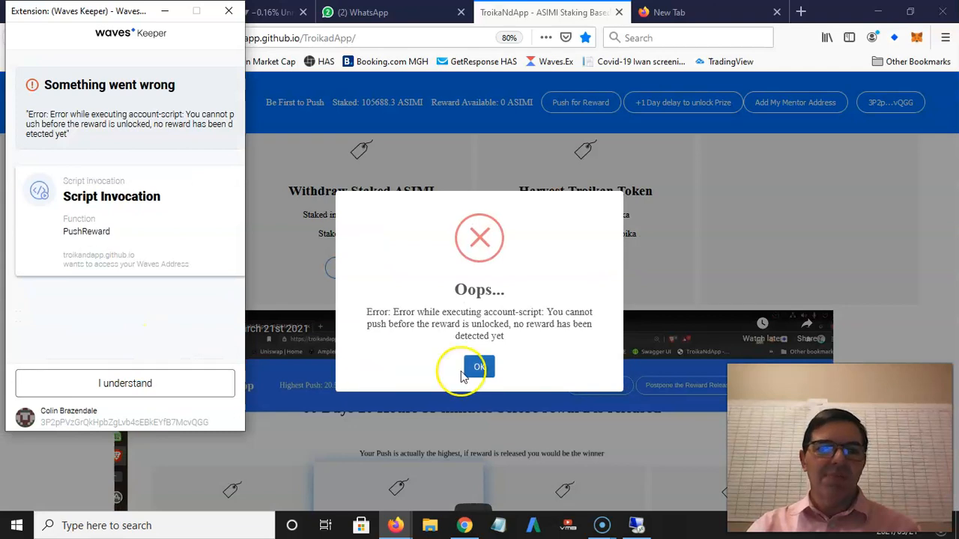
click(479, 367)
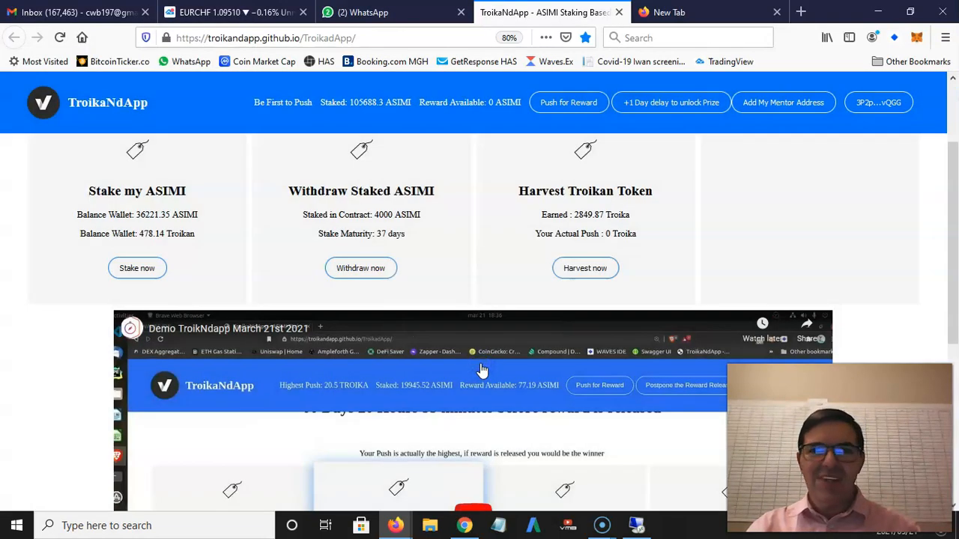
mouse_move(462, 262)
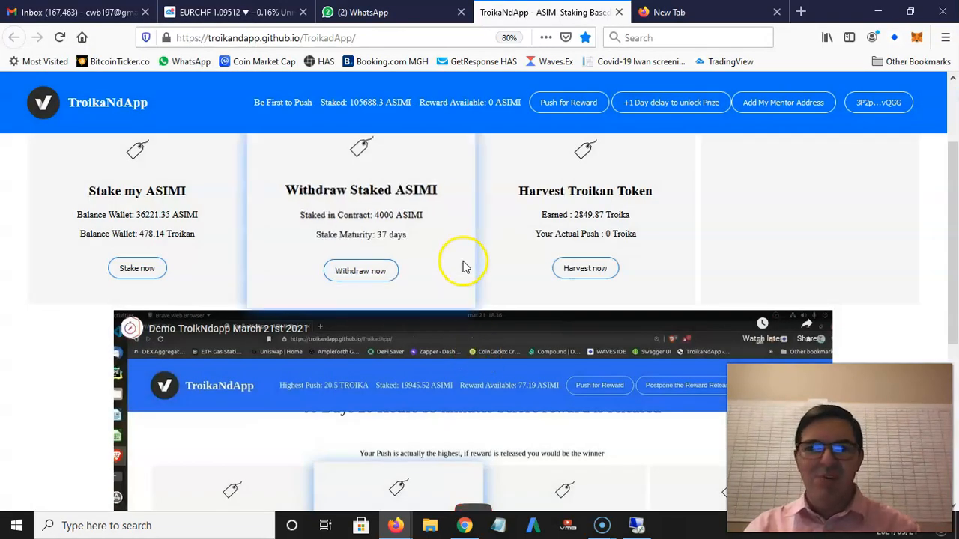
mouse_move(767, 153)
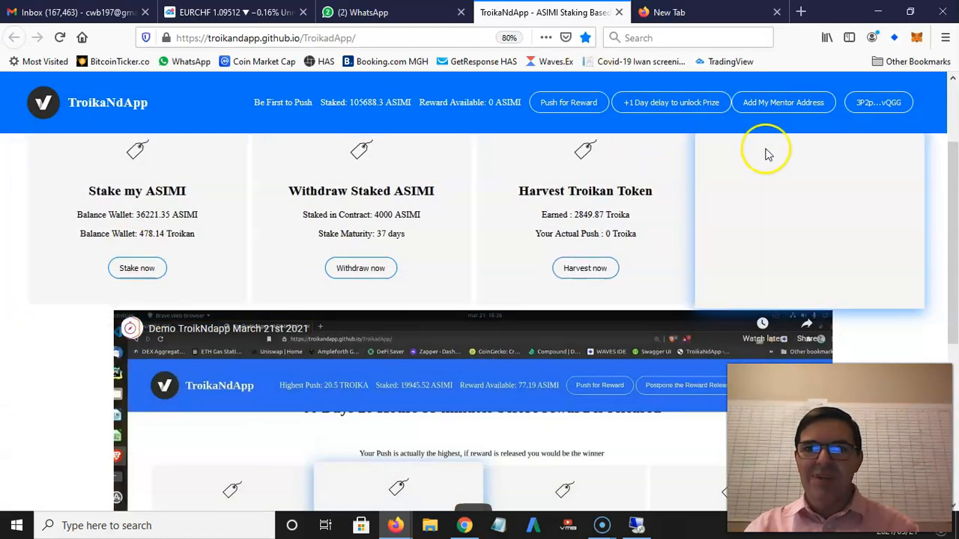
mouse_move(767, 101)
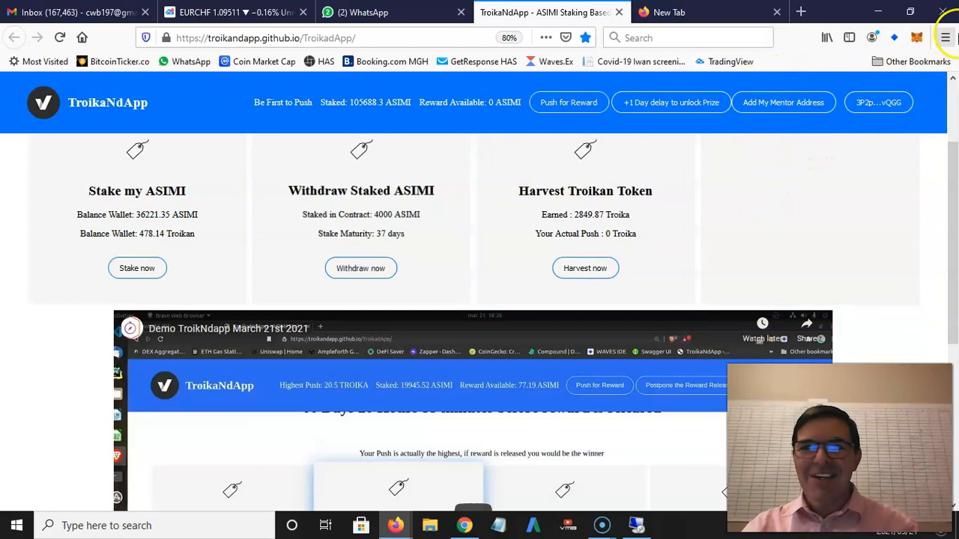
click(871, 37)
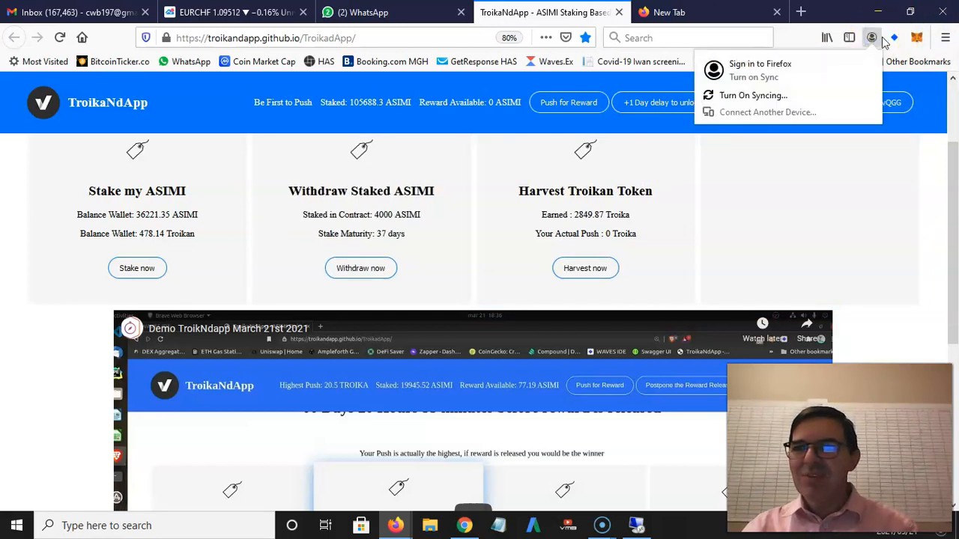
click(893, 38)
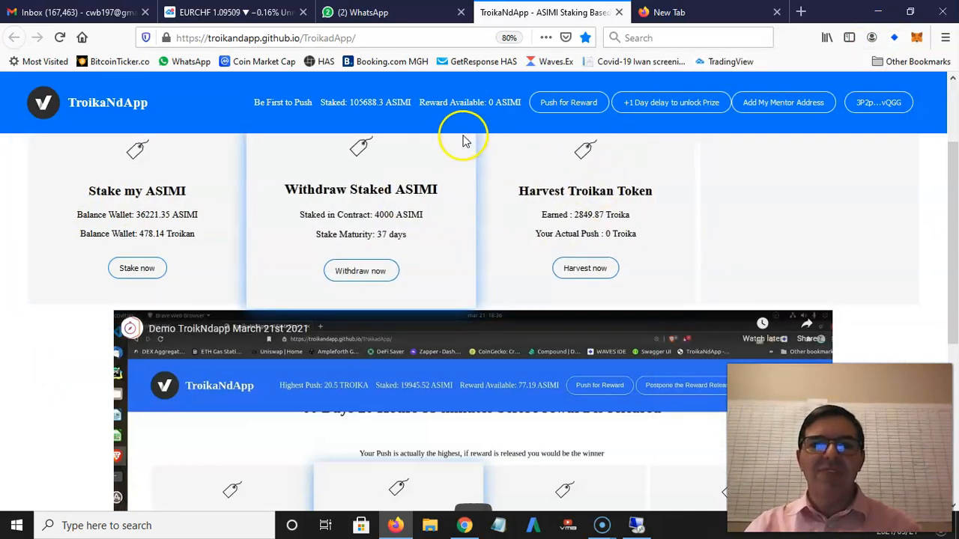
mouse_move(827, 176)
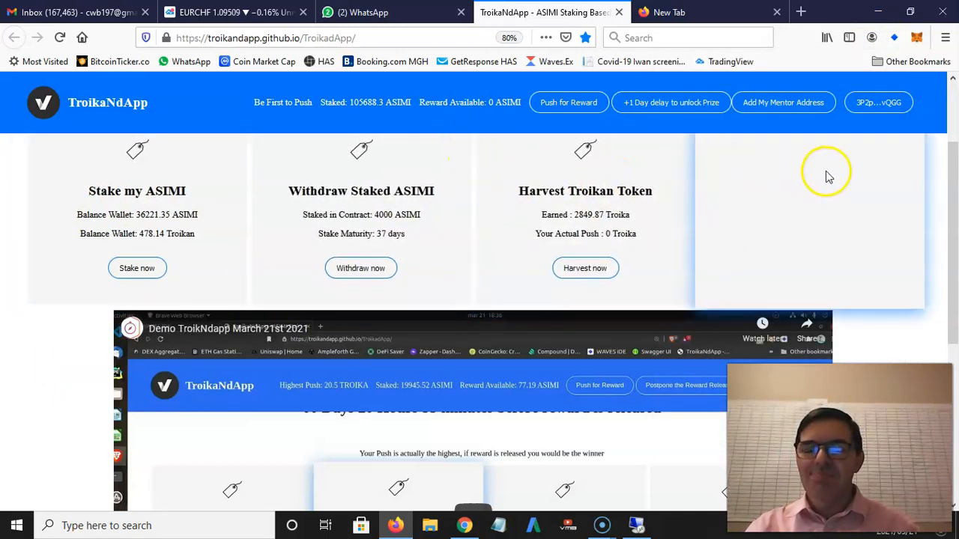
mouse_move(472, 134)
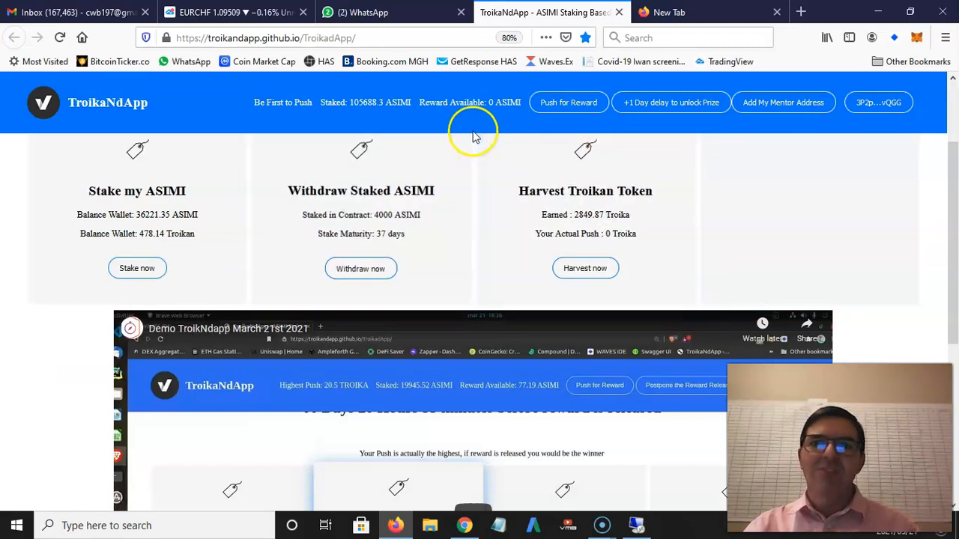
mouse_move(568, 103)
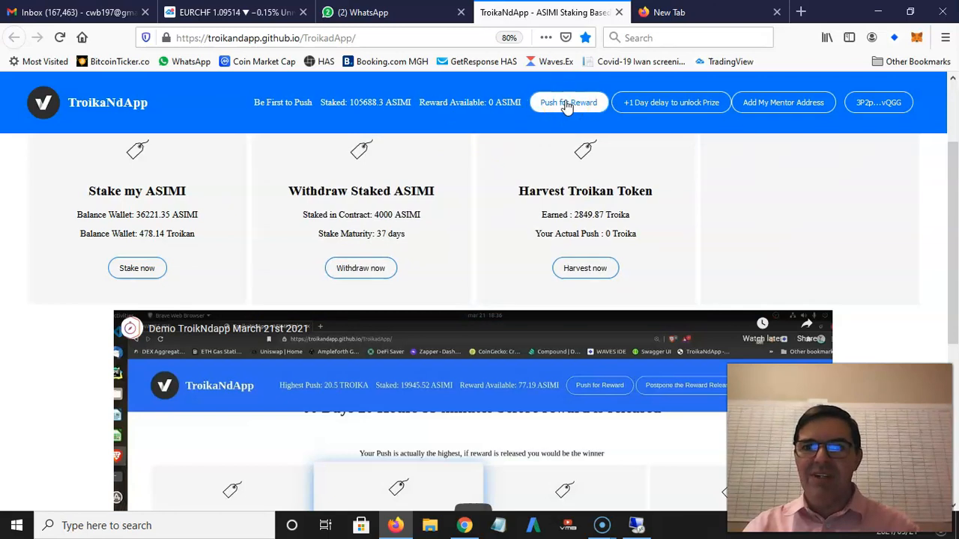
click(568, 102)
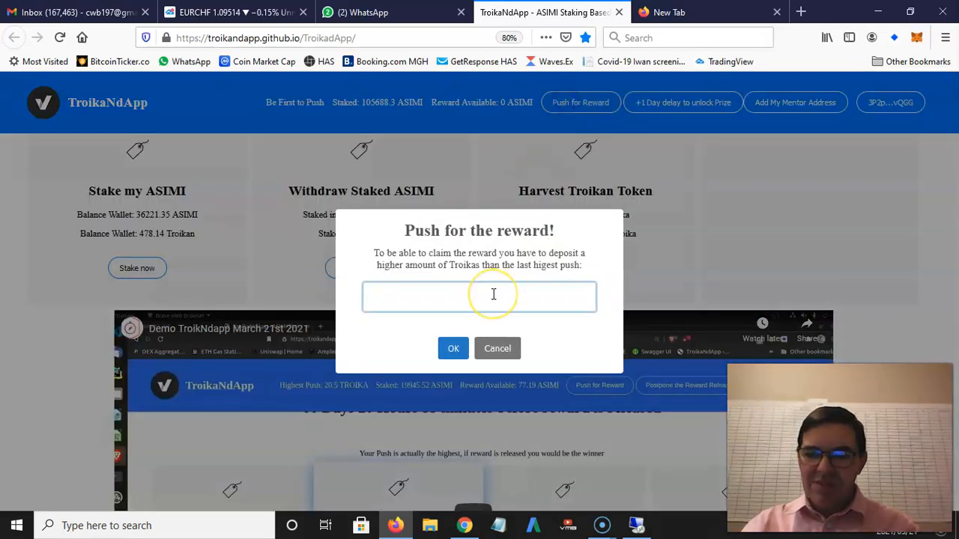
text(25)
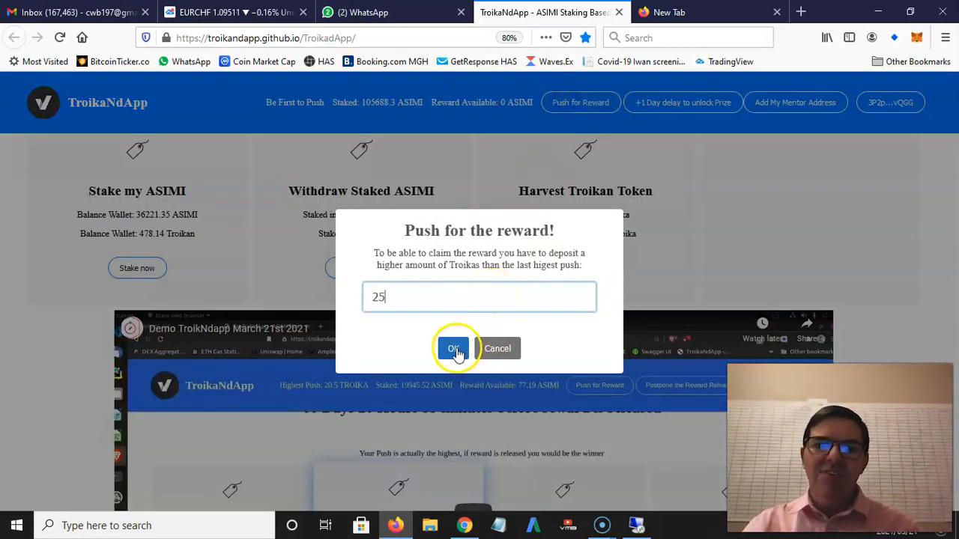
click(452, 348)
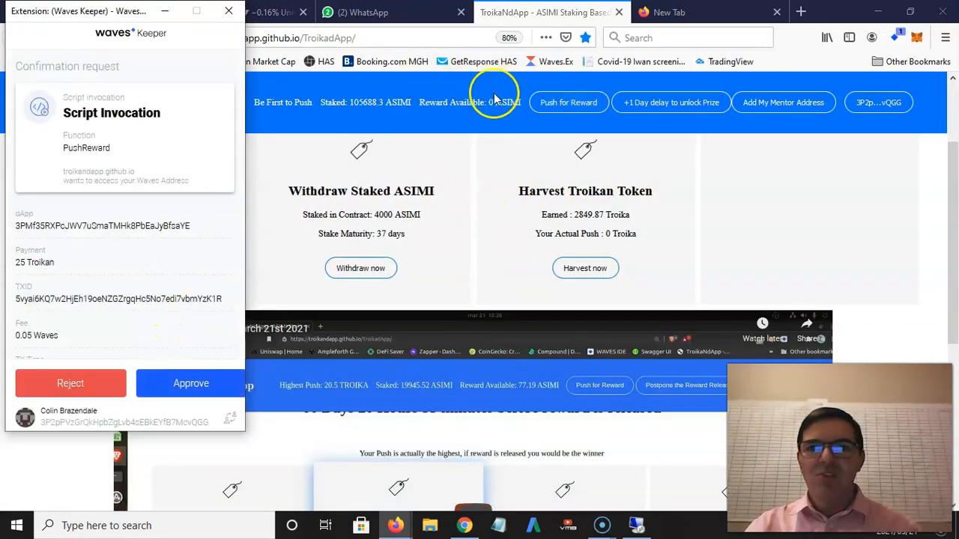
click(191, 383)
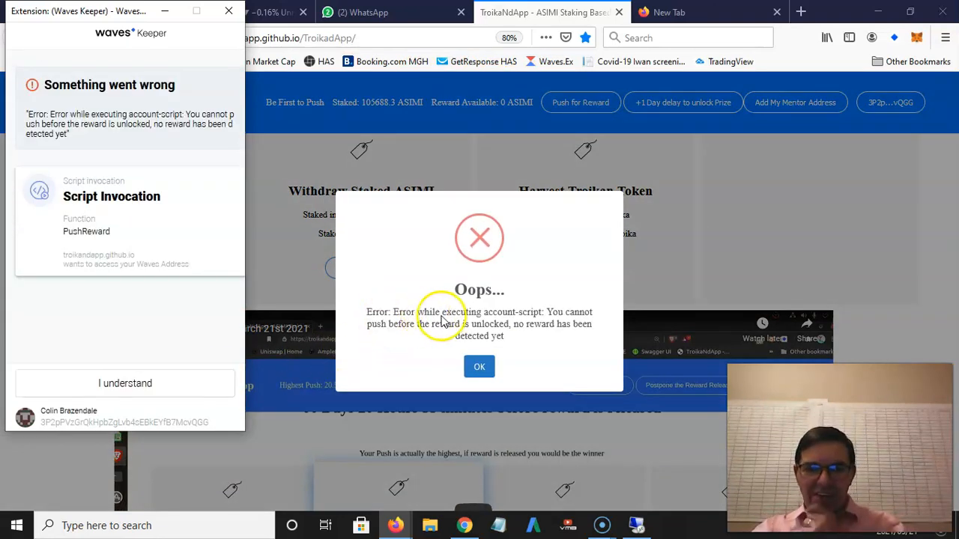
mouse_move(506, 322)
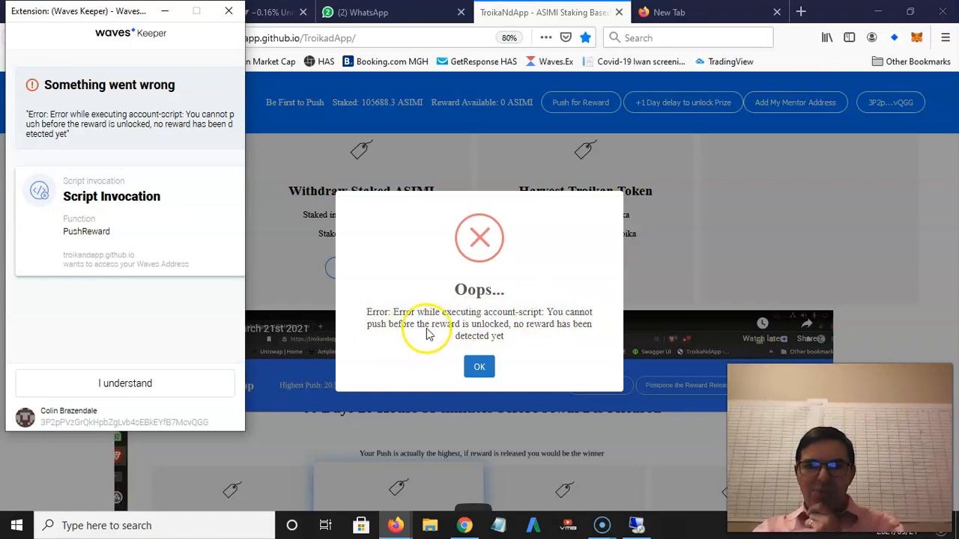
mouse_move(524, 335)
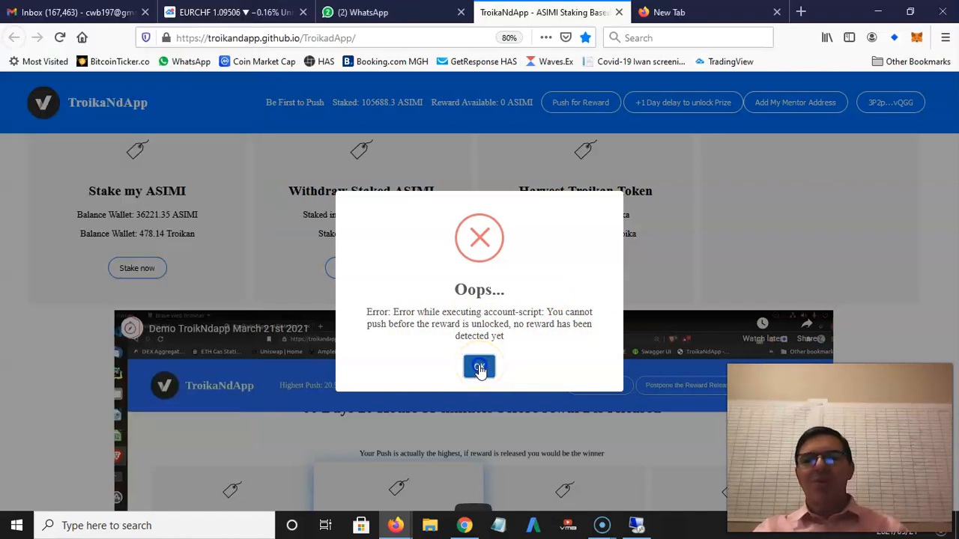
click(480, 366)
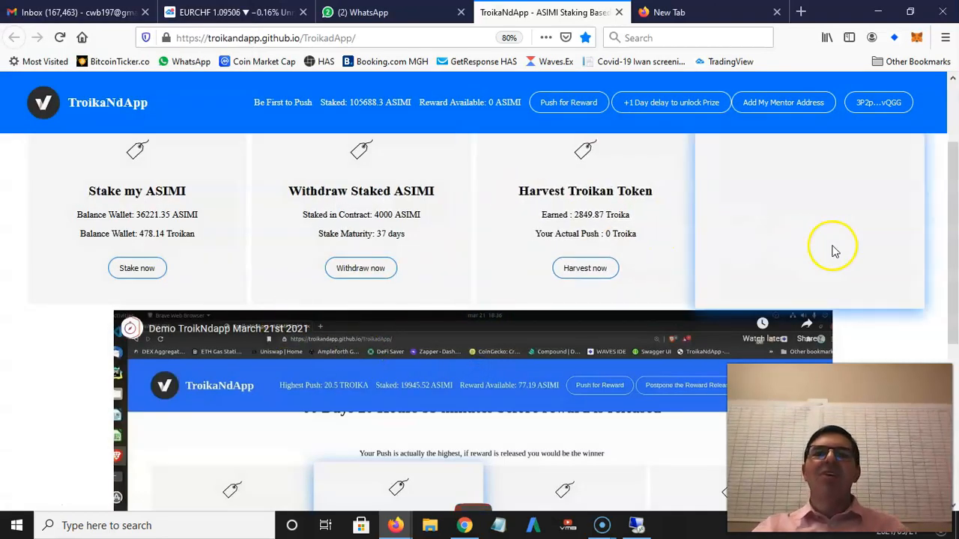
mouse_move(498, 116)
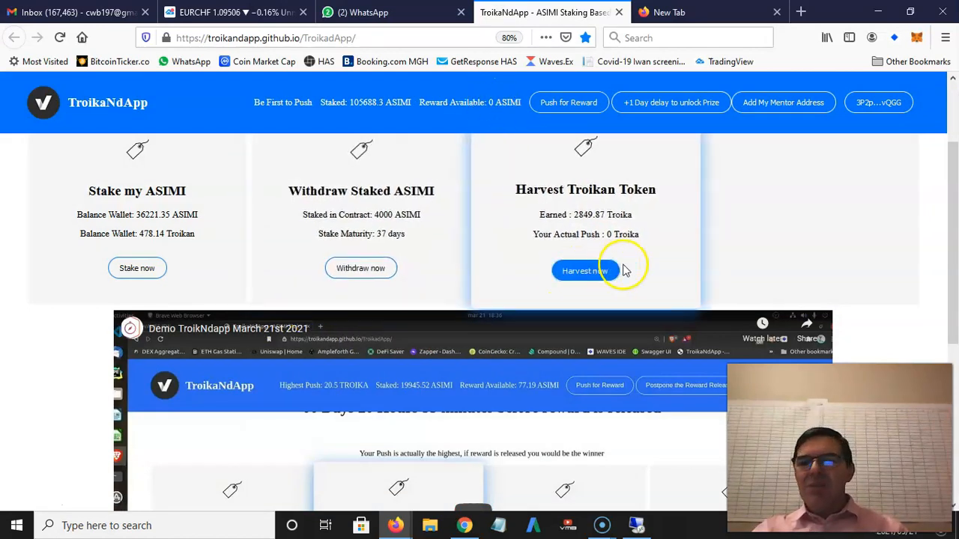
mouse_move(568, 103)
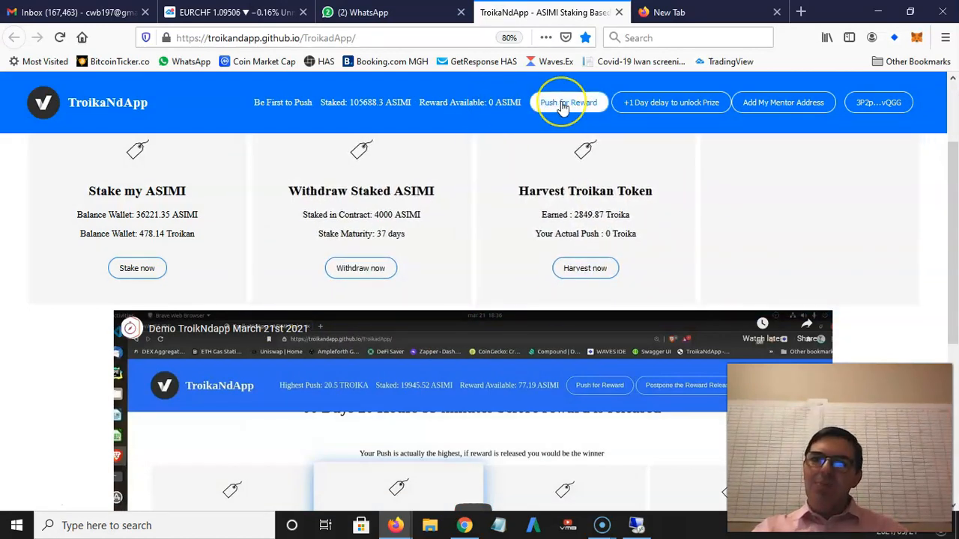
mouse_move(708, 235)
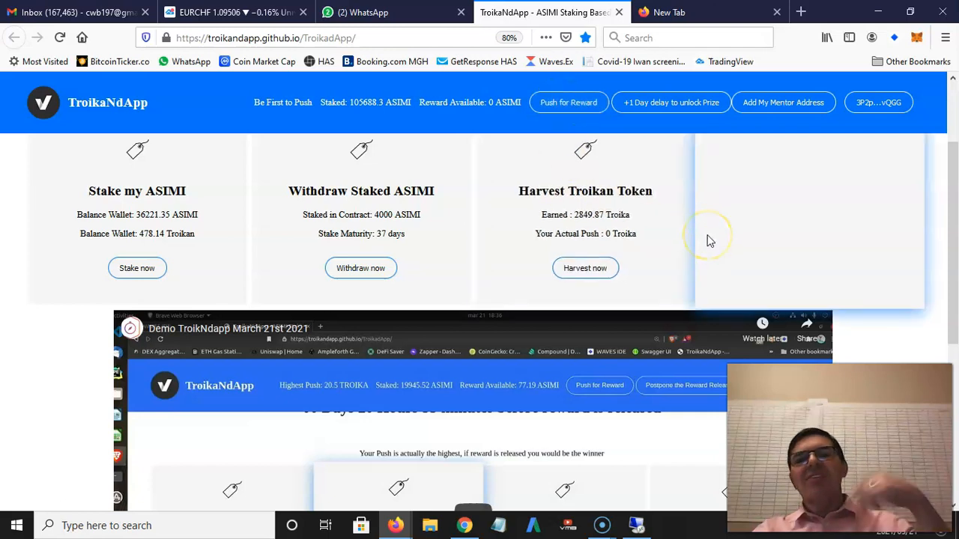
mouse_move(715, 251)
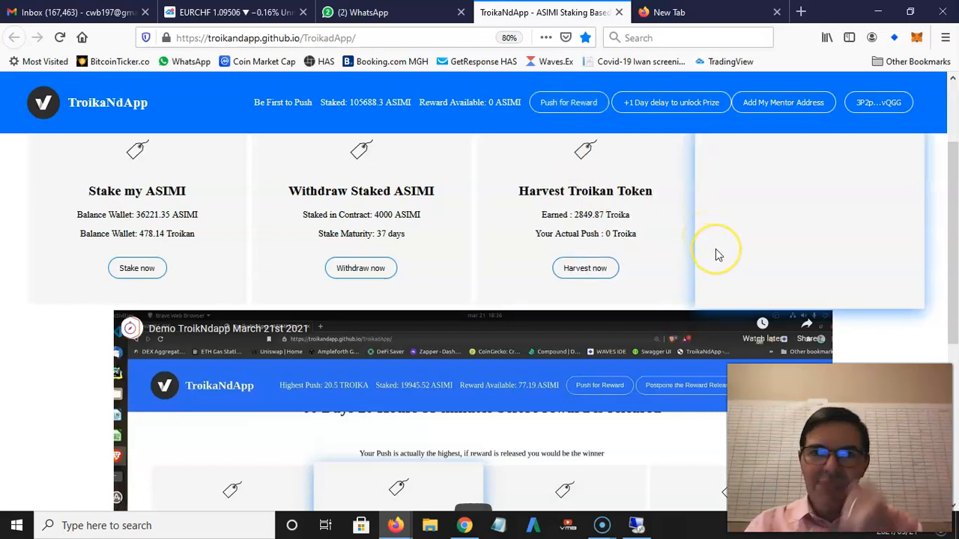
scroll(down, 3)
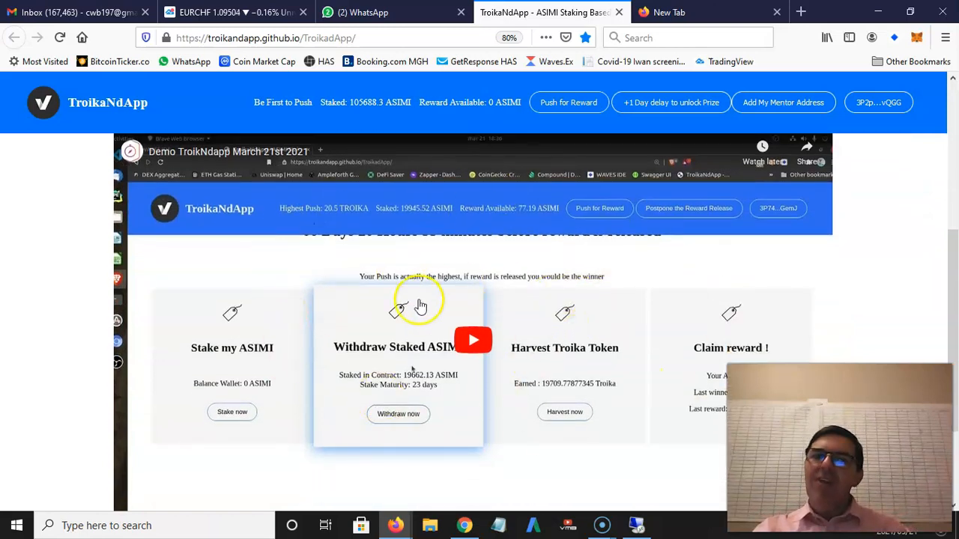
mouse_move(534, 291)
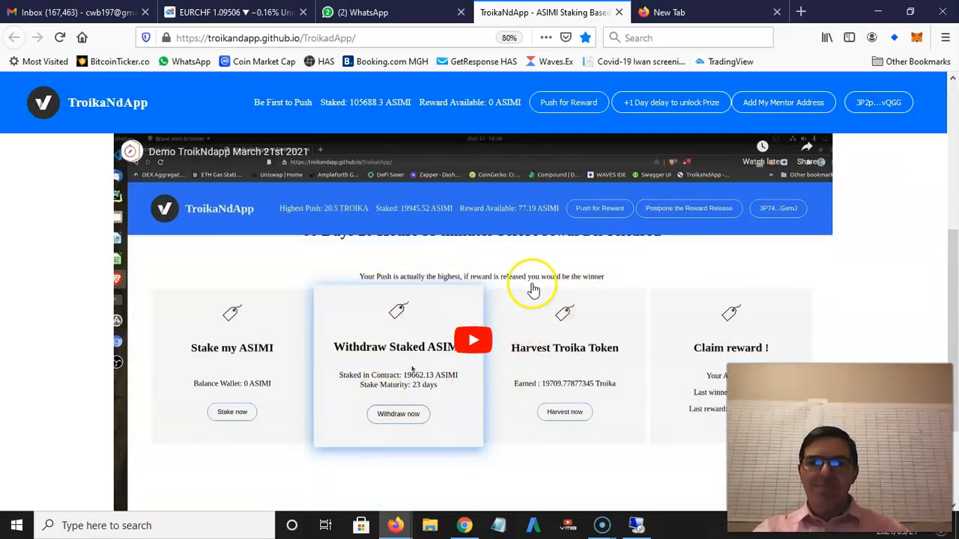
mouse_move(649, 294)
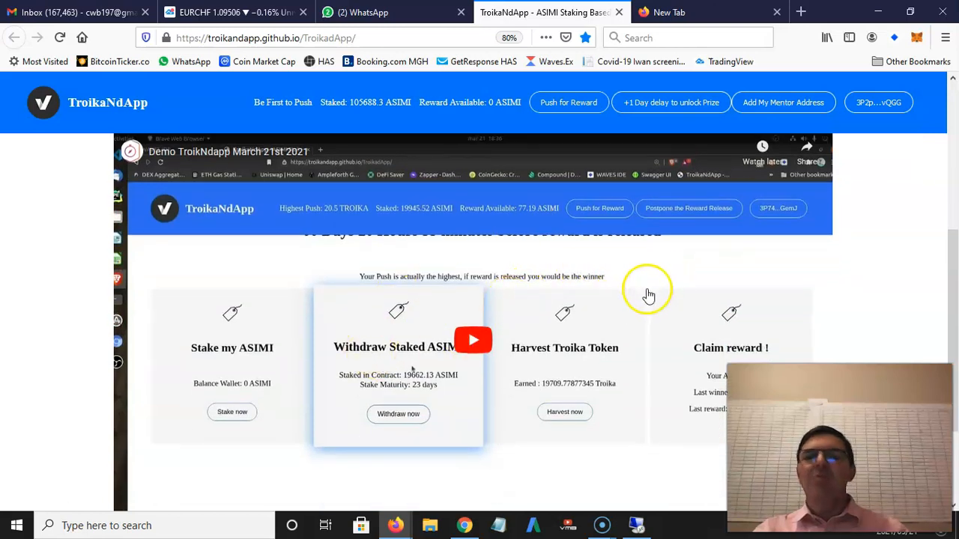
mouse_move(567, 337)
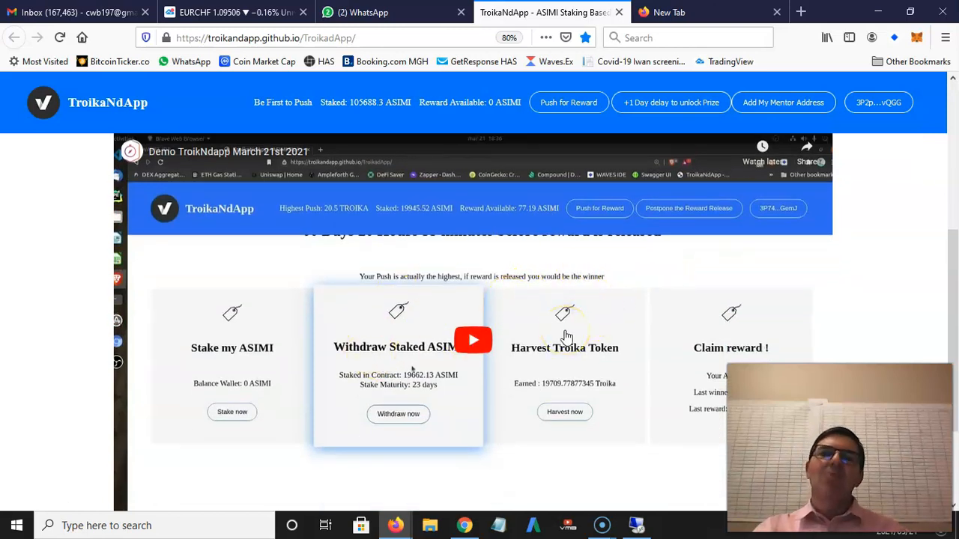
scroll(up, 3)
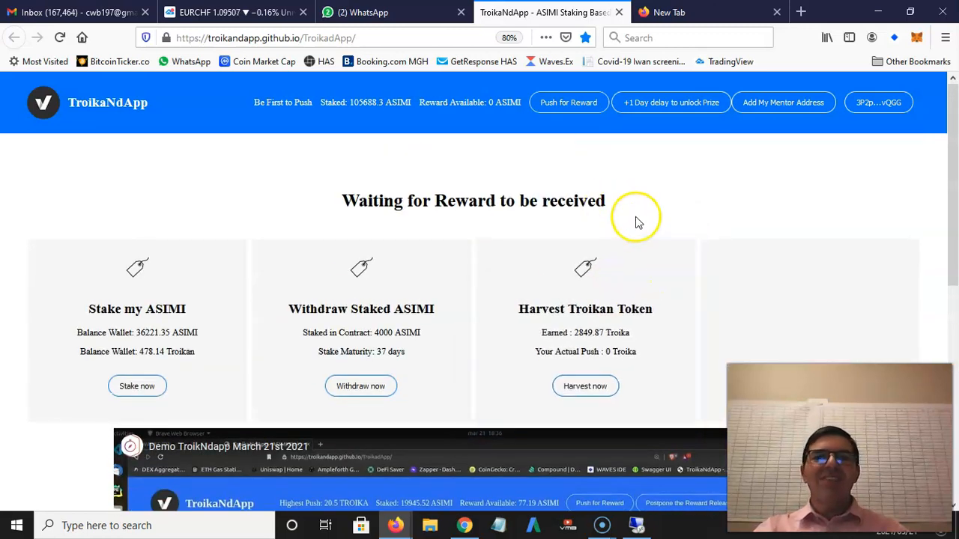
mouse_move(647, 221)
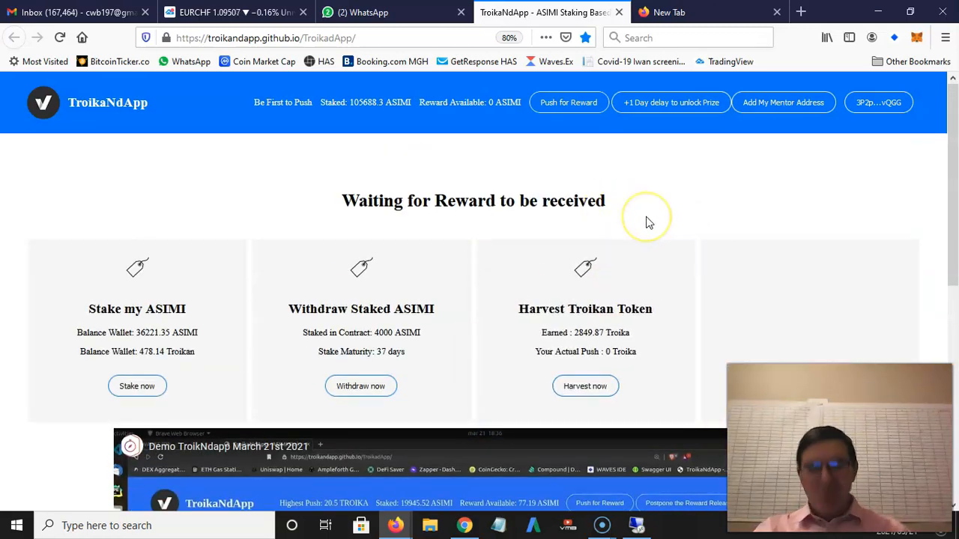
mouse_move(647, 222)
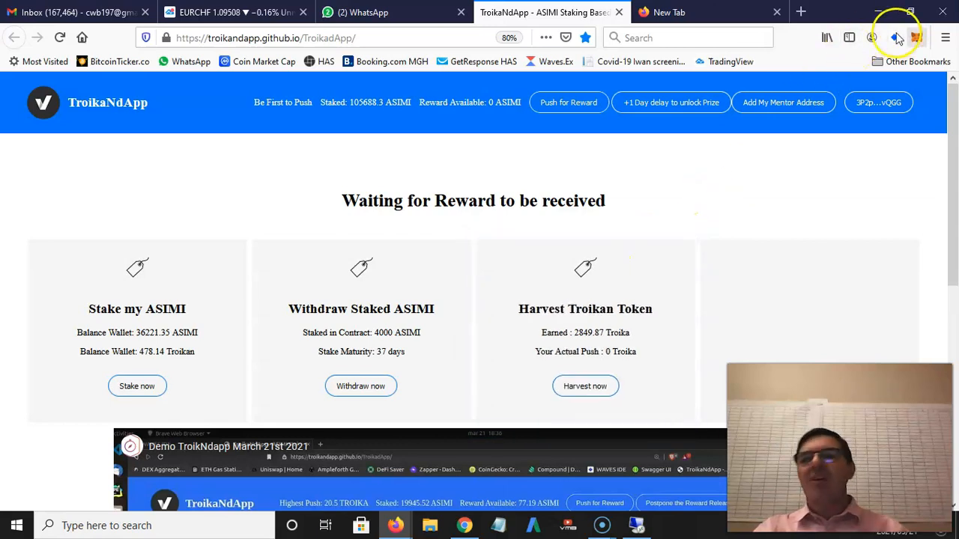
click(892, 37)
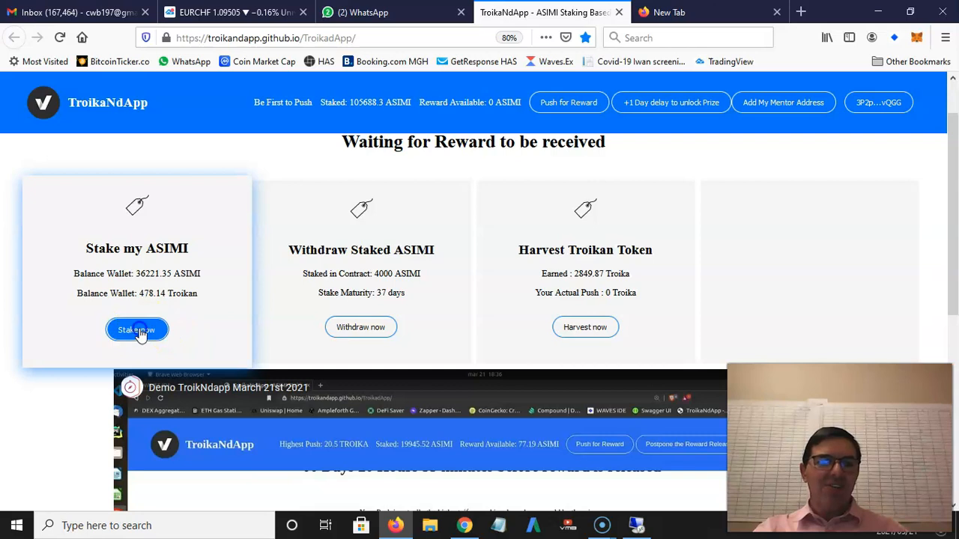
Step: Stake 1000 ASIMI and confirm the transaction in Waves Keeper
click(136, 329)
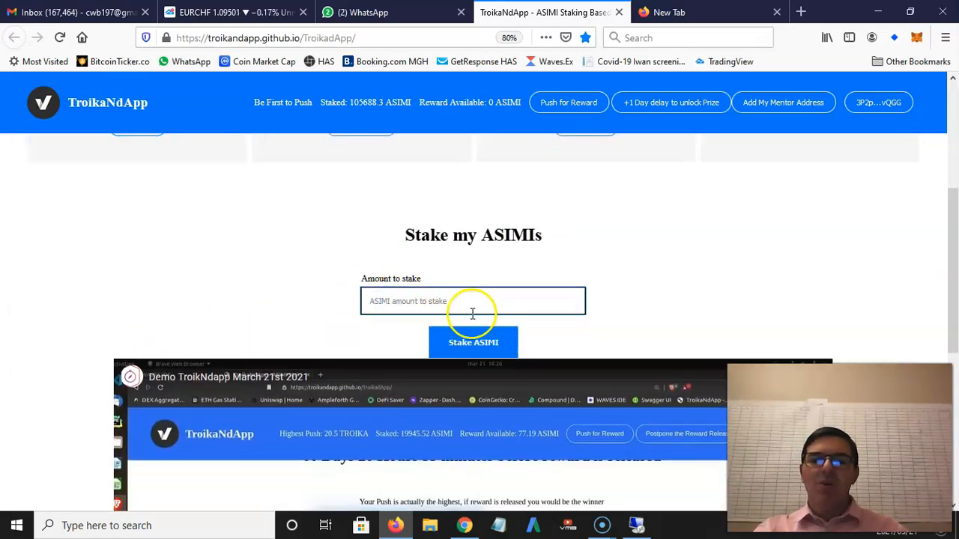
scroll(up, 3)
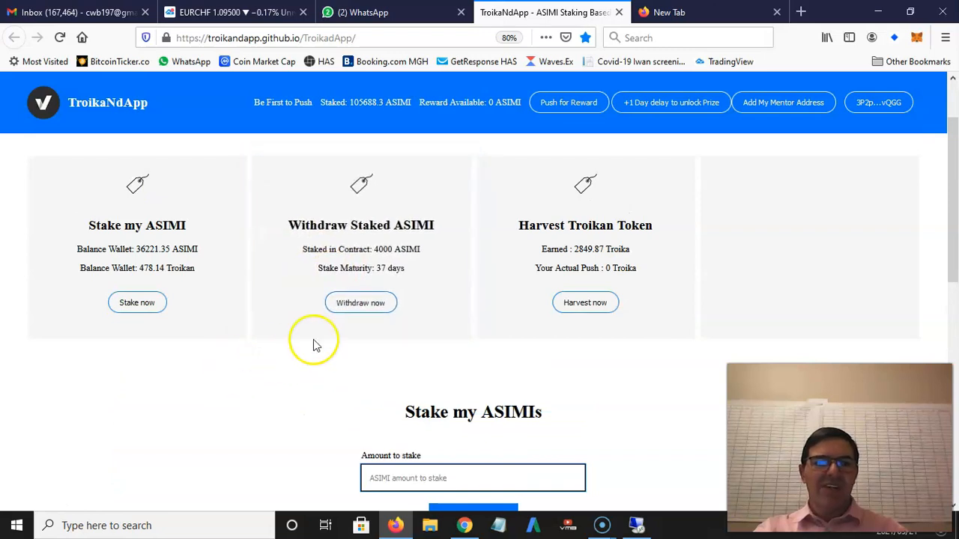
scroll(down, 3)
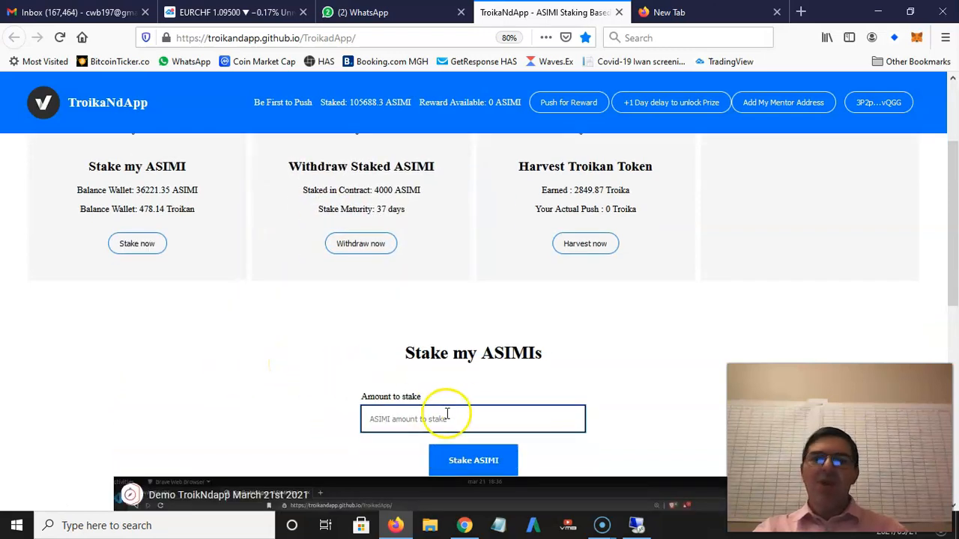
text(1000)
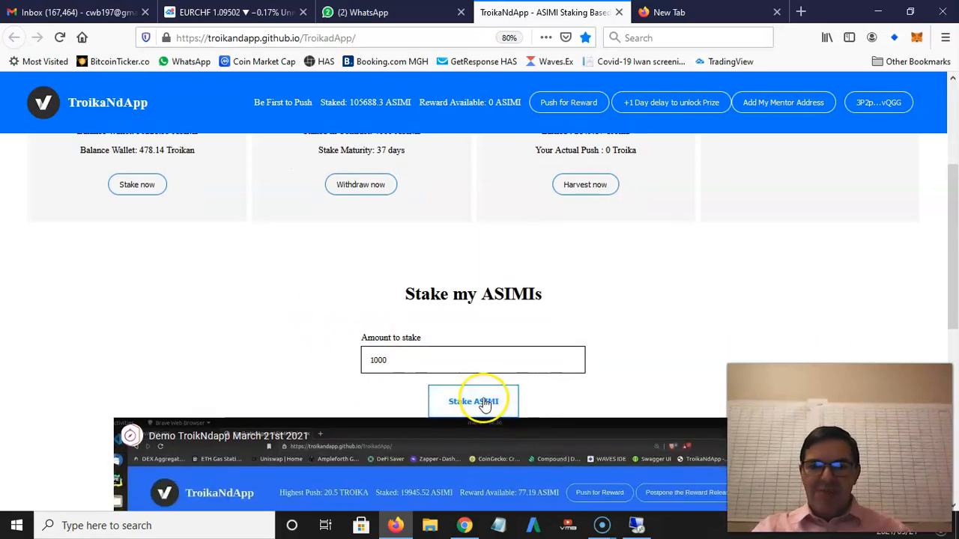
click(472, 400)
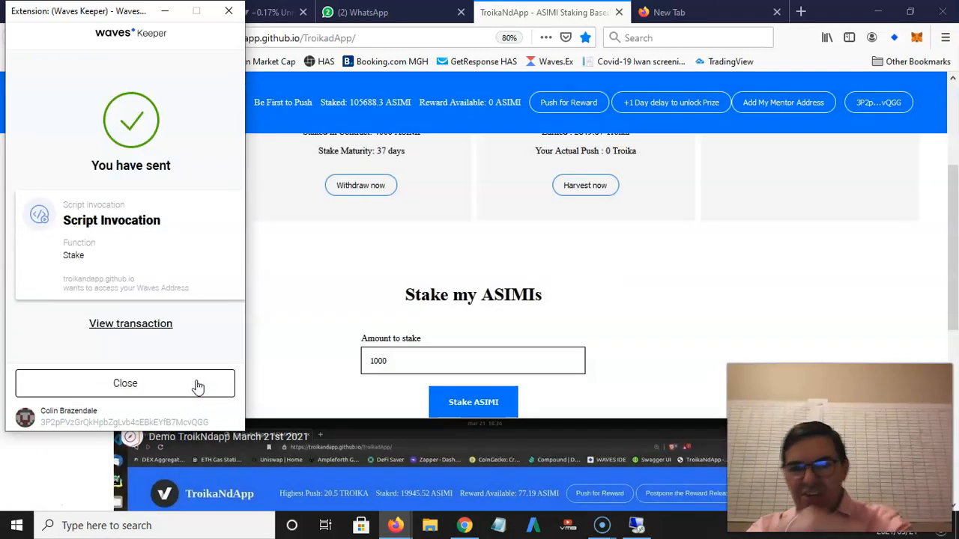
click(125, 382)
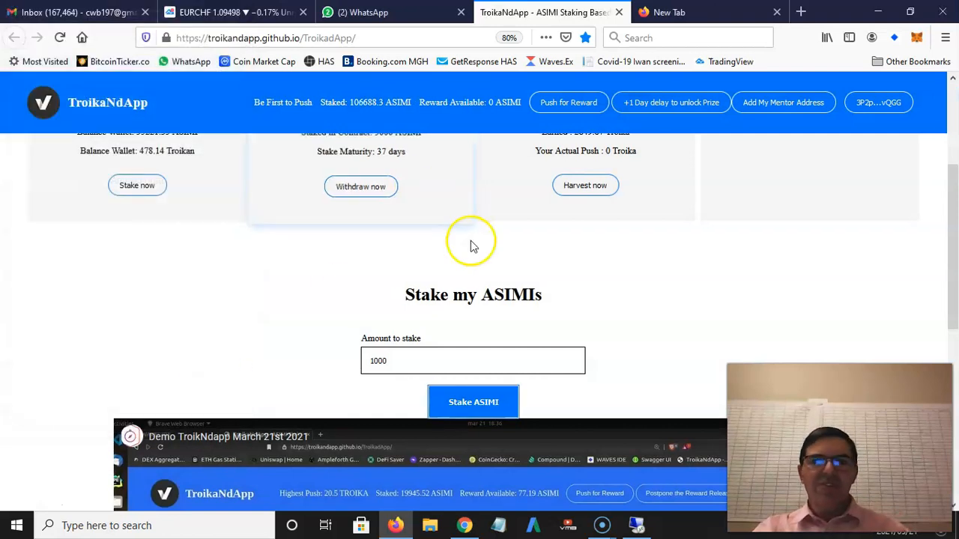
scroll(up, 3)
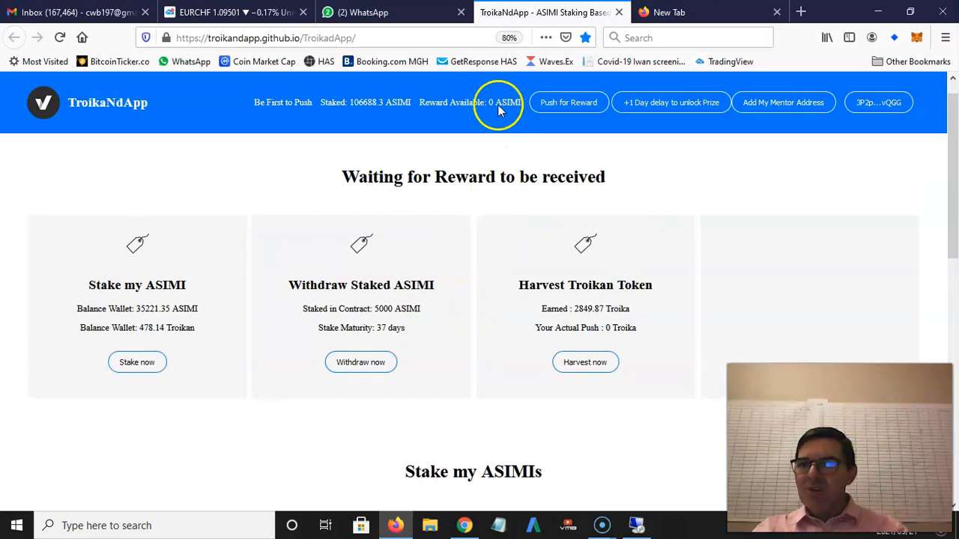
mouse_move(408, 309)
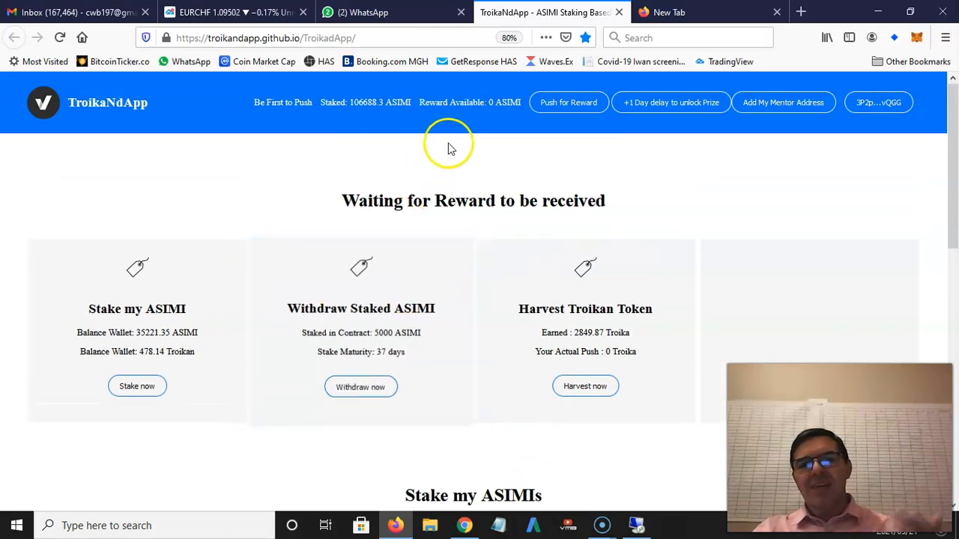
mouse_move(420, 337)
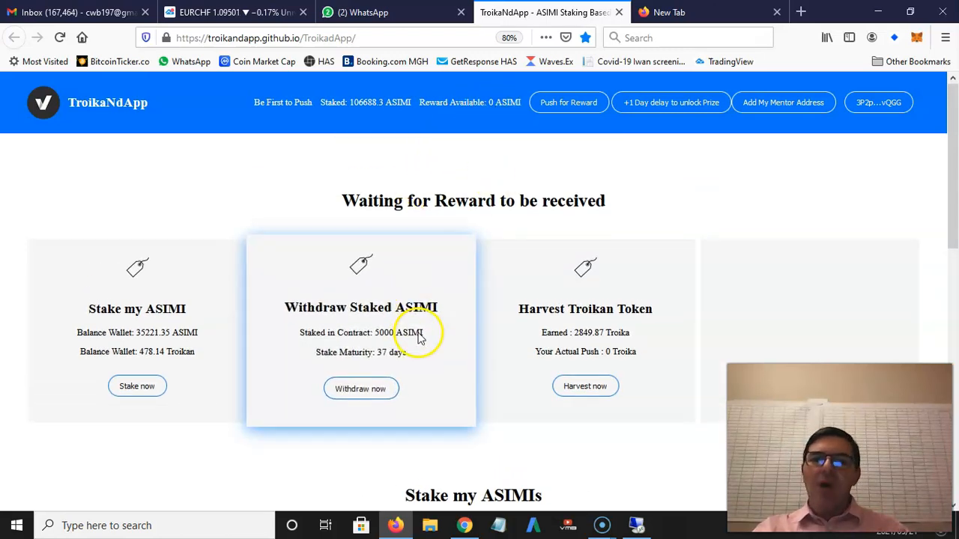
mouse_move(644, 308)
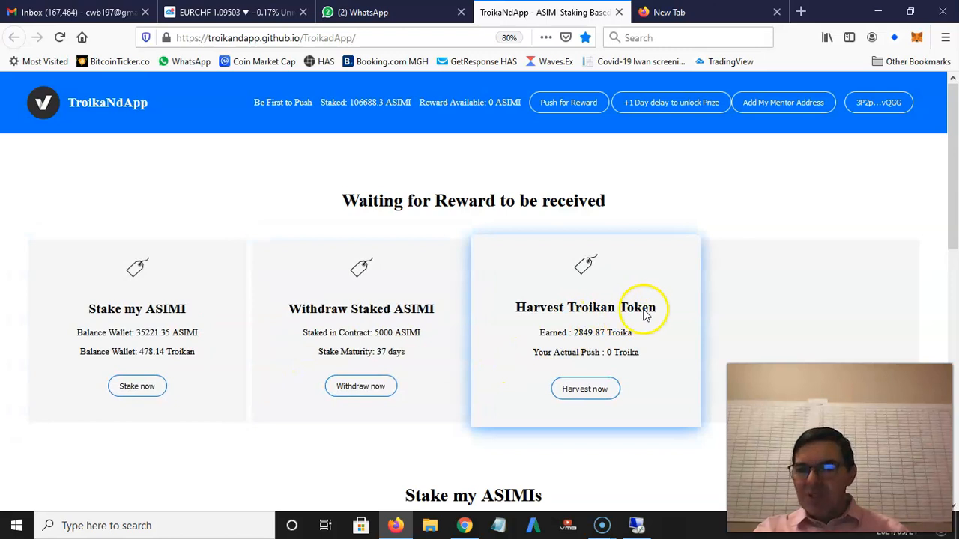
scroll(down, 3)
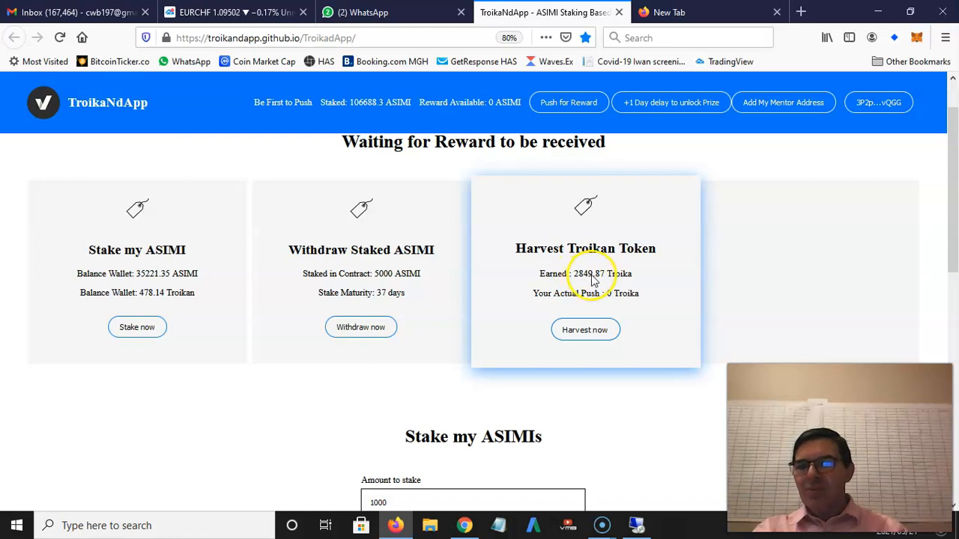
mouse_move(146, 303)
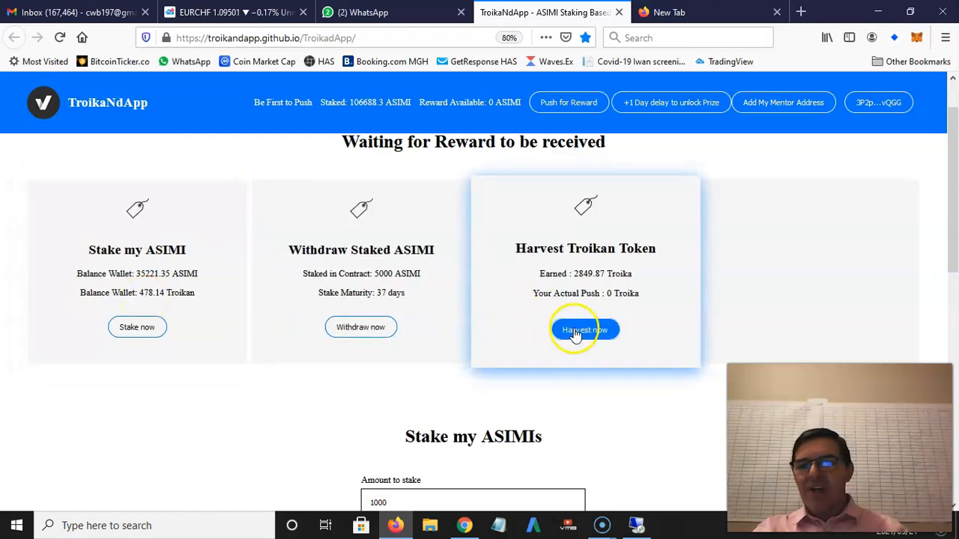
Step: Harvest 2849.87 Troika and approve the transaction in Waves Keeper
scroll(down, 3)
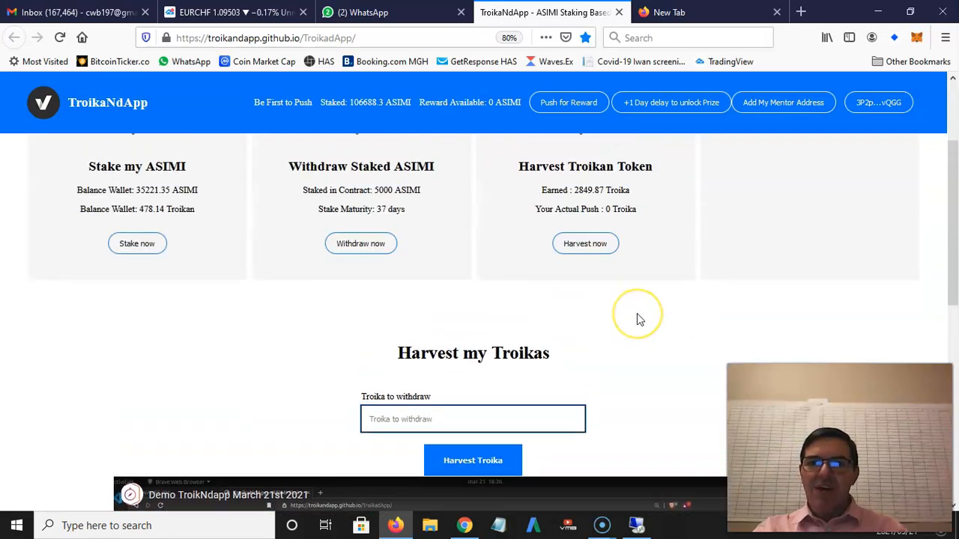
text(2800)
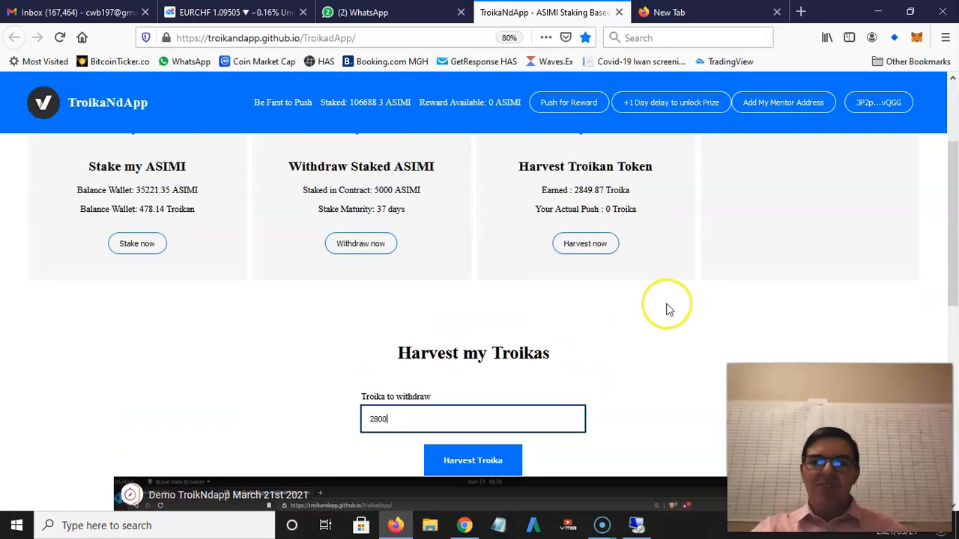
key(BackSpace)
text(49.)
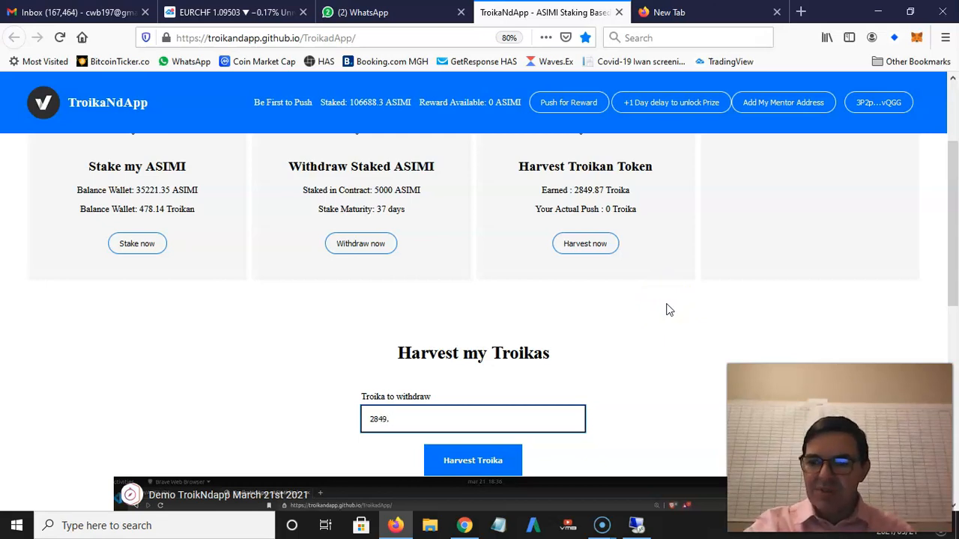
text(87)
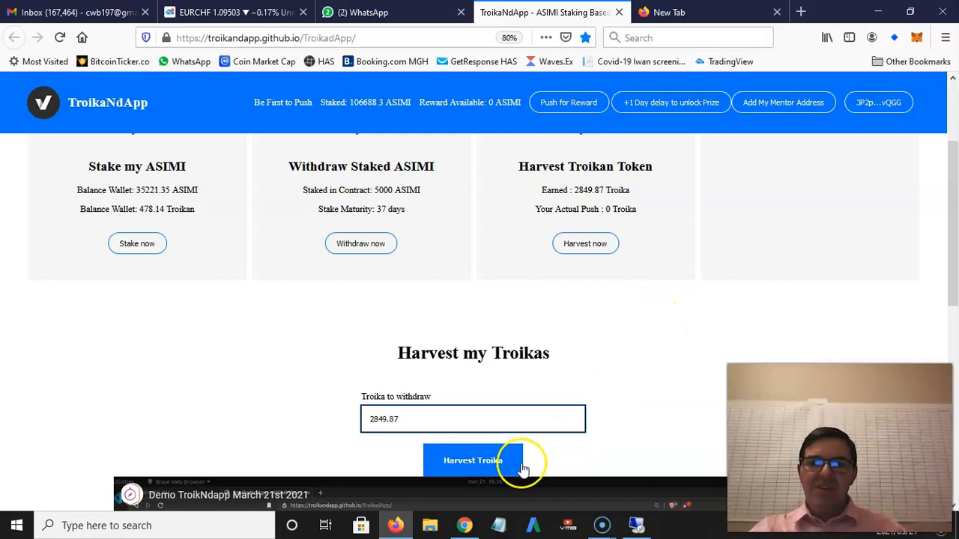
click(473, 460)
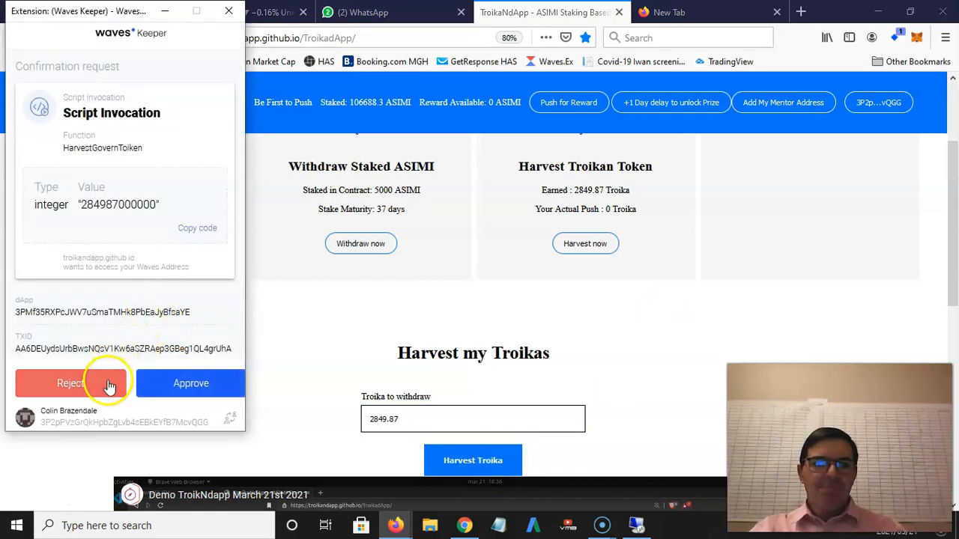
click(191, 383)
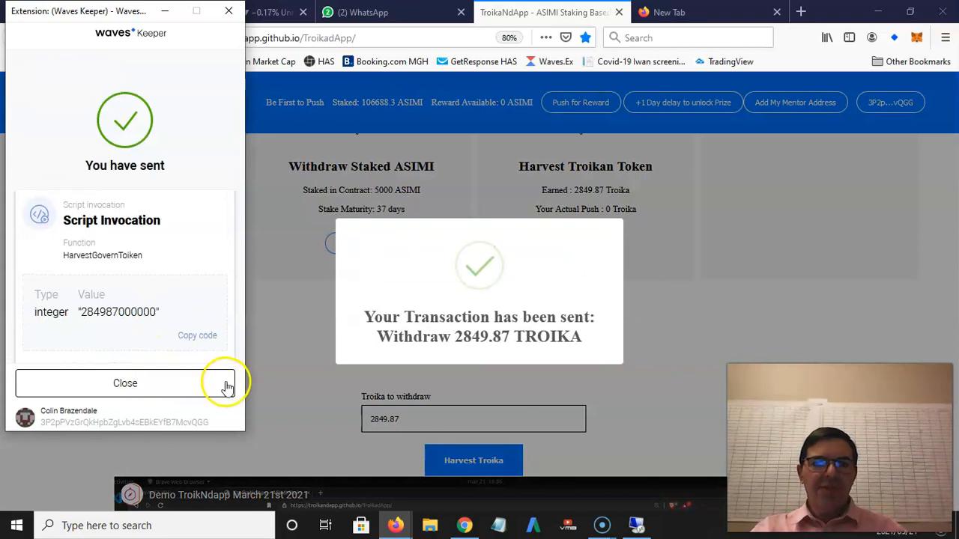
click(125, 382)
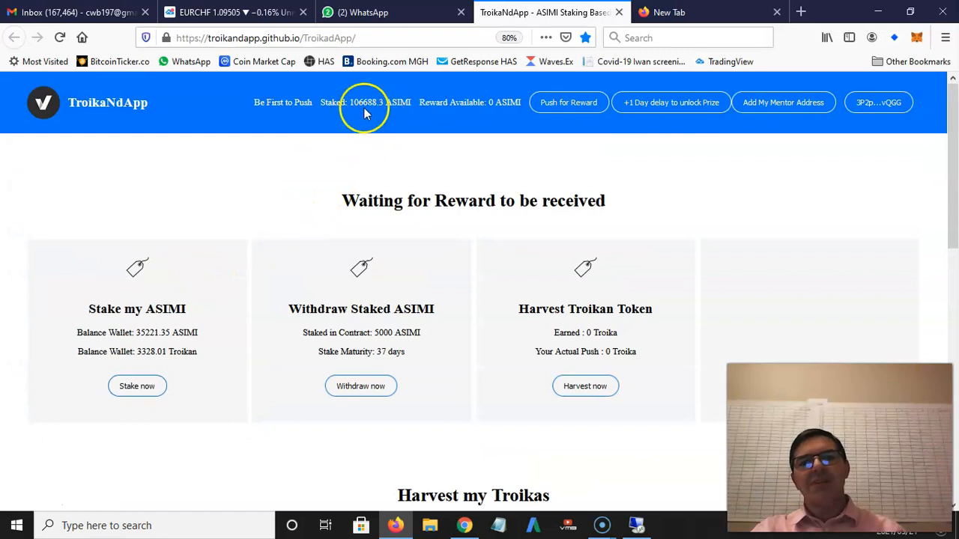
mouse_move(537, 120)
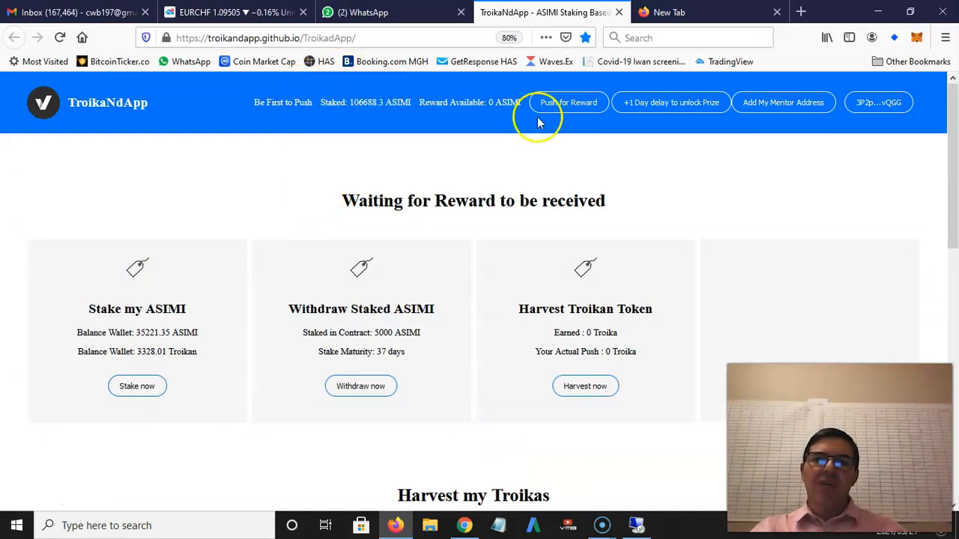
mouse_move(622, 433)
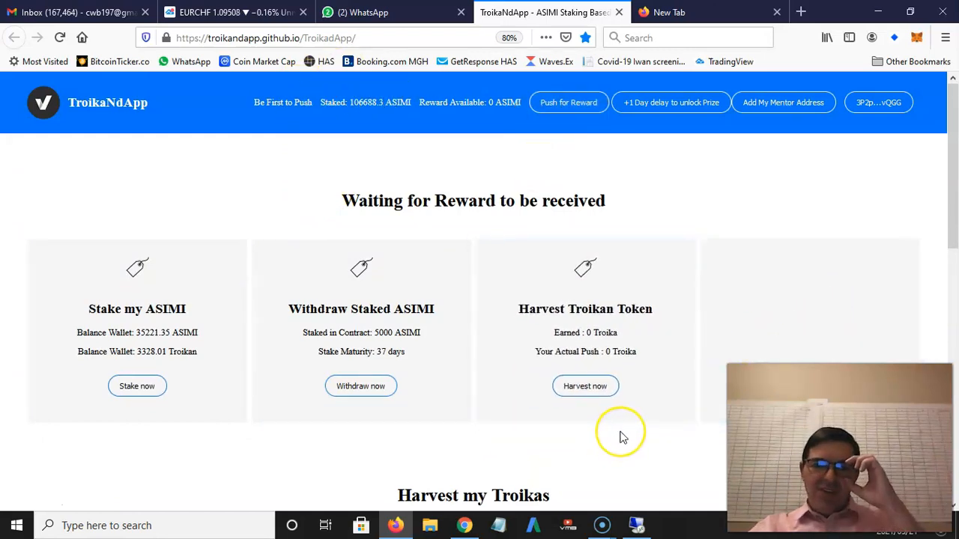
mouse_move(621, 437)
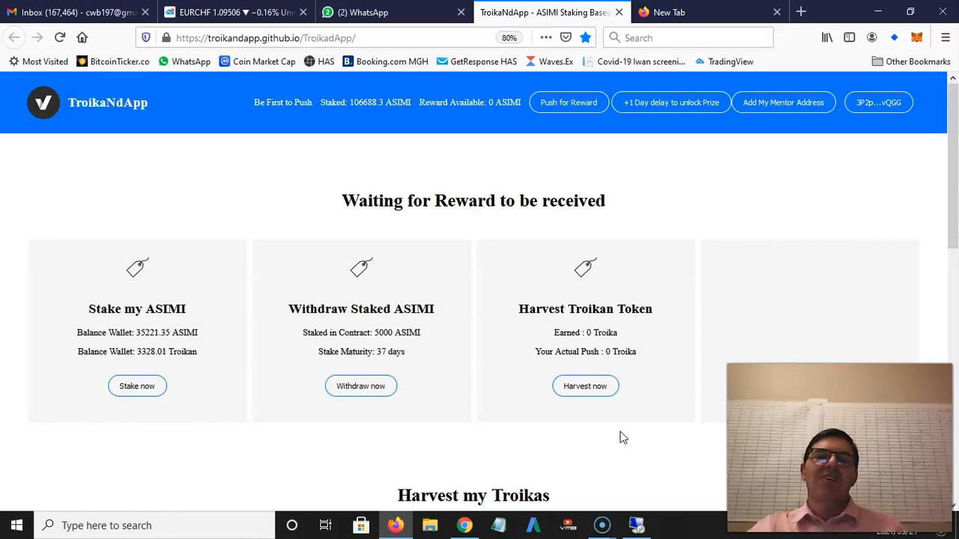
mouse_move(681, 193)
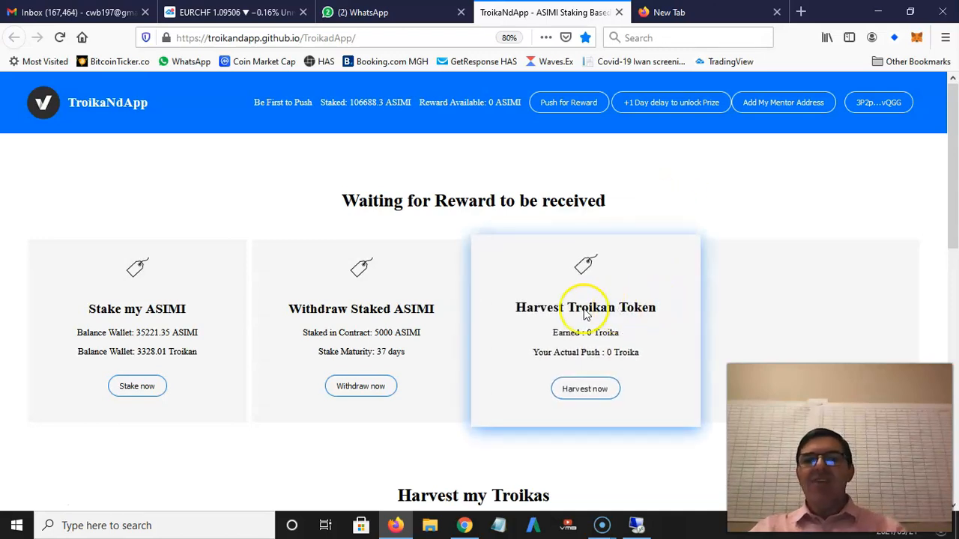
mouse_move(650, 323)
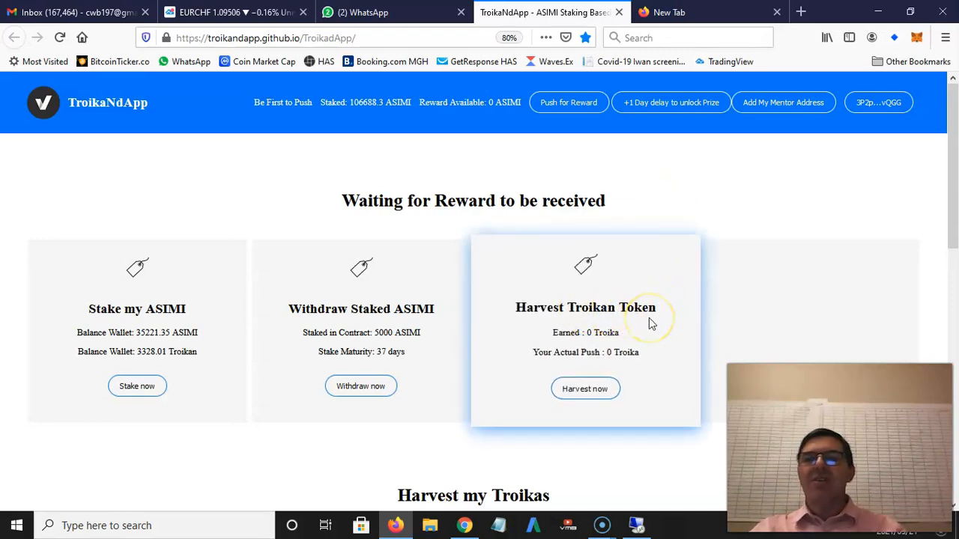
mouse_move(642, 264)
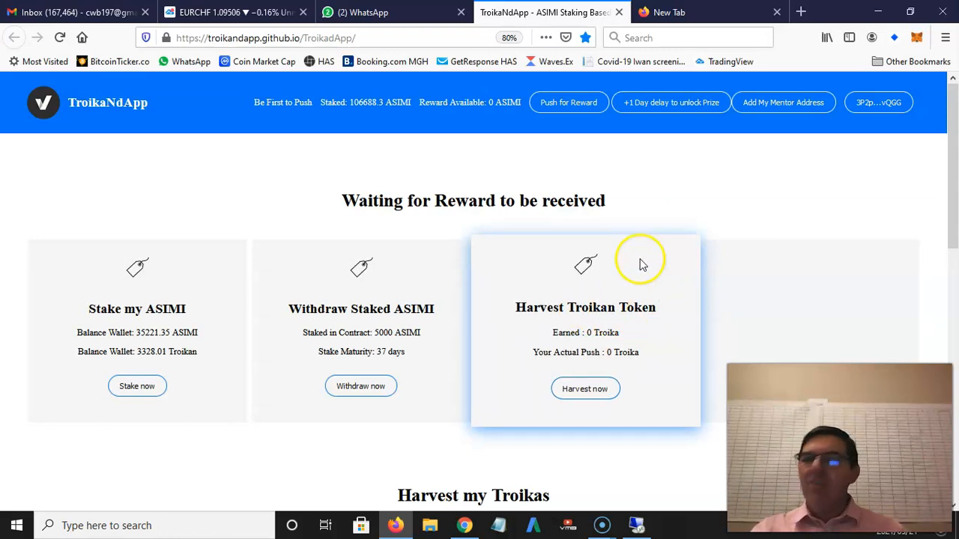
mouse_move(632, 172)
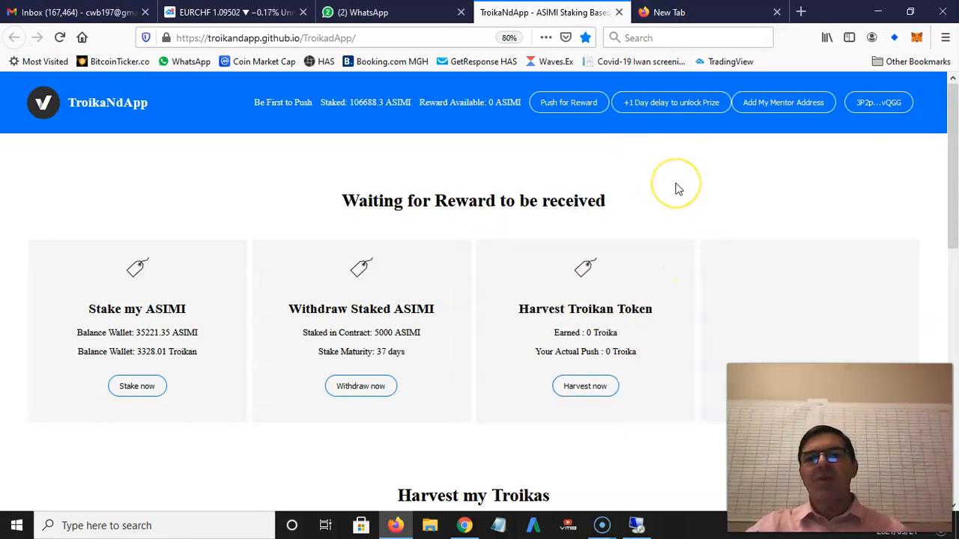
mouse_move(672, 188)
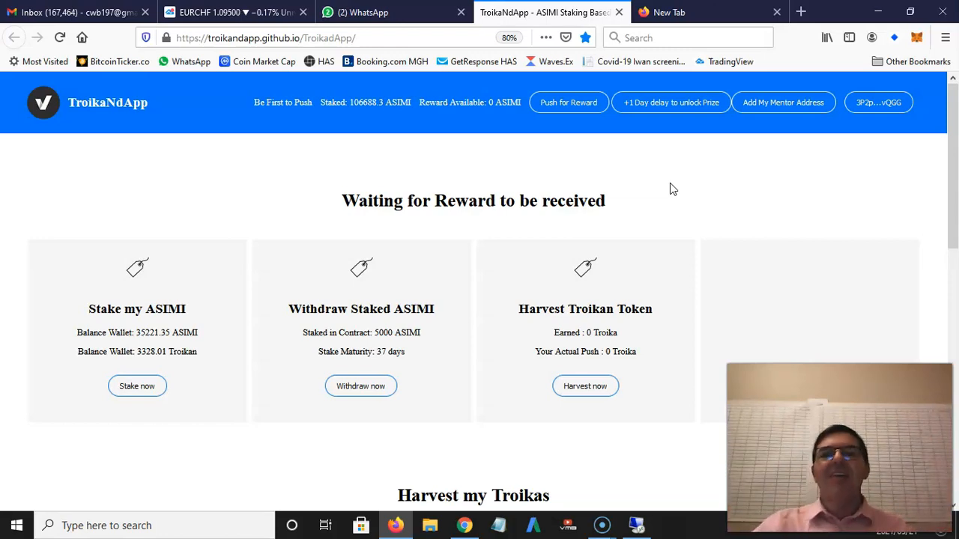
mouse_move(693, 163)
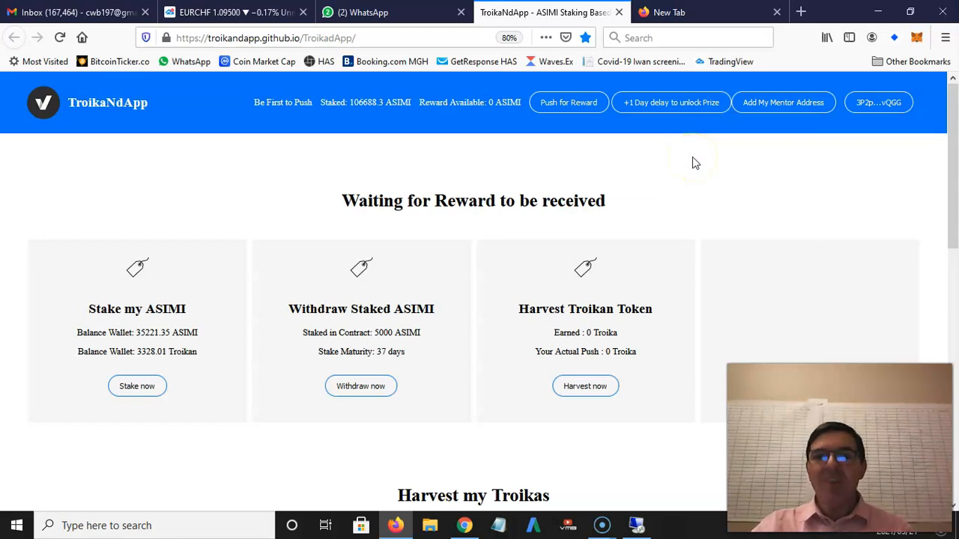